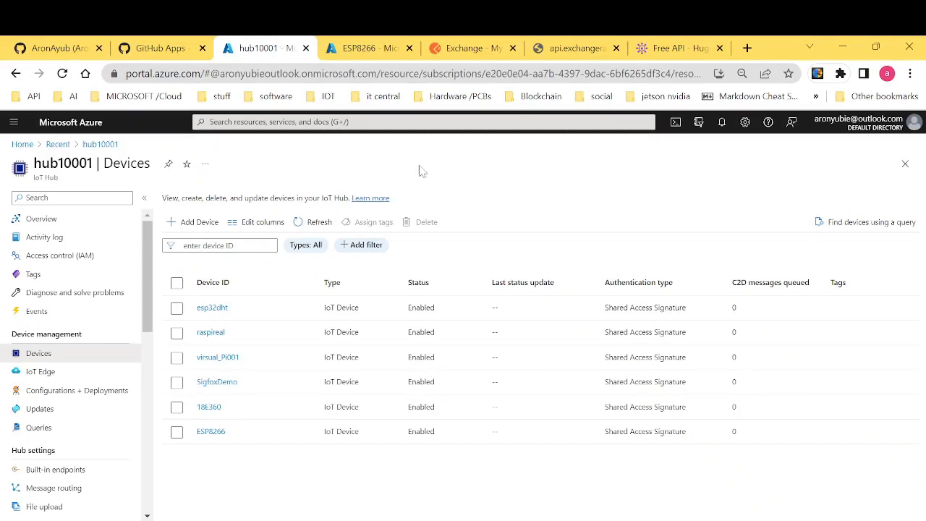
pyautogui.moveTo(548, 179)
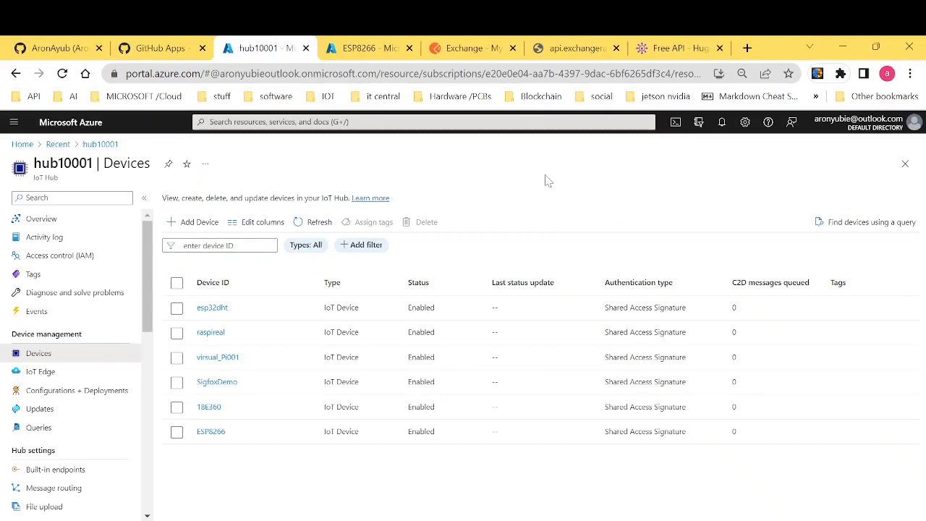
pyautogui.moveTo(207, 319)
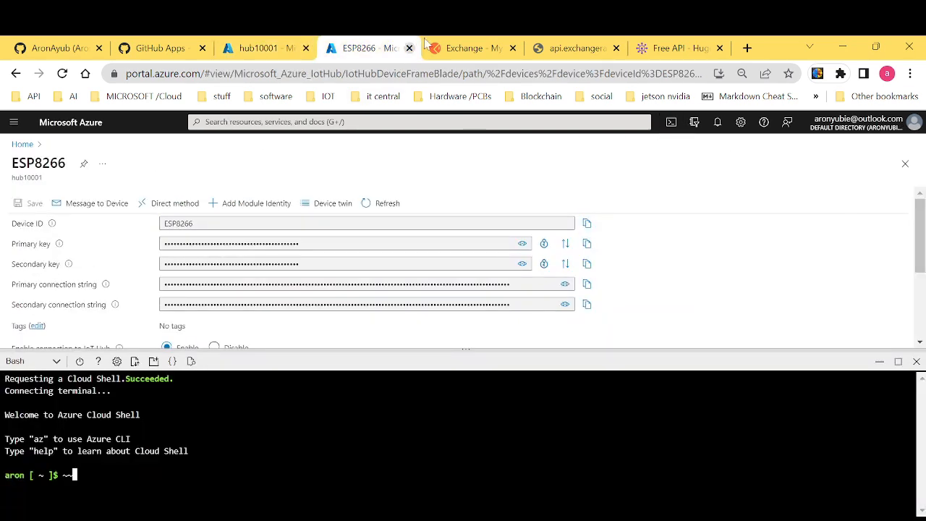
# Switch from the Azure Portal to the Postman workspace tab.
pyautogui.click(470, 48)
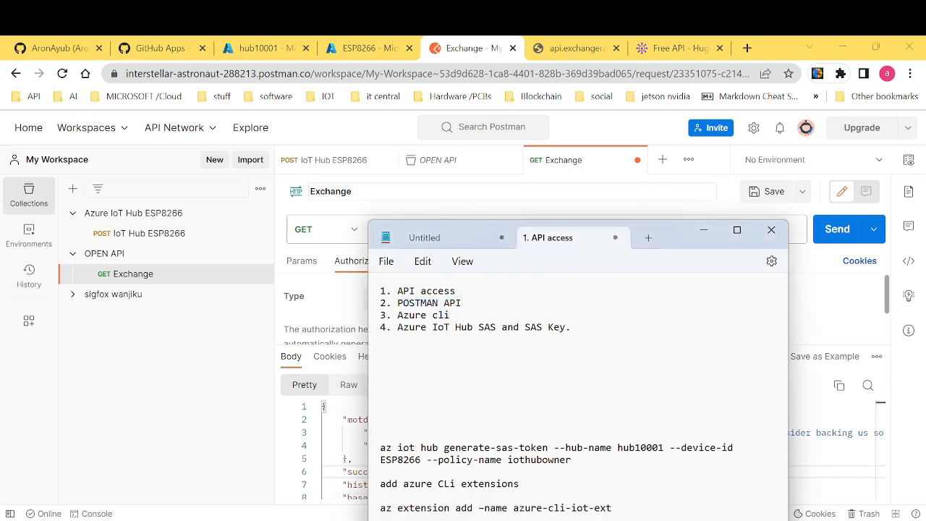
# Highlight a line in the Notepad '1. API access' topic list.
pyautogui.doubleClick(420, 289)
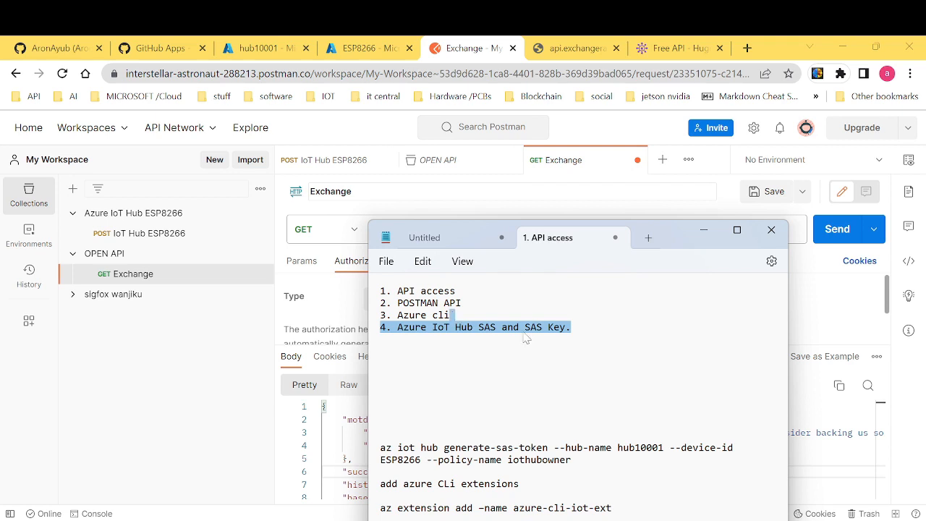
pyautogui.moveTo(543, 332)
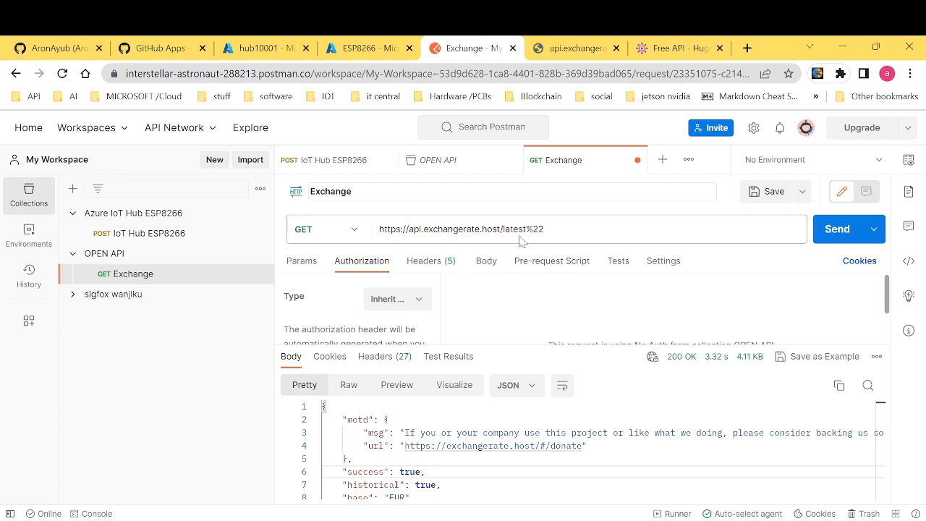
pyautogui.moveTo(522, 271)
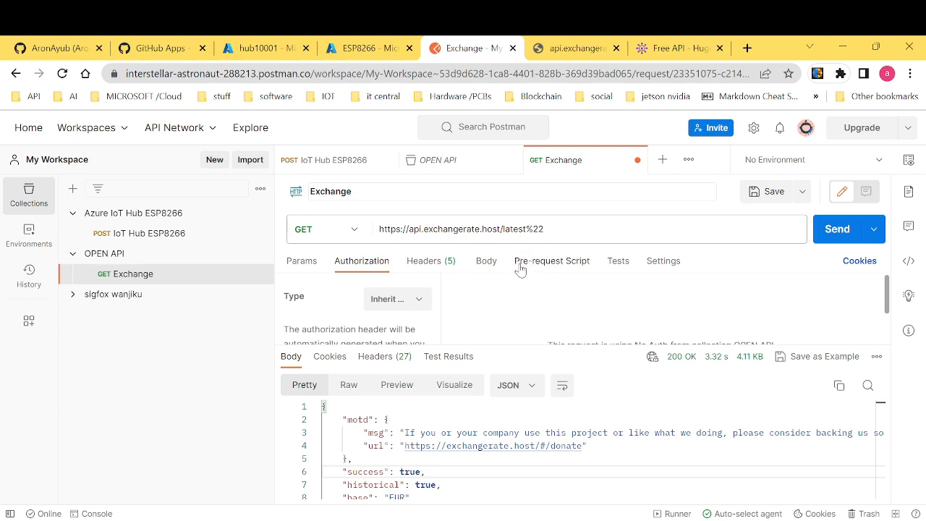
# Load the CoinDesk Bitcoin price and Data USA population sample APIs, then return to Postman.
pyautogui.click(677, 47)
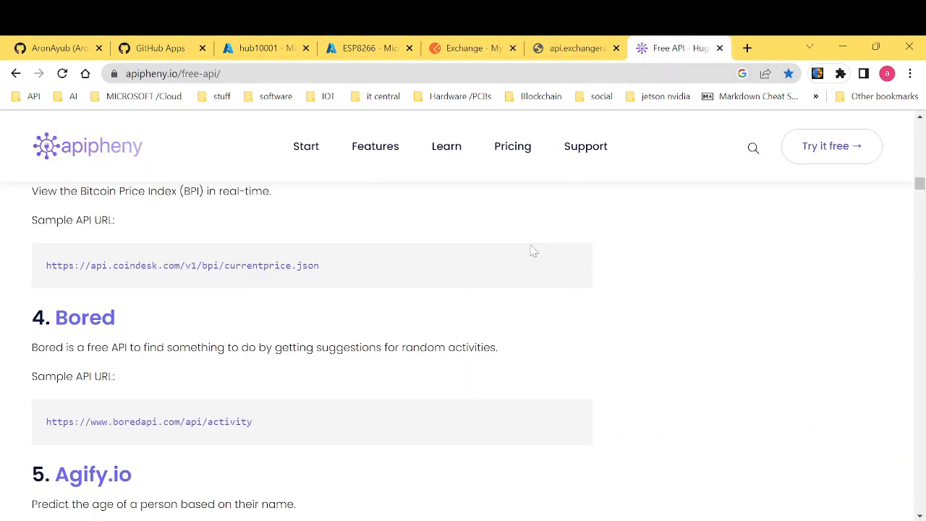
pyautogui.moveTo(490, 252)
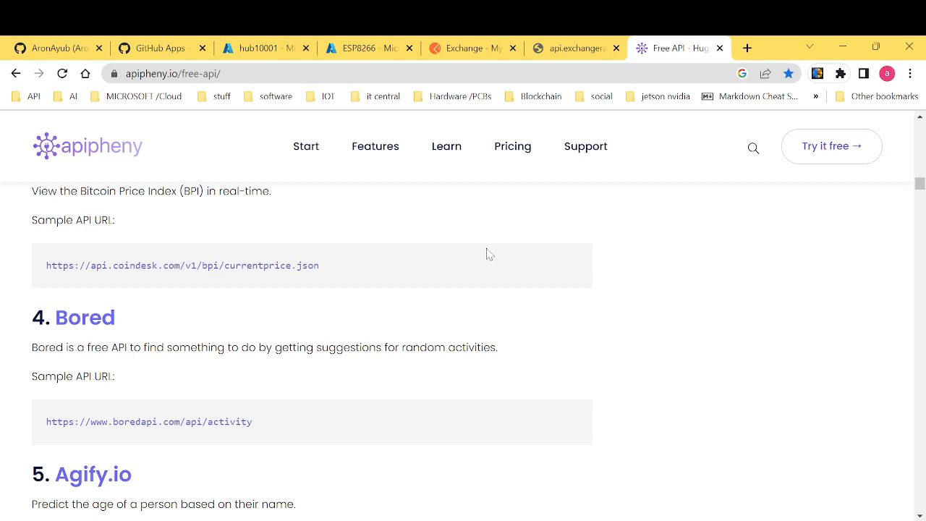
pyautogui.moveTo(692, 286)
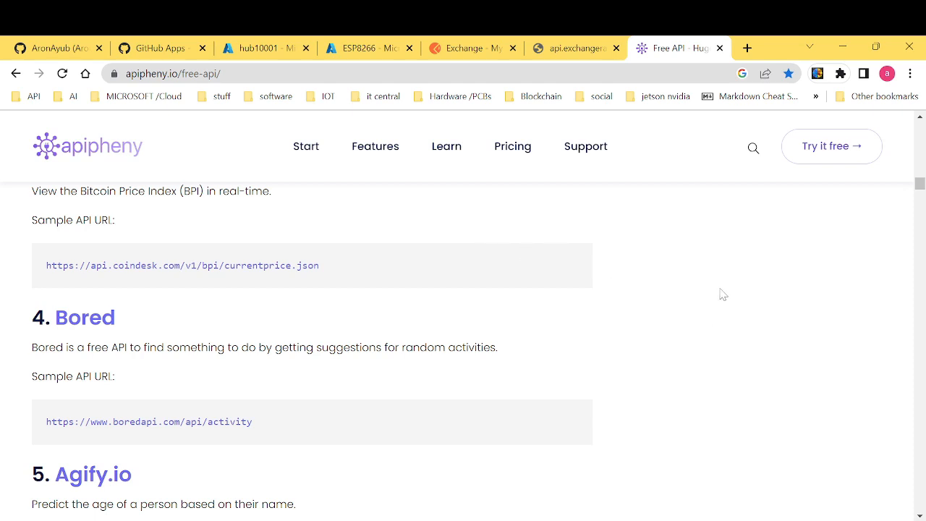
pyautogui.moveTo(721, 289)
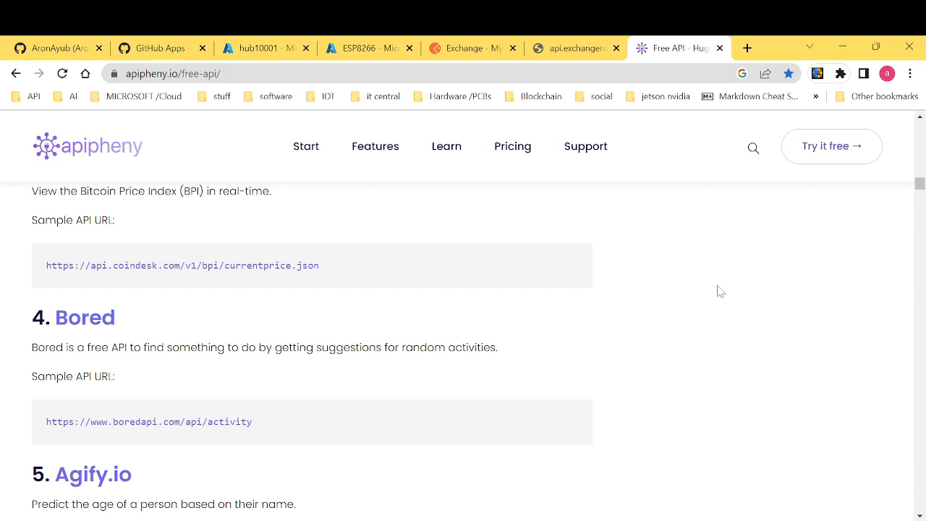
pyautogui.moveTo(705, 292)
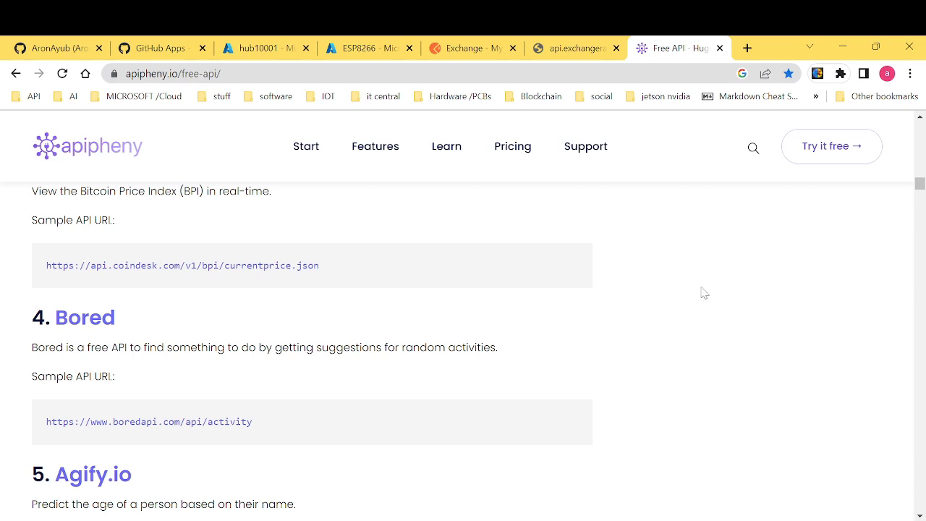
pyautogui.moveTo(351, 280)
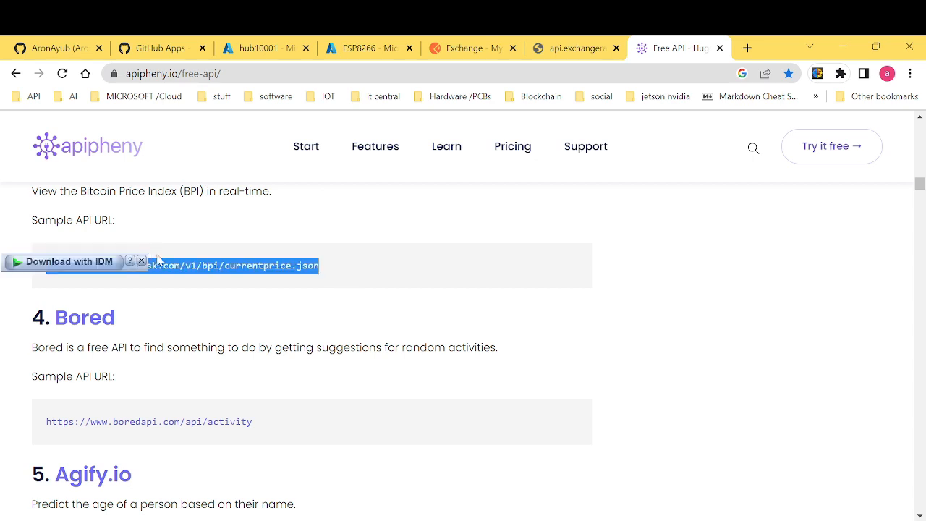
pyautogui.moveTo(16, 260)
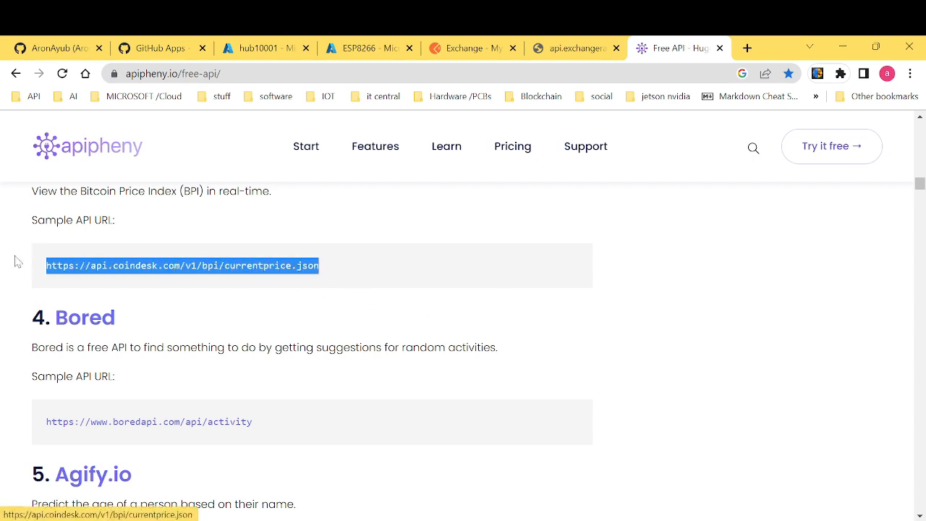
pyautogui.click(746, 47)
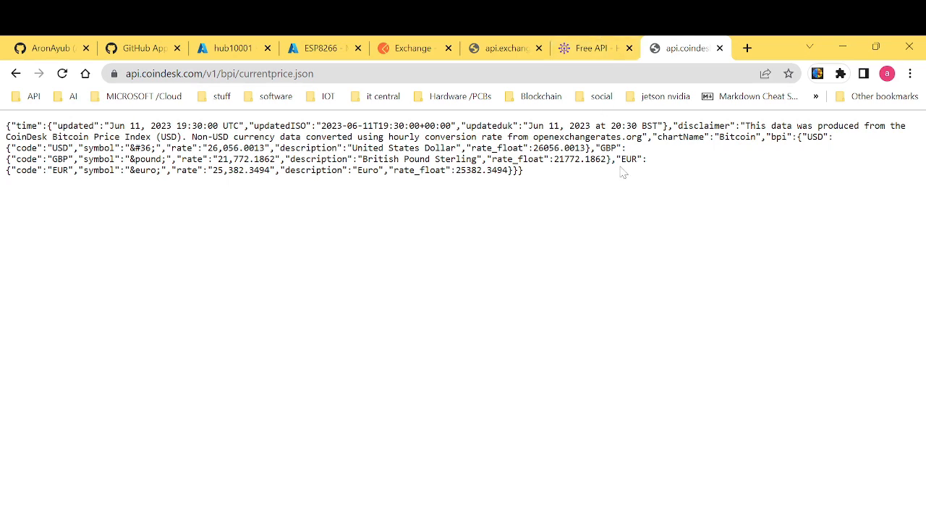
pyautogui.moveTo(593, 107)
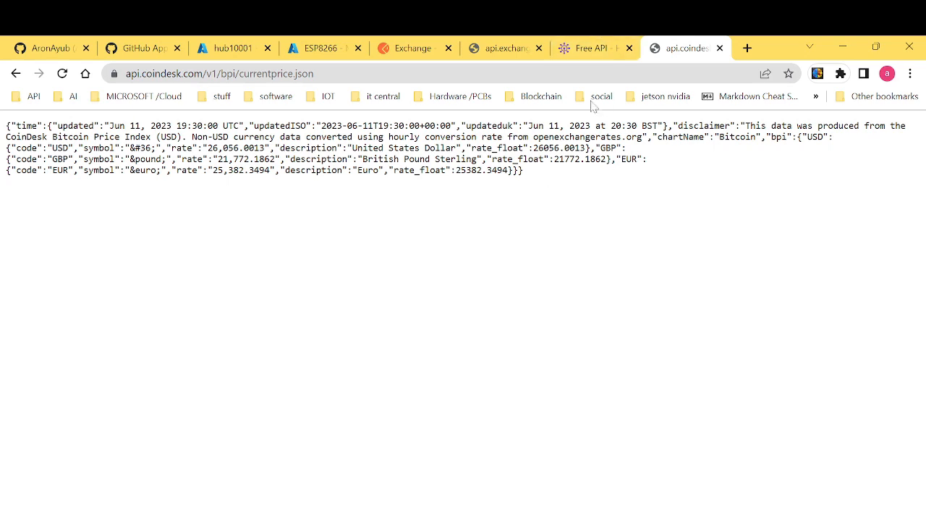
pyautogui.click(599, 47)
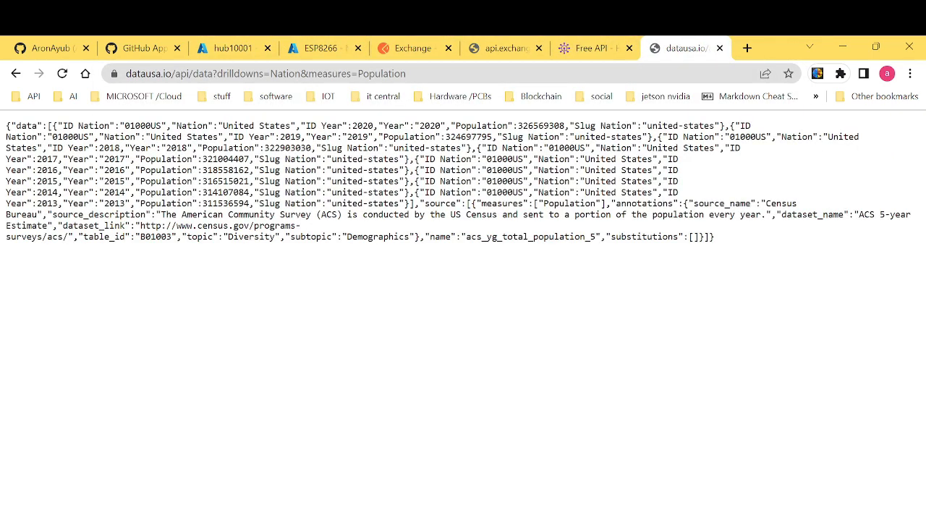
pyautogui.click(275, 73)
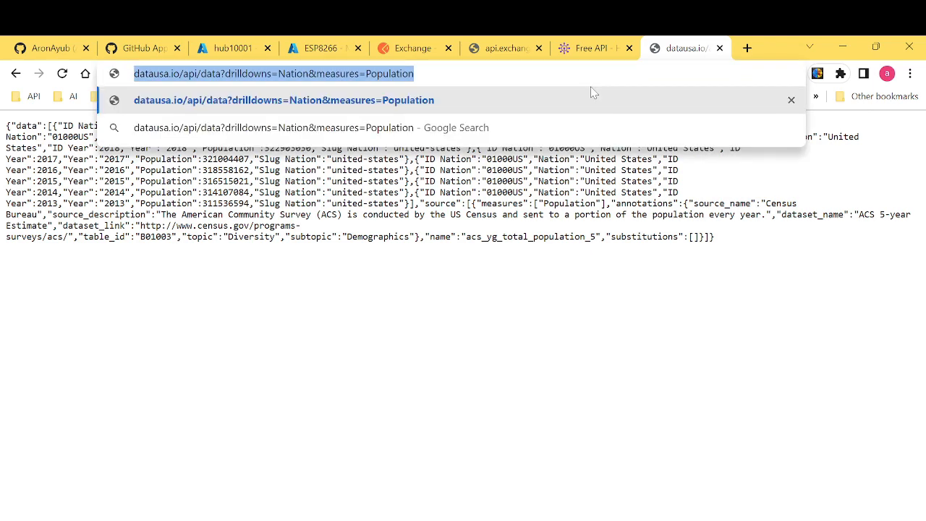
pyautogui.click(409, 48)
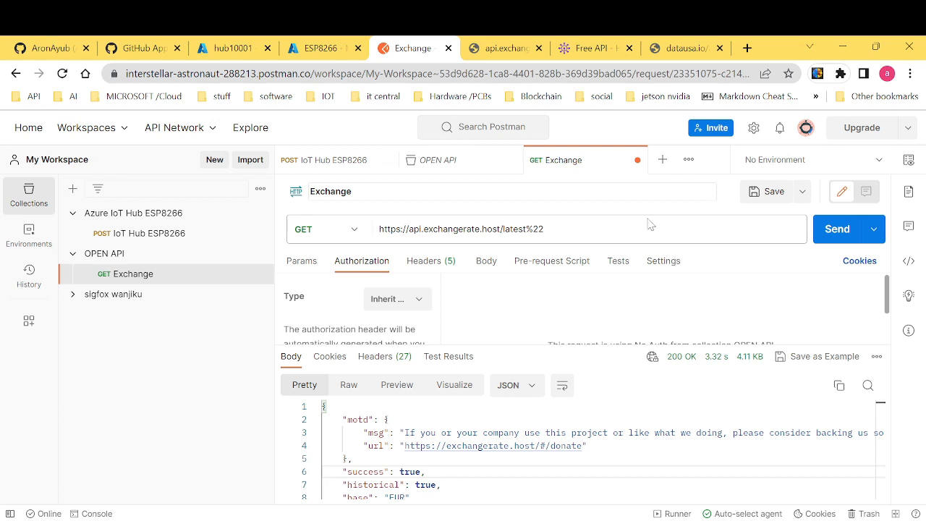
pyautogui.moveTo(646, 220)
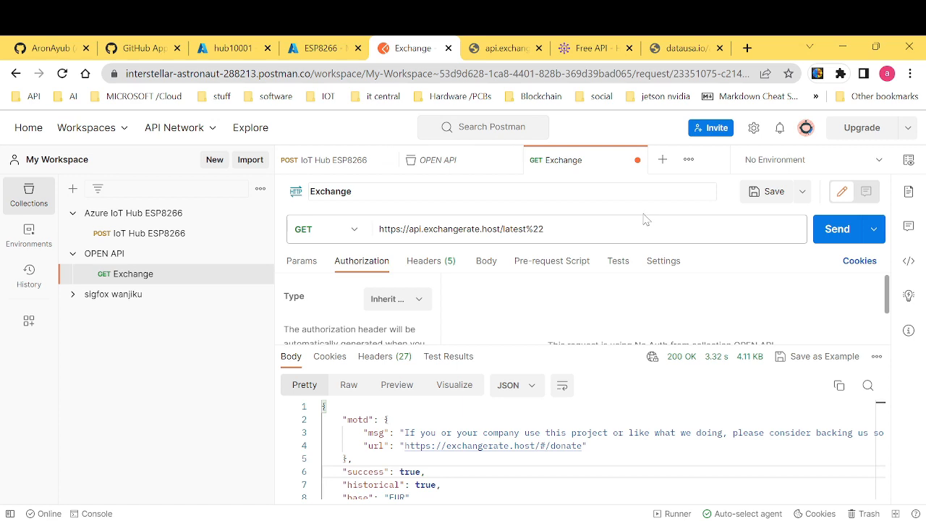
pyautogui.moveTo(643, 215)
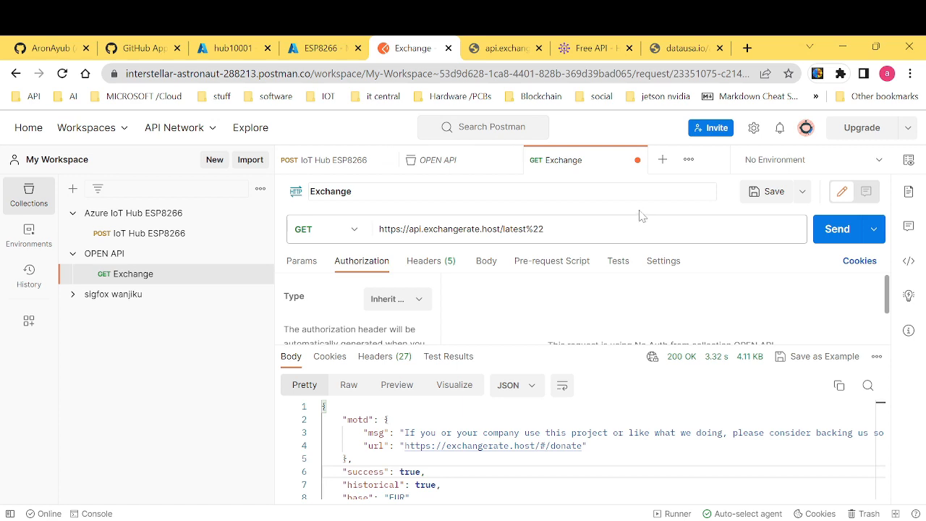
pyautogui.moveTo(637, 215)
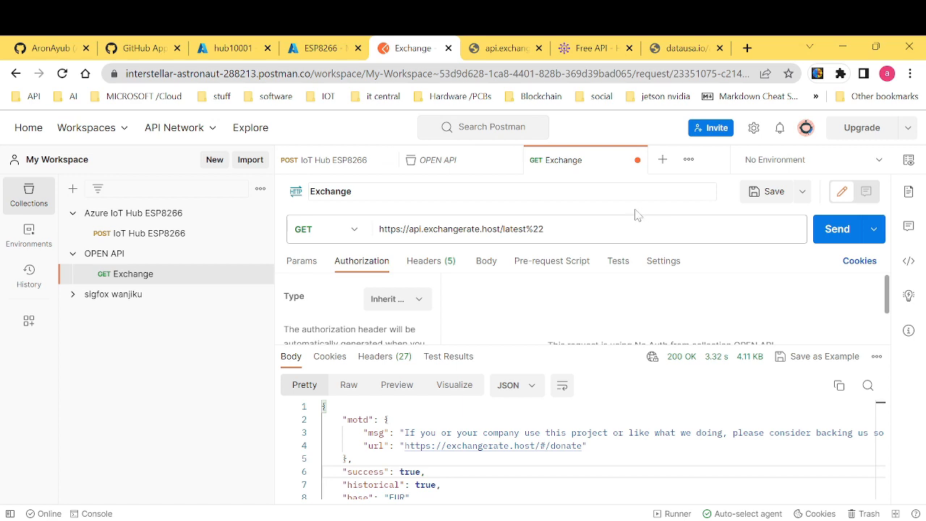
pyautogui.moveTo(627, 245)
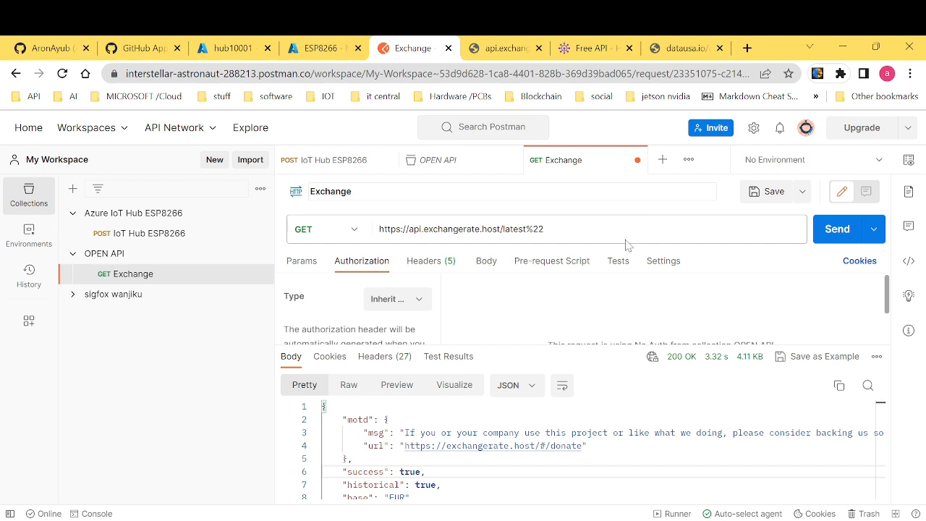
pyautogui.moveTo(515, 42)
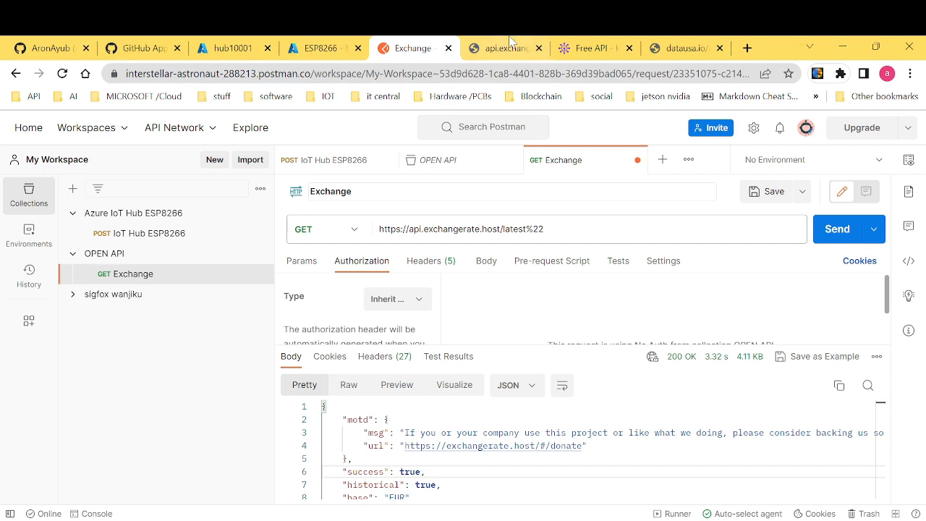
pyautogui.moveTo(236, 144)
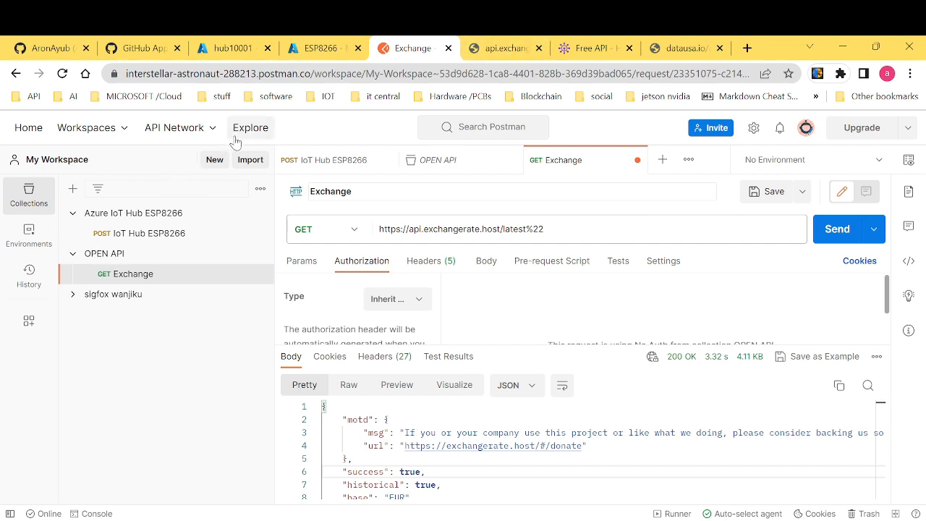
pyautogui.moveTo(72, 188)
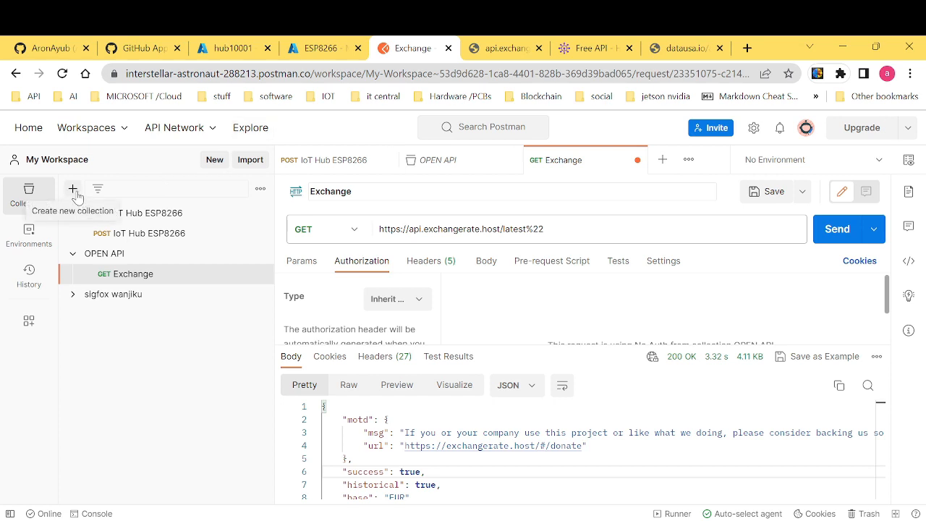
# Create a new collection named 'training' in My Workspace.
pyautogui.click(87, 127)
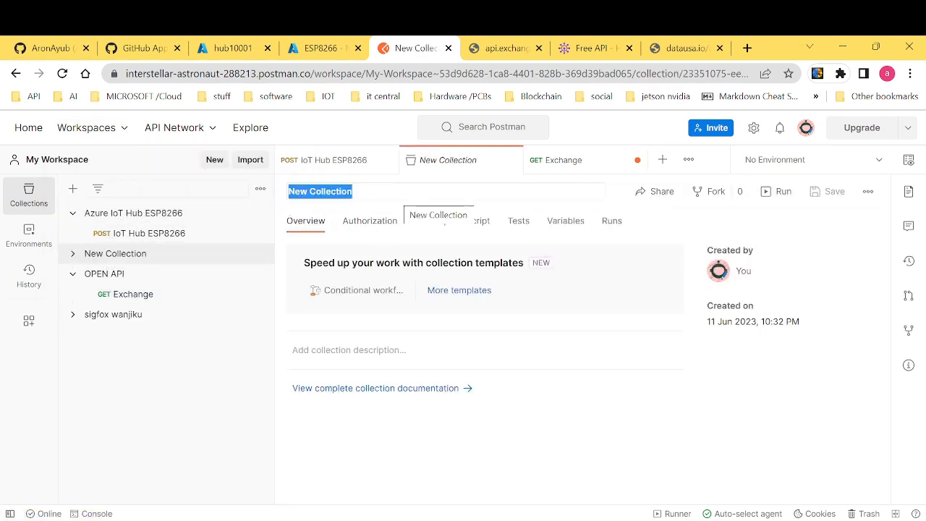
pyautogui.write('training')
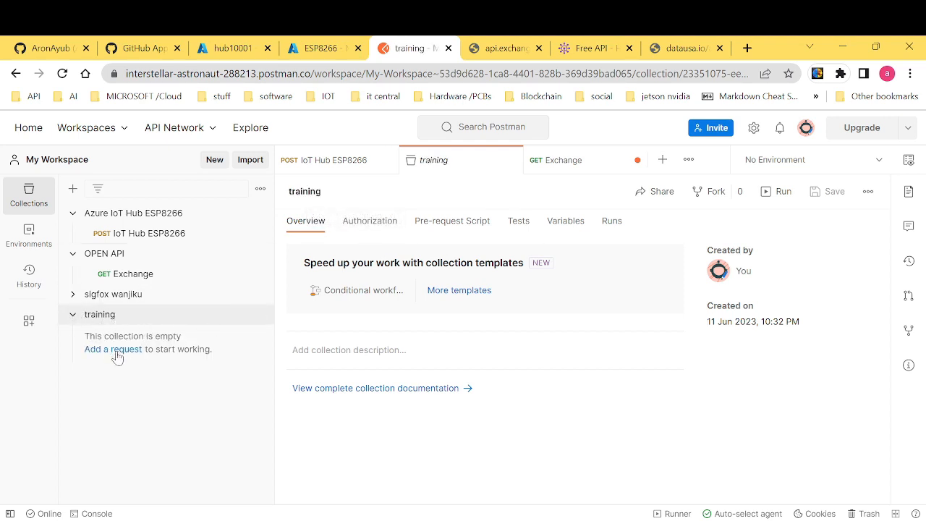
# Add a new request named 'Request_population' to the training collection.
pyautogui.click(113, 349)
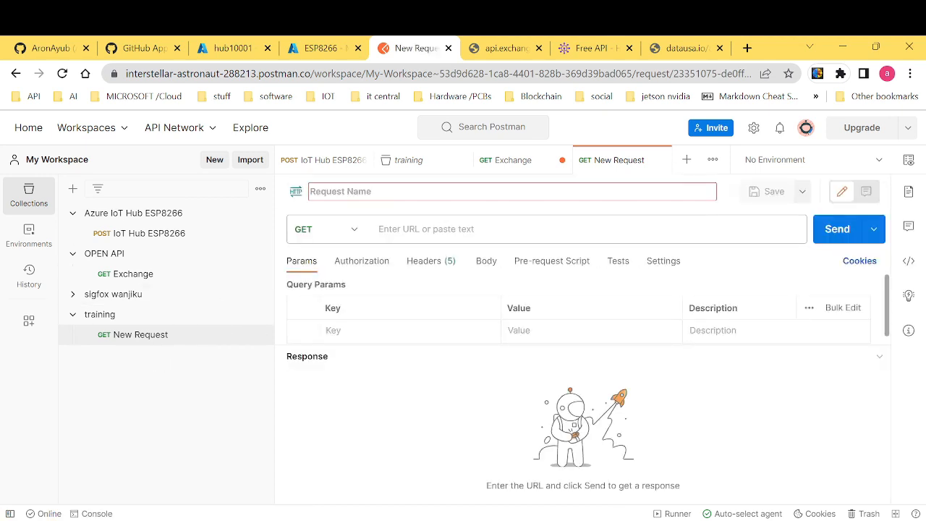
pyautogui.write('Request')
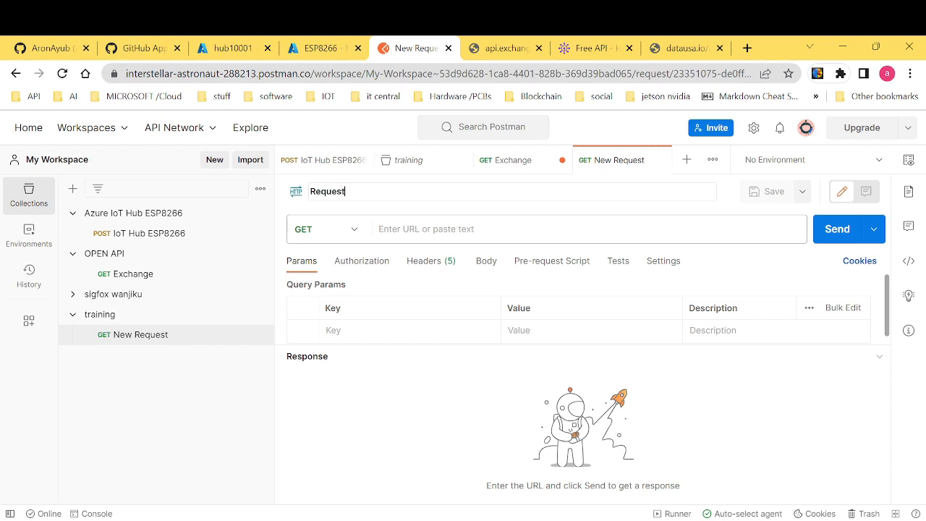
pyautogui.write('1')
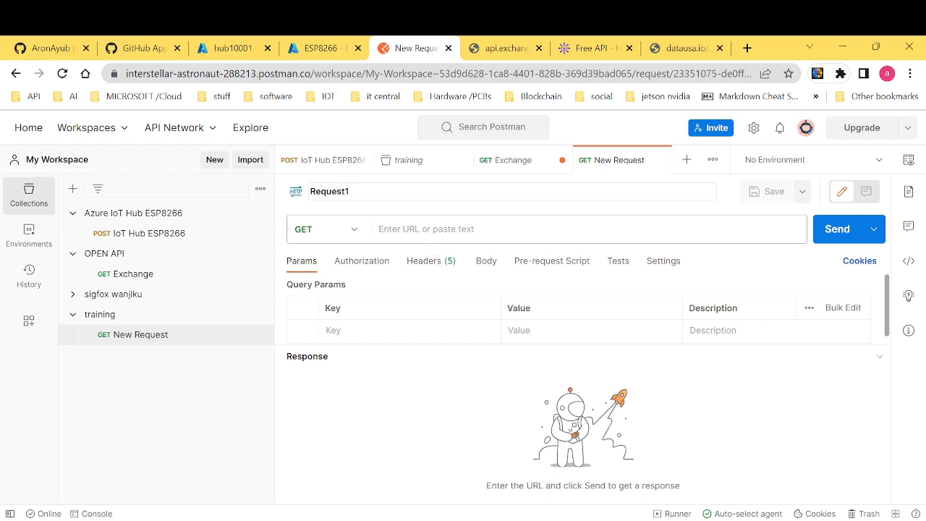
pyautogui.press('Backspace')
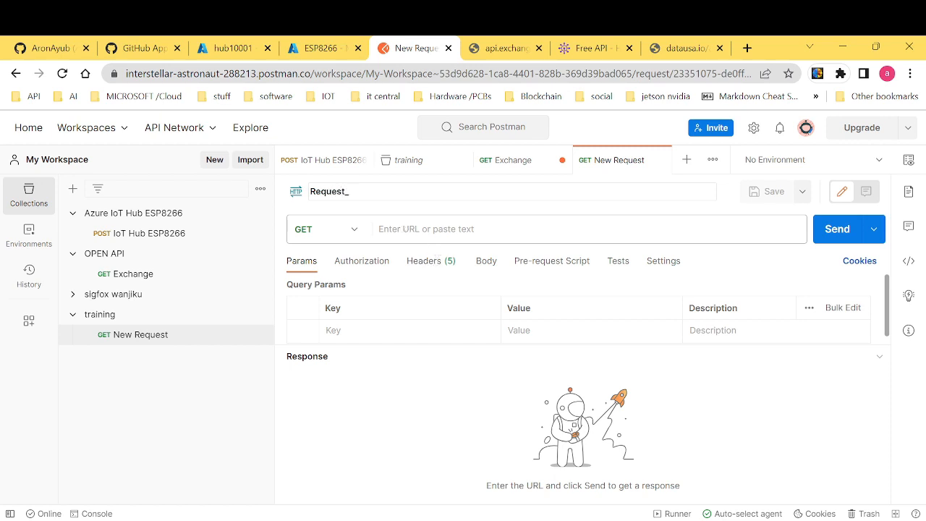
pyautogui.write('population')
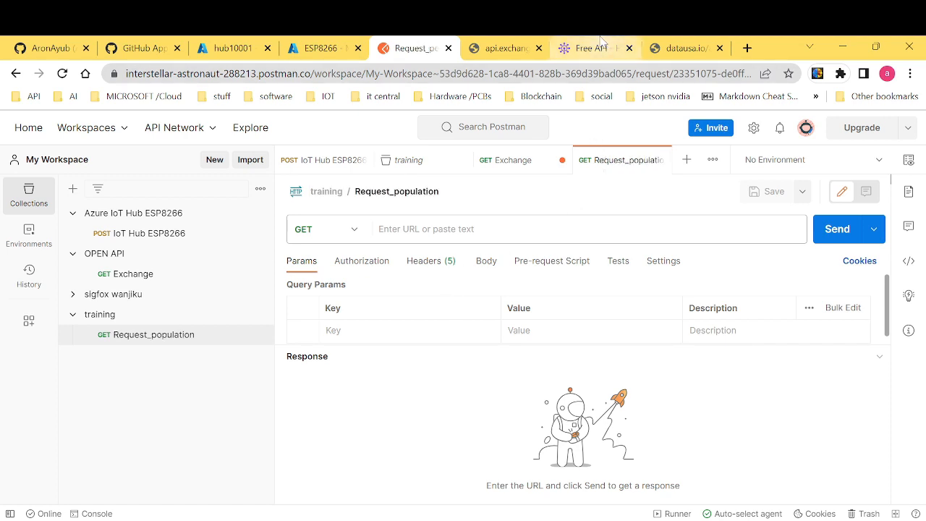
pyautogui.moveTo(601, 48)
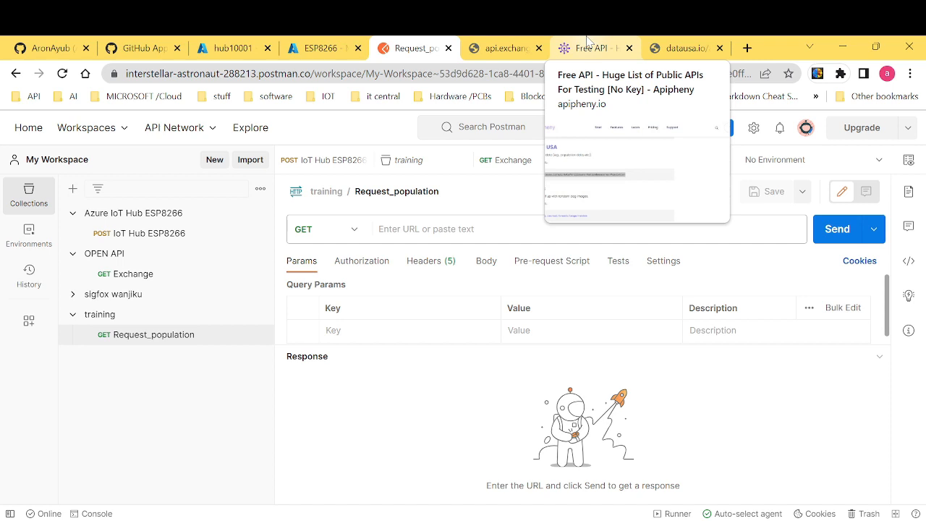
pyautogui.moveTo(449, 377)
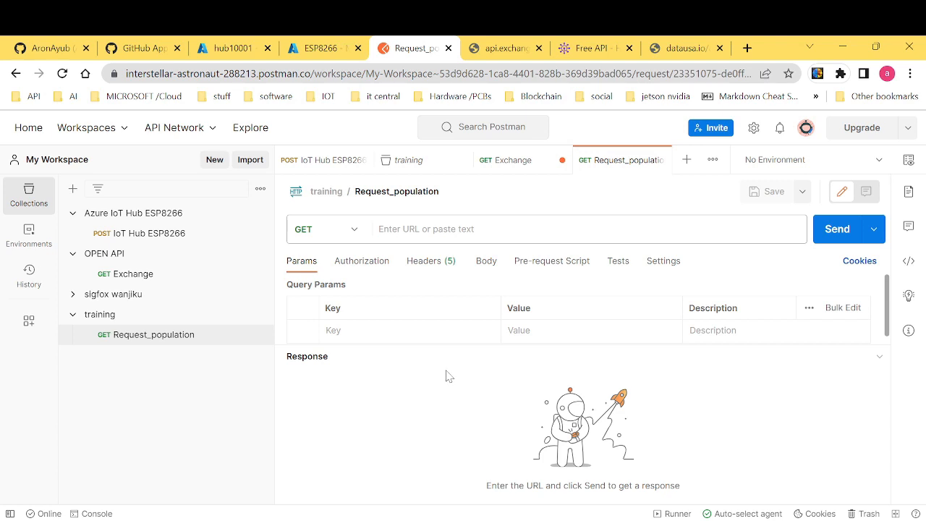
pyautogui.moveTo(425, 257)
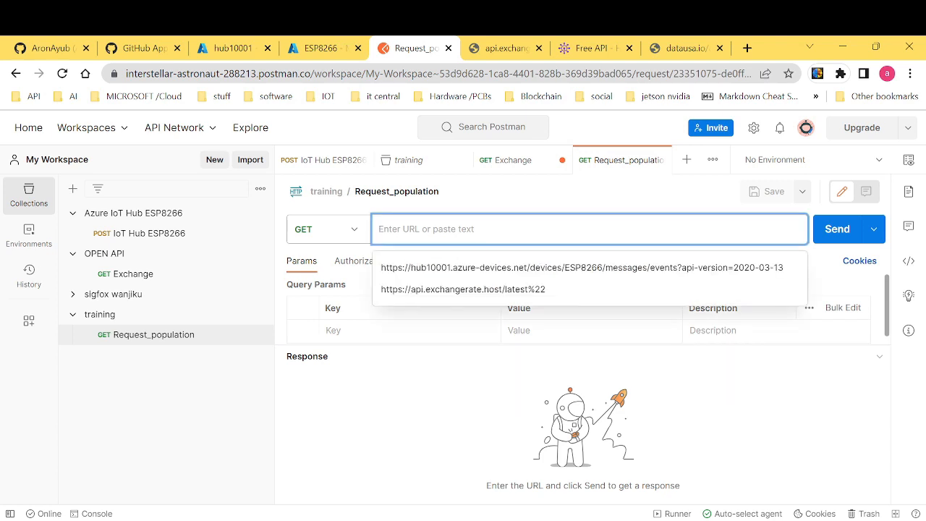
pyautogui.write('https://datausa.io/api/data?drilldowns=Nation&measures=Population')
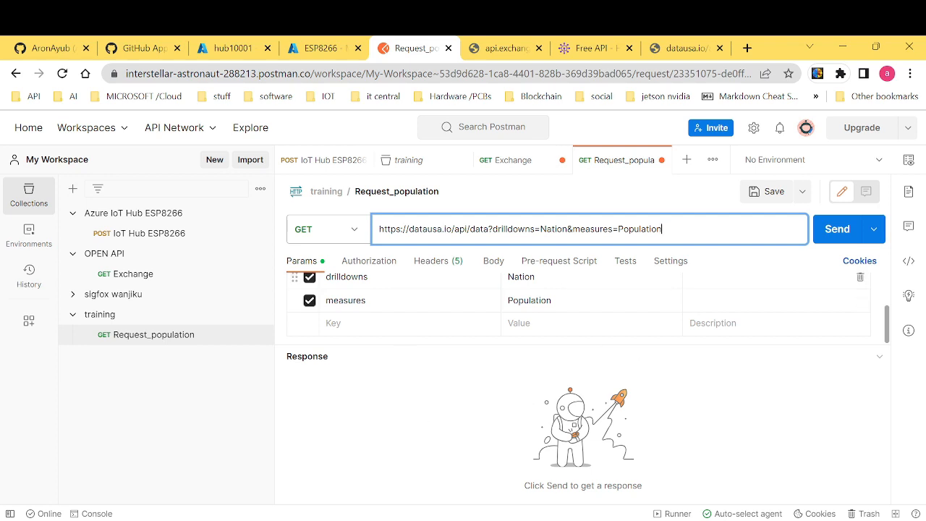
pyautogui.click(369, 261)
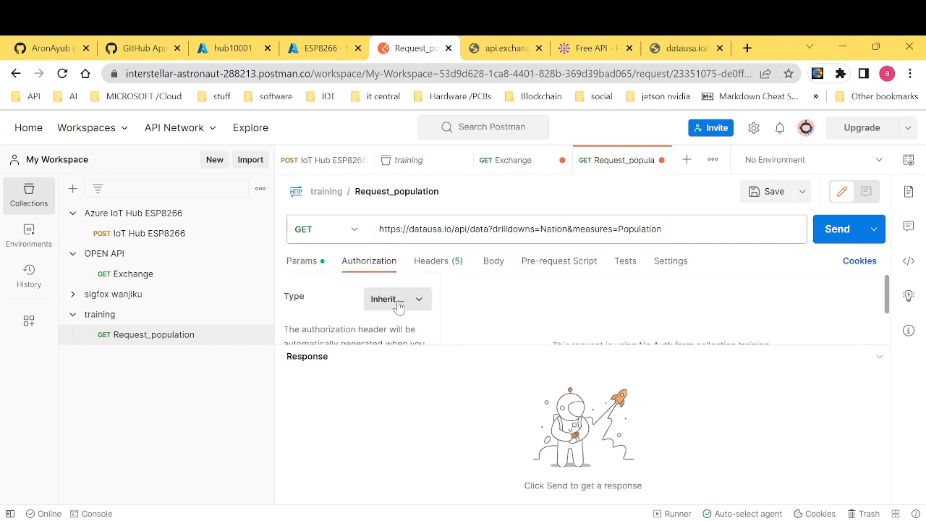
pyautogui.click(397, 298)
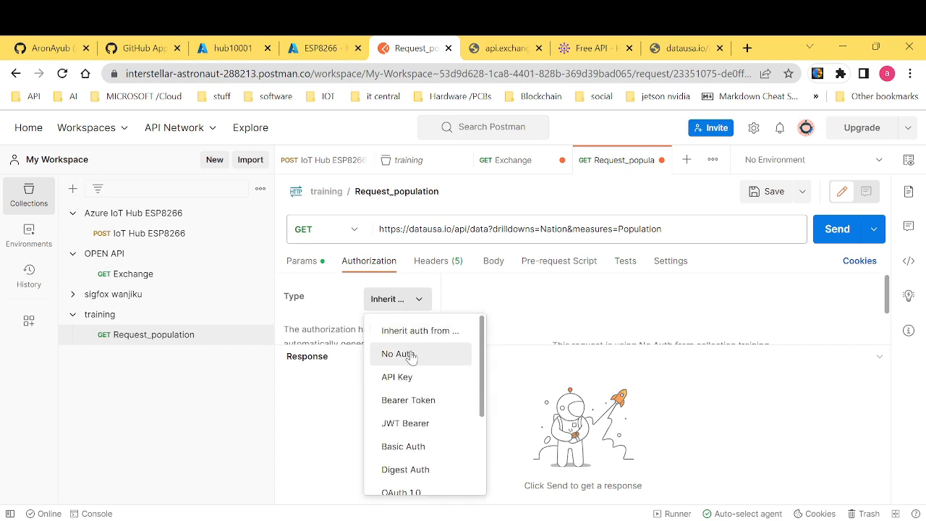
pyautogui.click(396, 354)
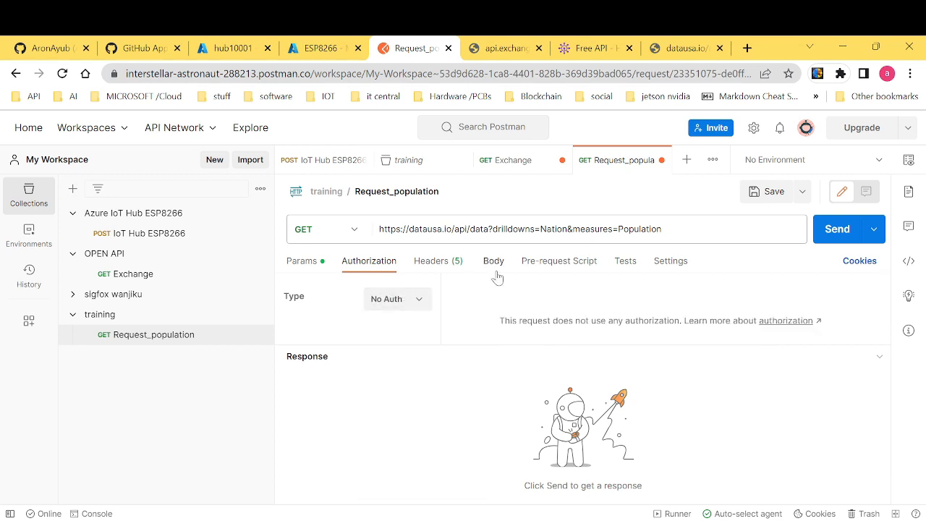
# Set a raw JSON body and send the request, receiving 200 OK.
pyautogui.click(493, 261)
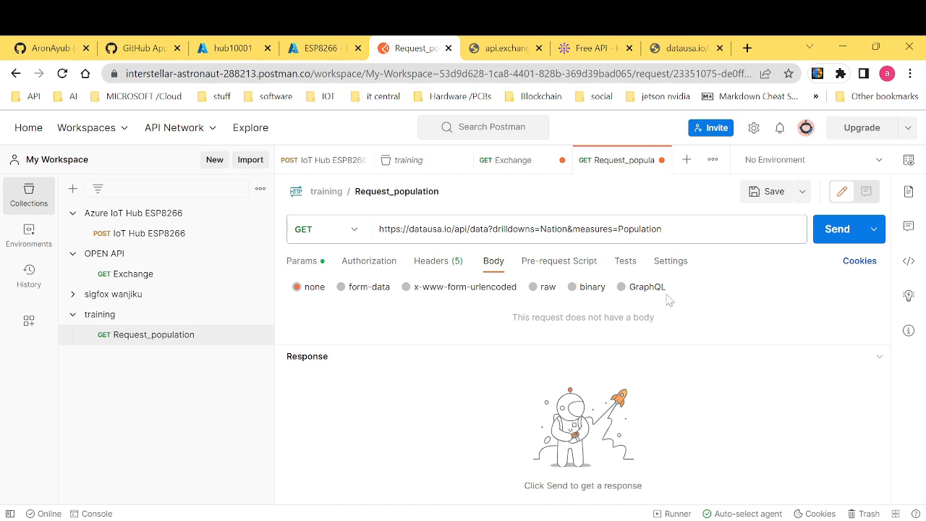
pyautogui.moveTo(541, 286)
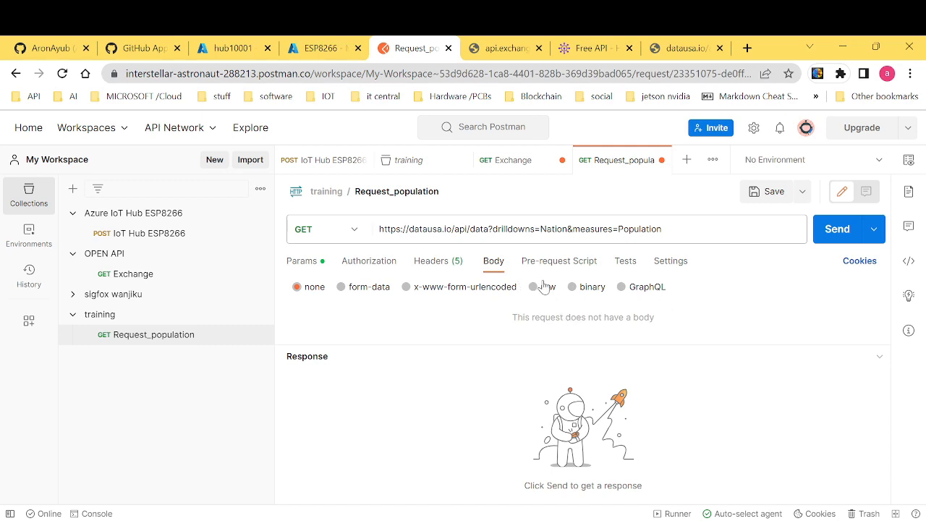
pyautogui.click(533, 287)
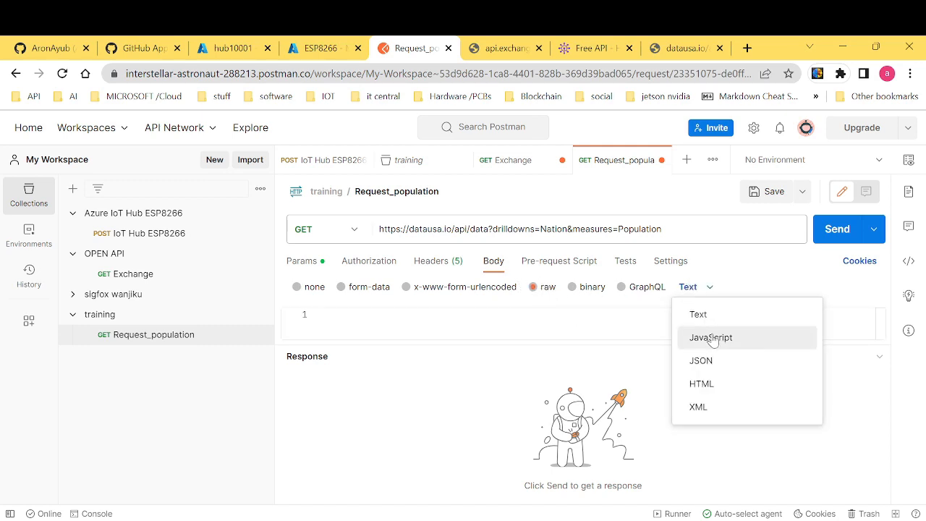
pyautogui.click(701, 361)
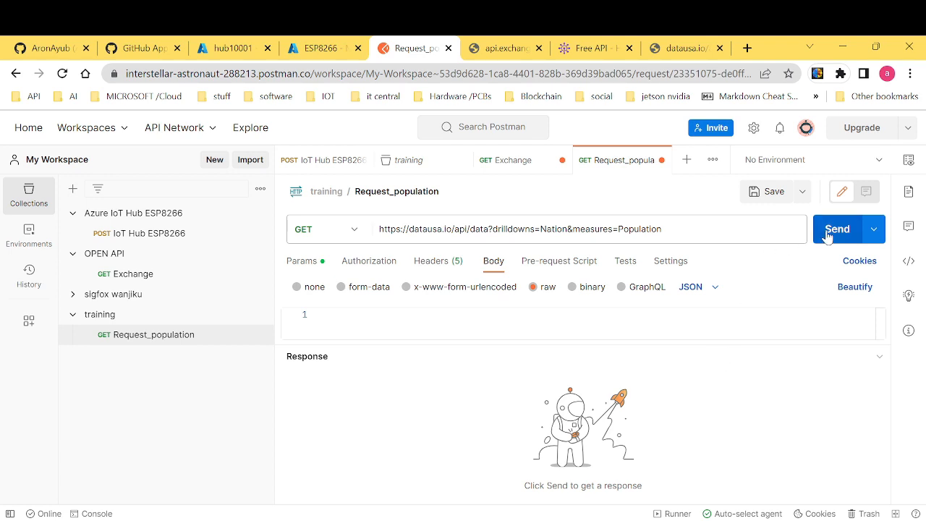
pyautogui.click(837, 229)
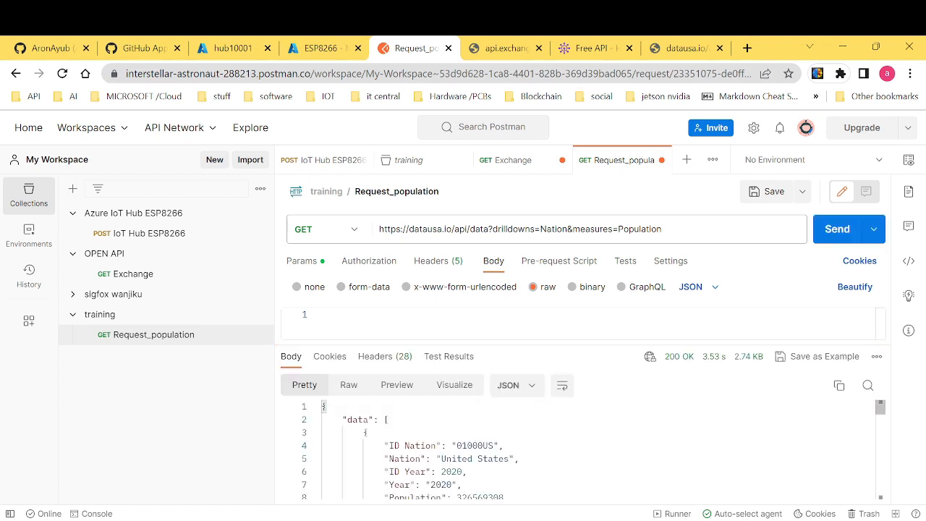
pyautogui.moveTo(595, 61)
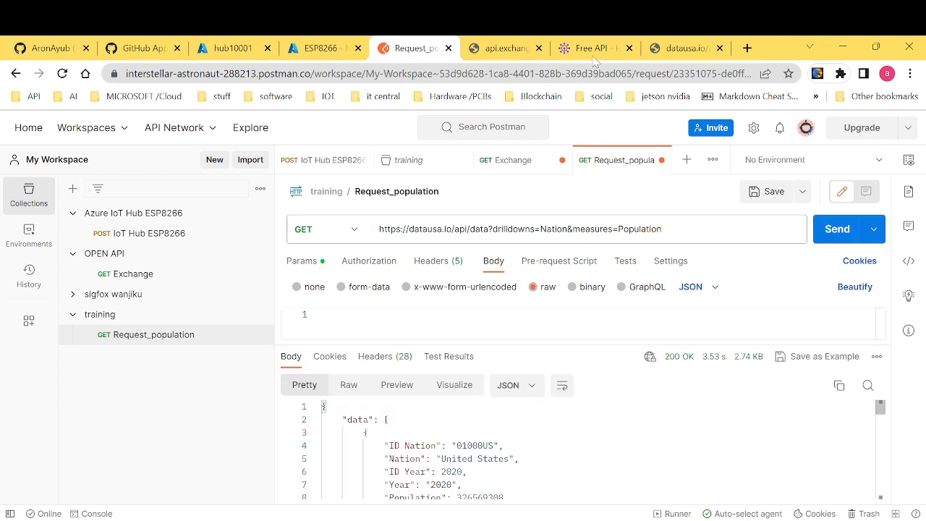
# Compare the exchange rate output with the population response, then switch to the Azure portal home.
pyautogui.click(686, 48)
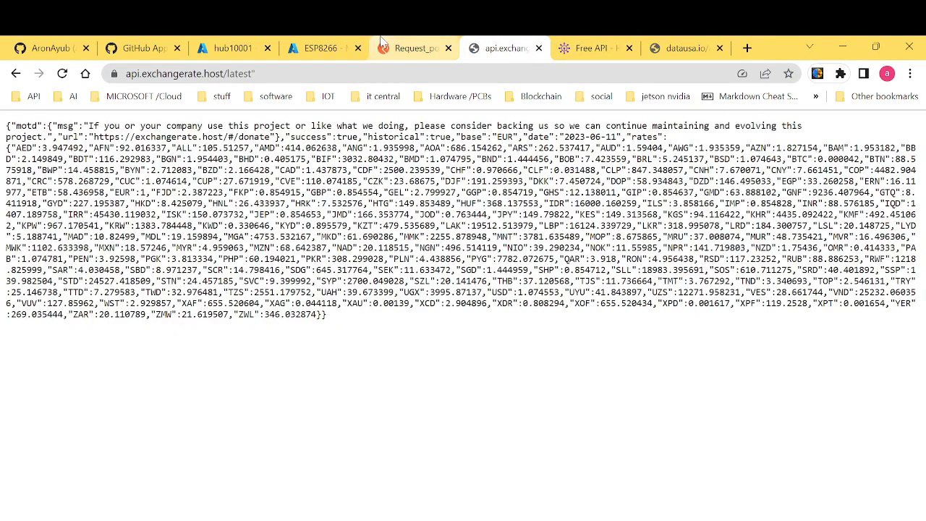
pyautogui.click(408, 47)
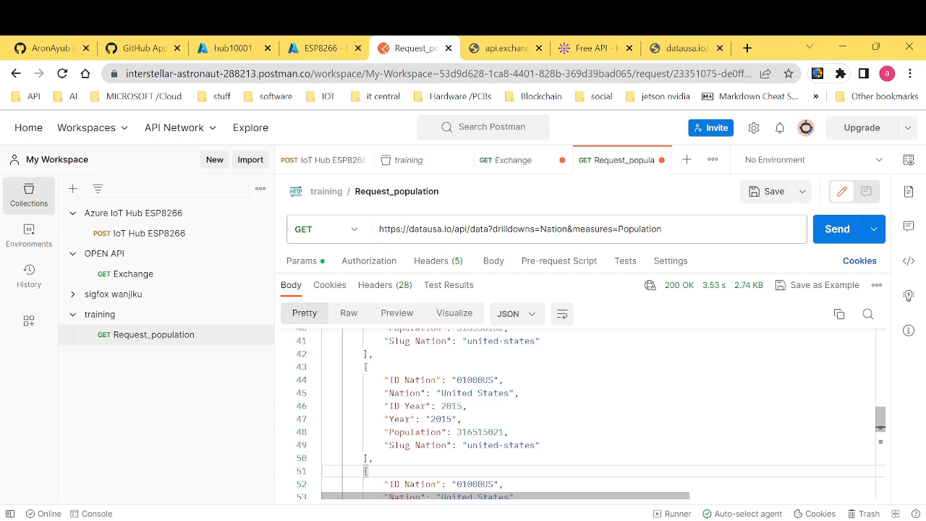
pyautogui.click(233, 48)
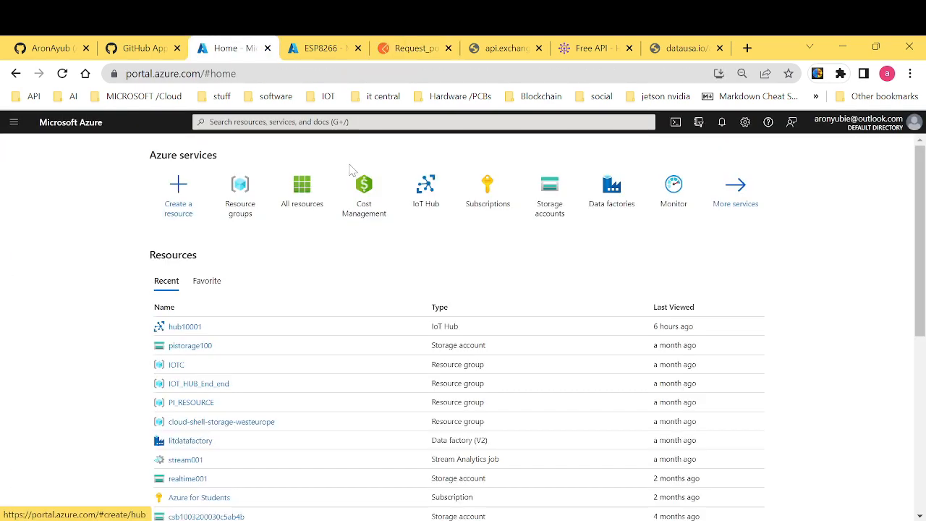
pyautogui.moveTo(186, 208)
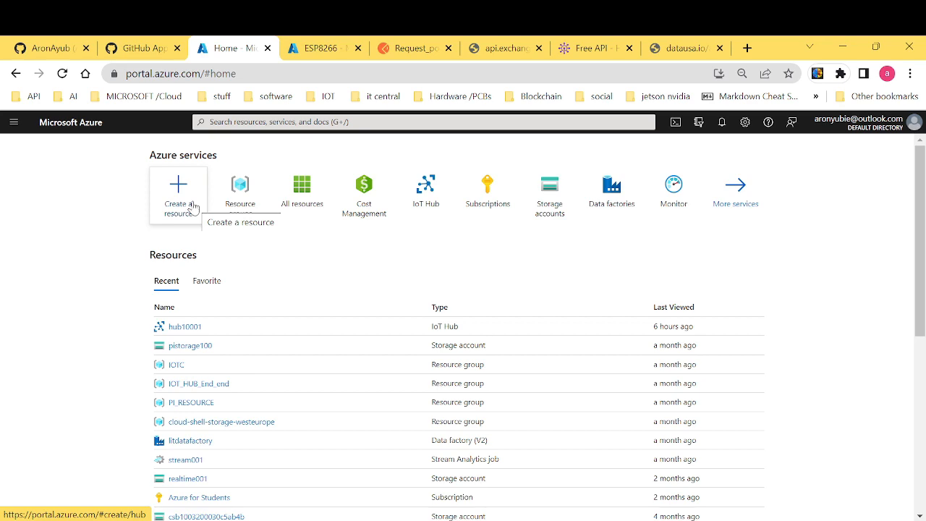
pyautogui.moveTo(216, 251)
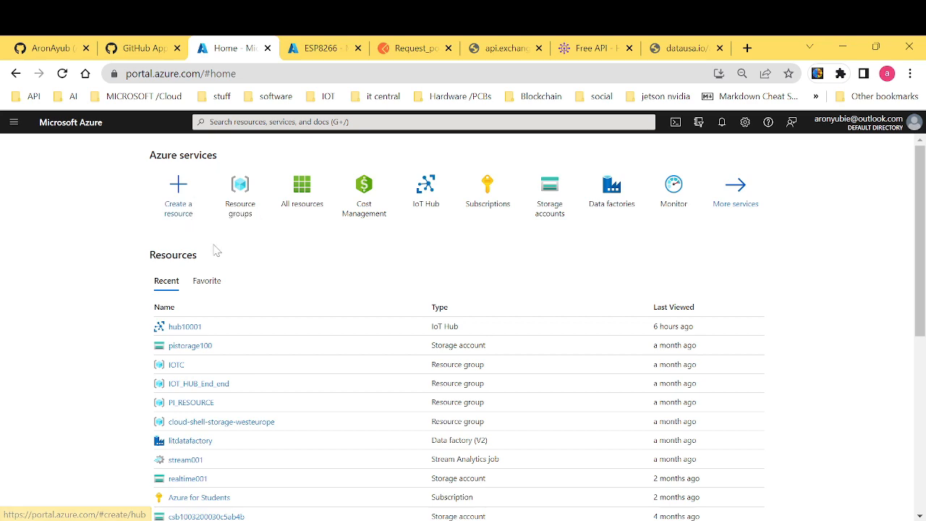
pyautogui.moveTo(205, 265)
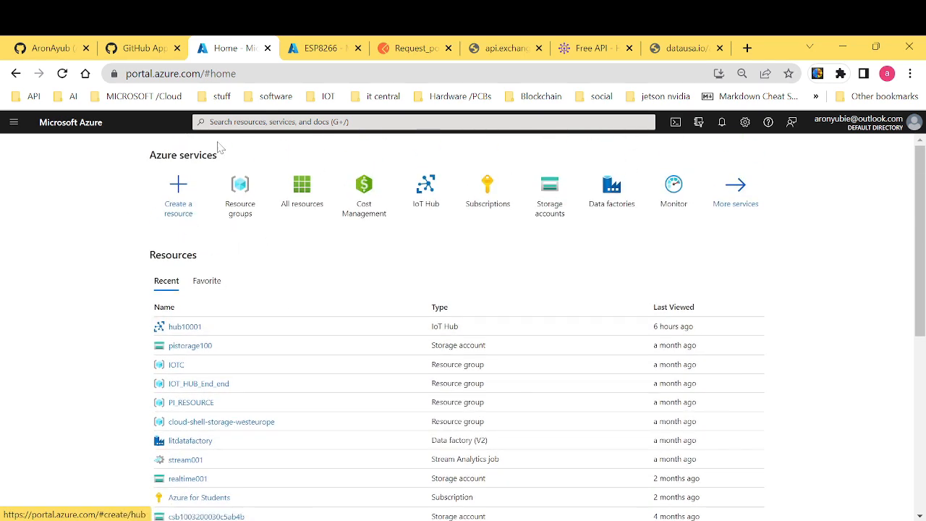
pyautogui.moveTo(110, 292)
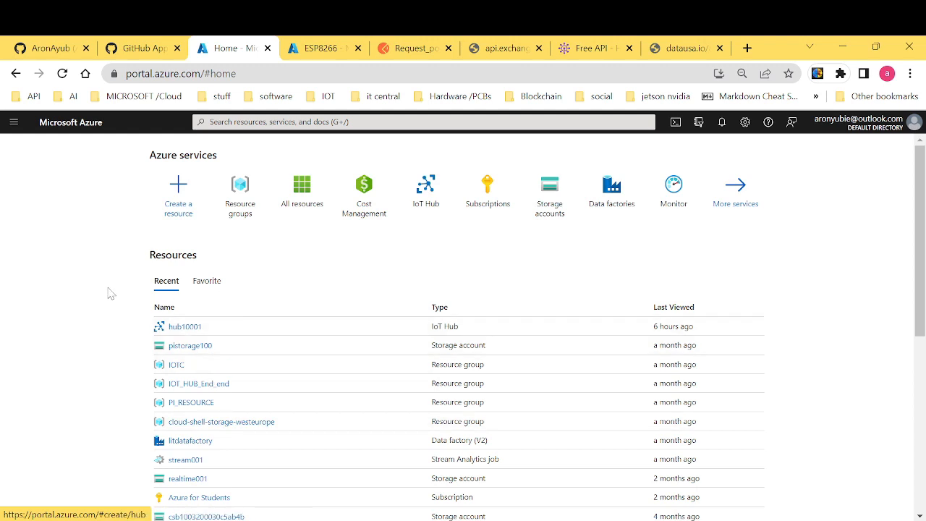
pyautogui.moveTo(178, 210)
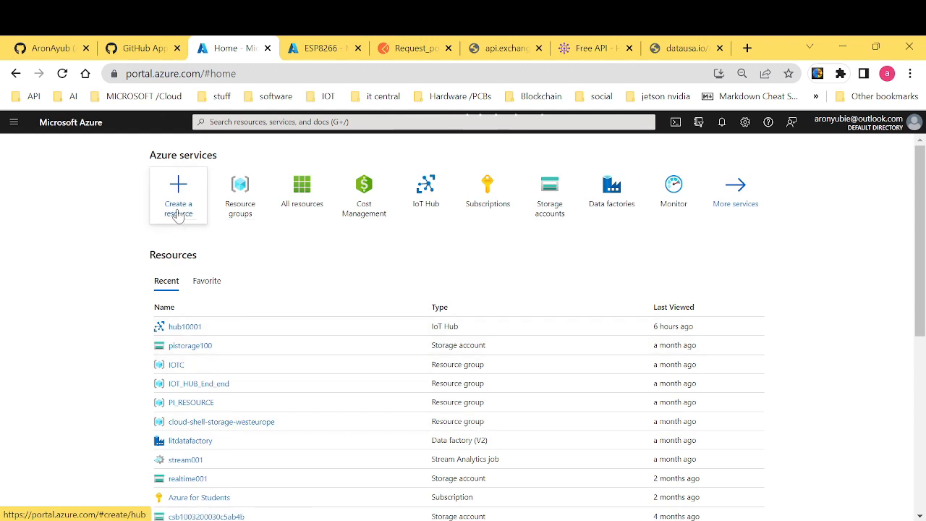
# Search the Create a resource marketplace for 'iot h' to find IoT Hub.
pyautogui.click(178, 196)
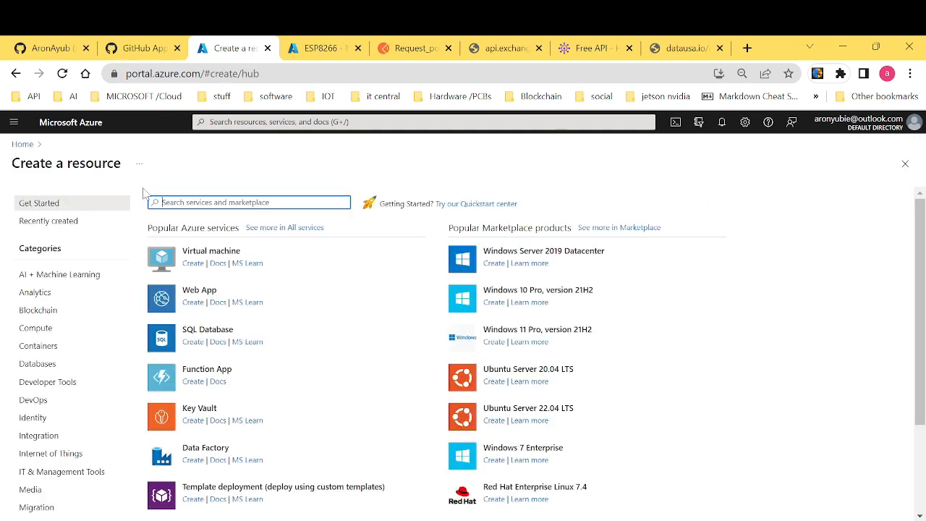
pyautogui.write('iot h')
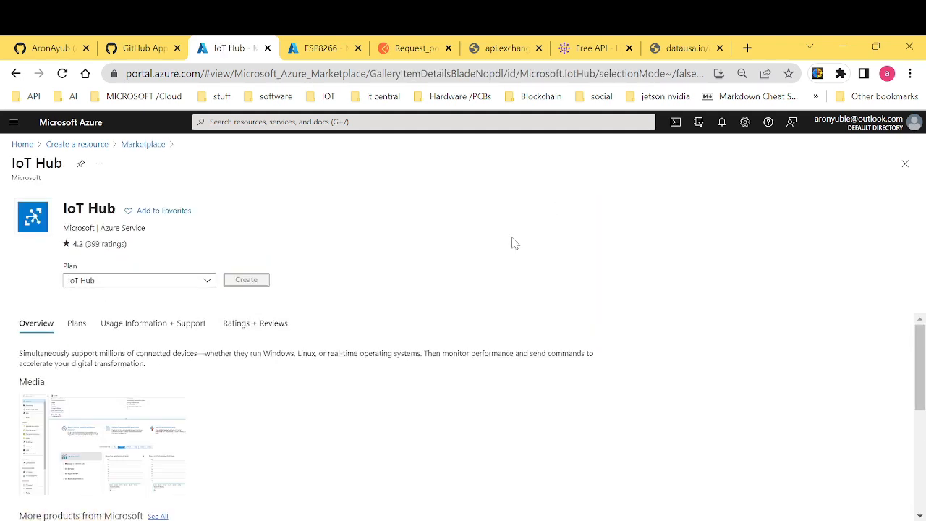
pyautogui.moveTo(404, 336)
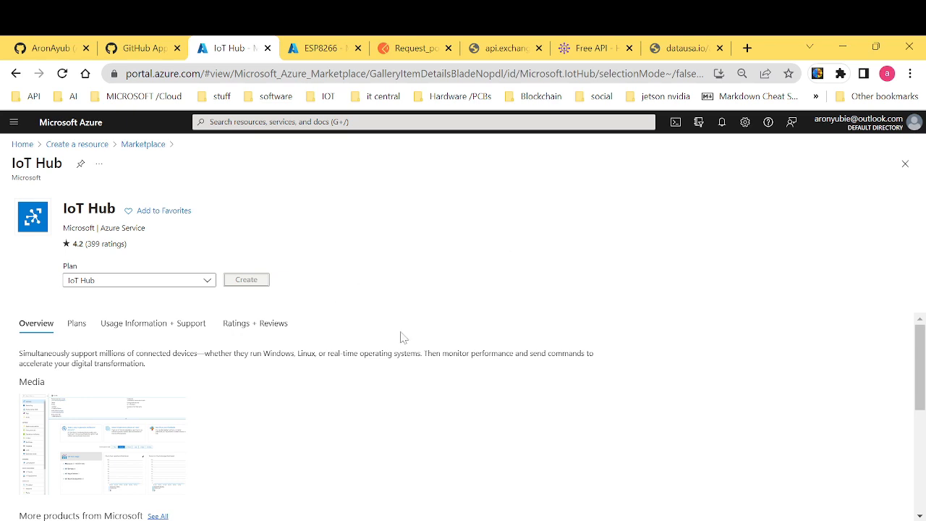
# Start a new IoT hub named hub399 in East US, keeping the existing resource group.
pyautogui.click(246, 280)
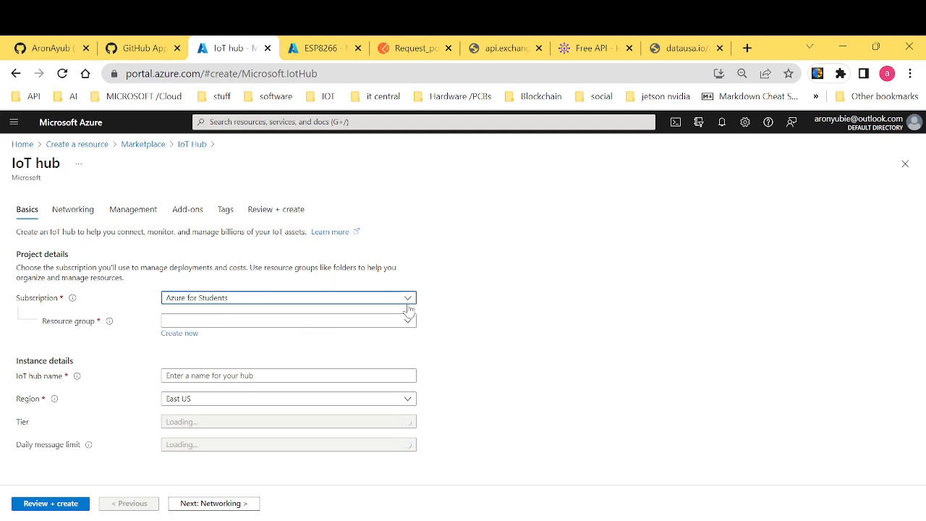
pyautogui.moveTo(397, 292)
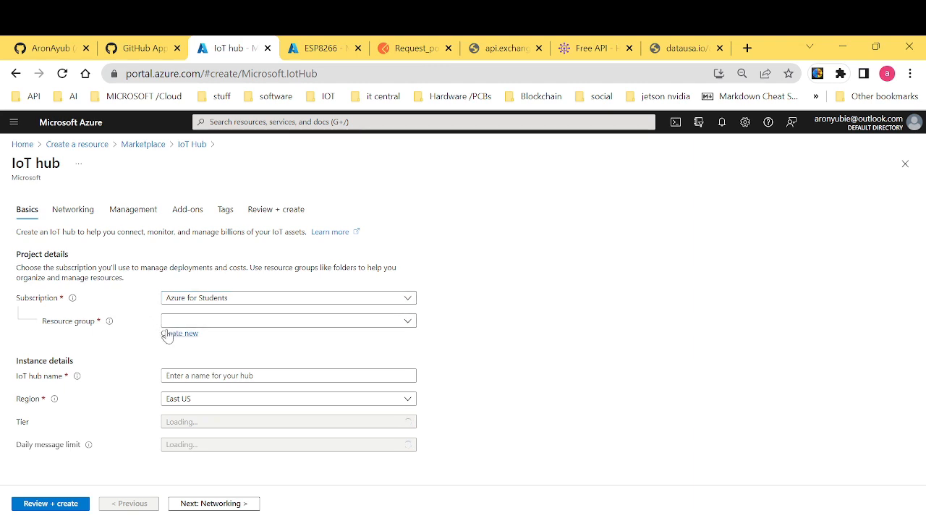
pyautogui.click(179, 333)
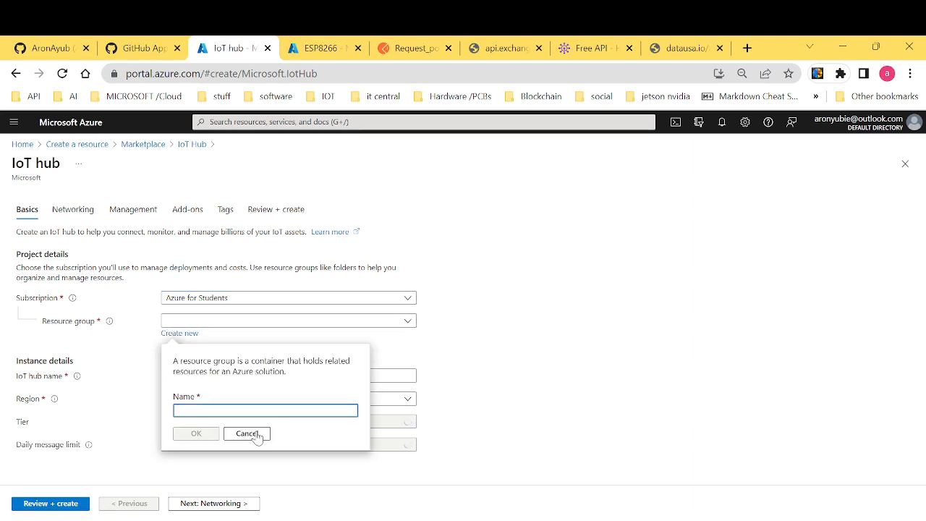
pyautogui.click(246, 435)
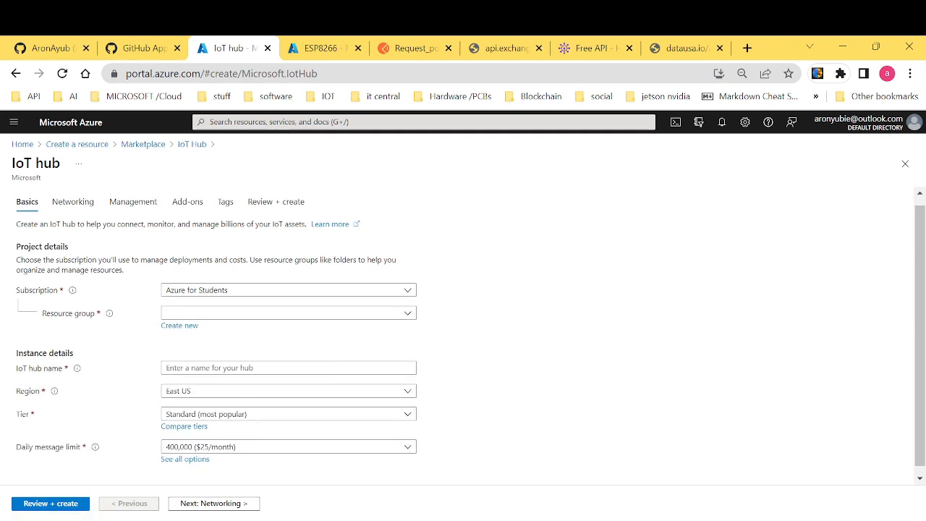
pyautogui.click(288, 368)
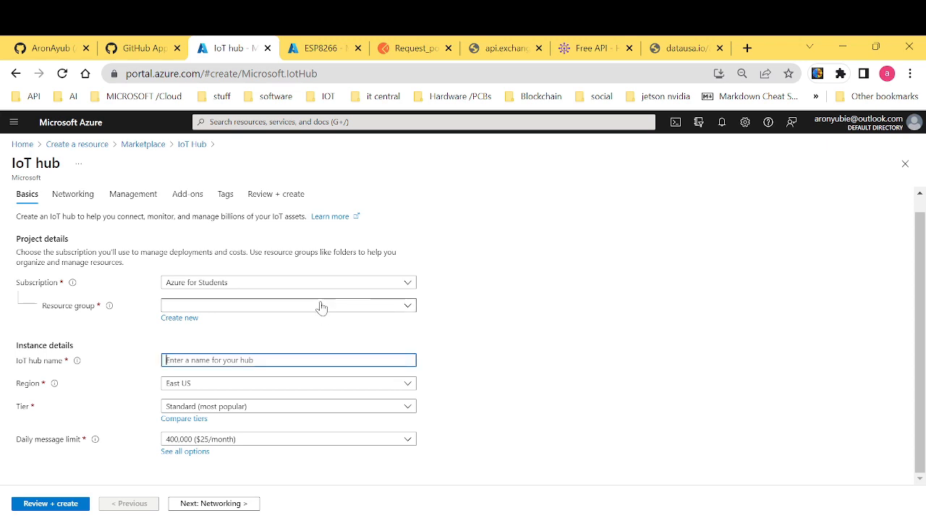
pyautogui.write('hub399')
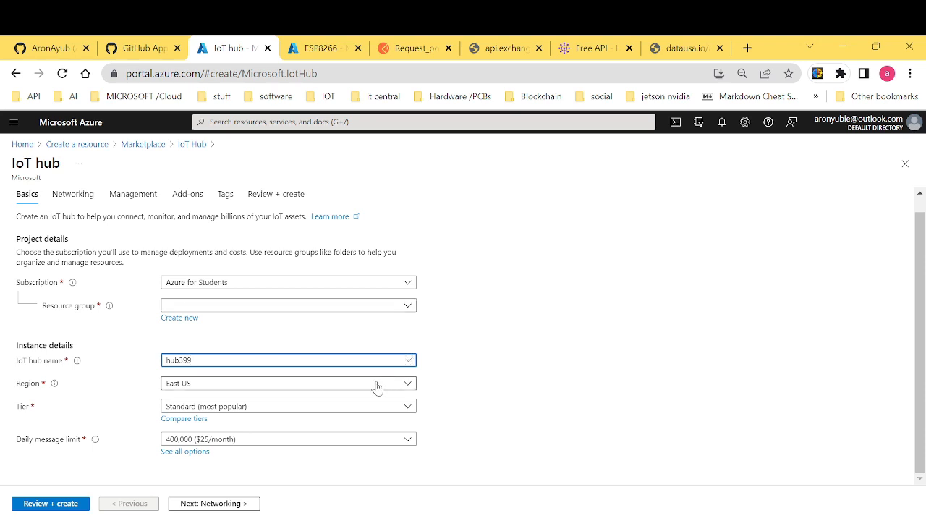
pyautogui.moveTo(376, 385)
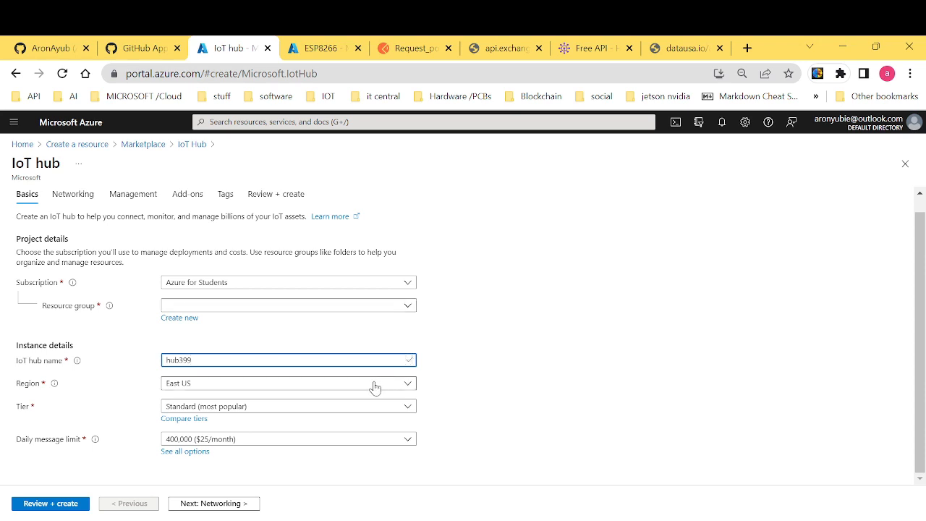
pyautogui.click(287, 383)
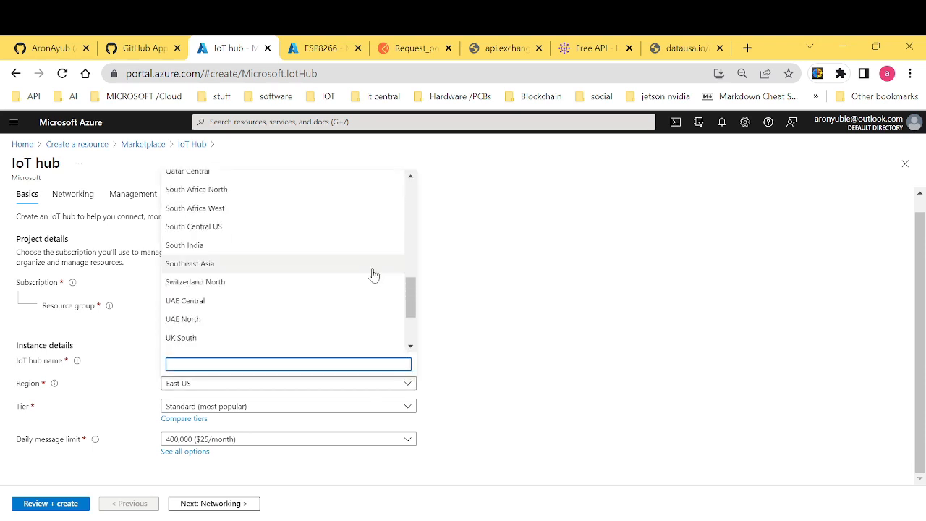
pyautogui.moveTo(469, 282)
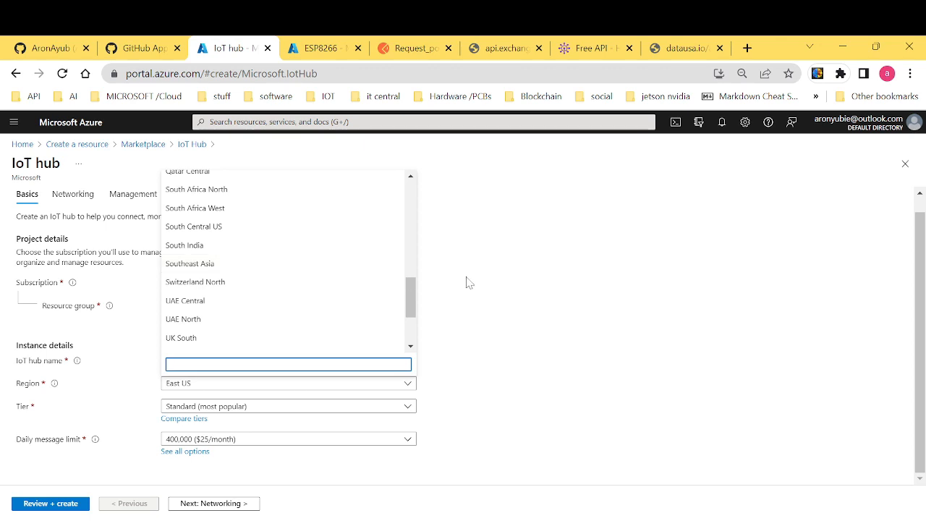
# Try Basic and Standard tiers, settle on Free, then return to the portal home.
pyautogui.click(288, 405)
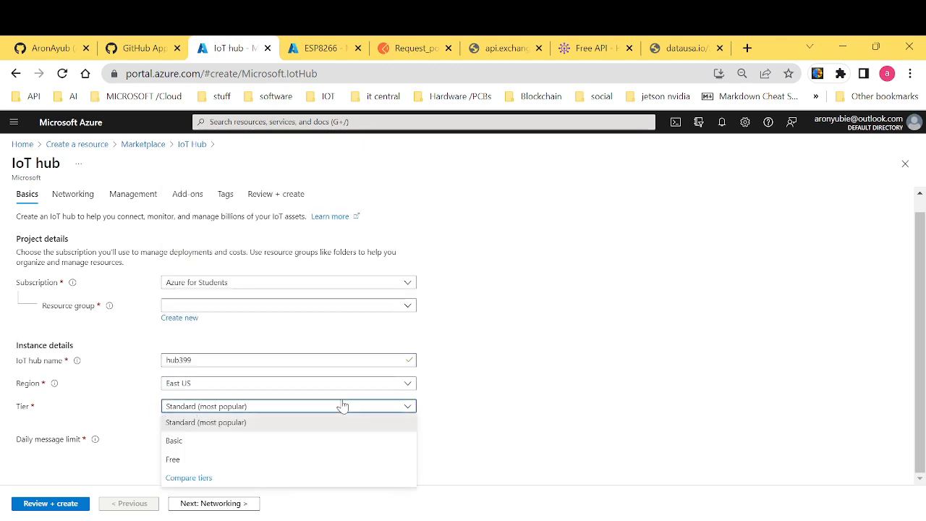
pyautogui.click(176, 460)
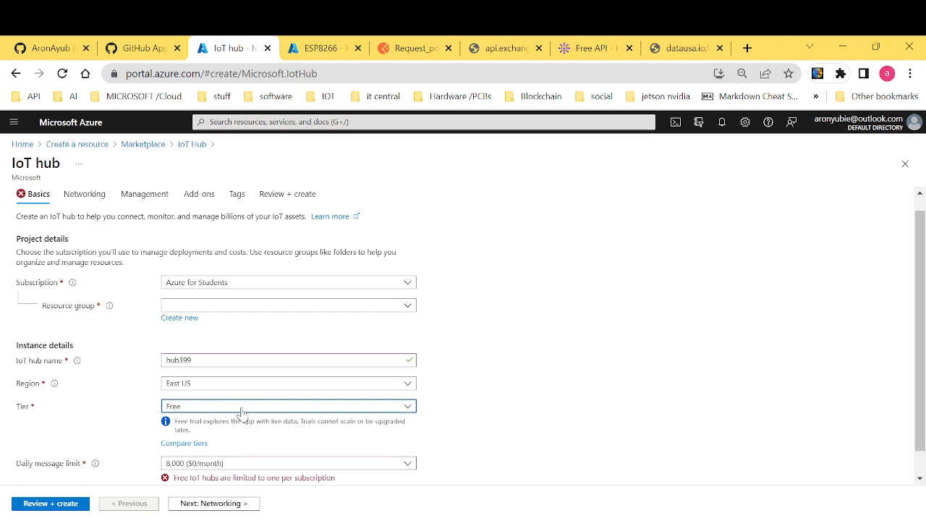
pyautogui.scroll(-3)
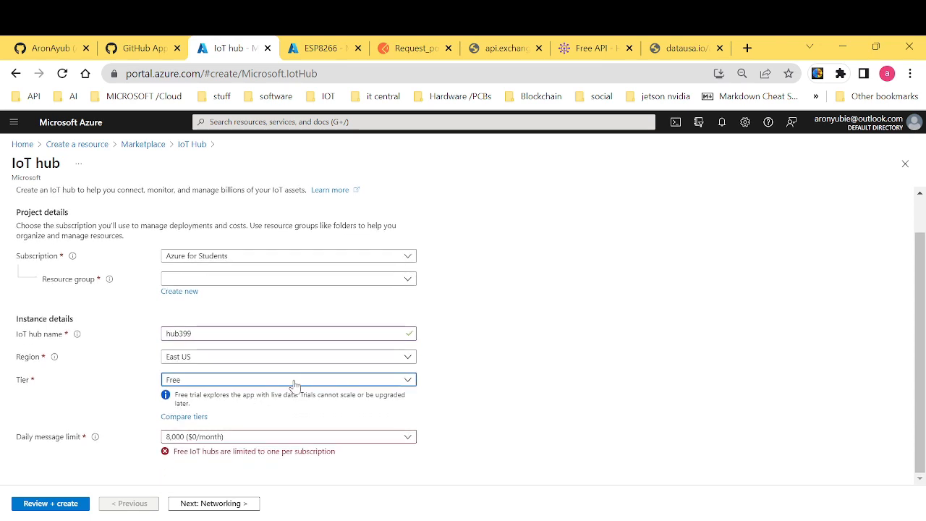
pyautogui.click(288, 379)
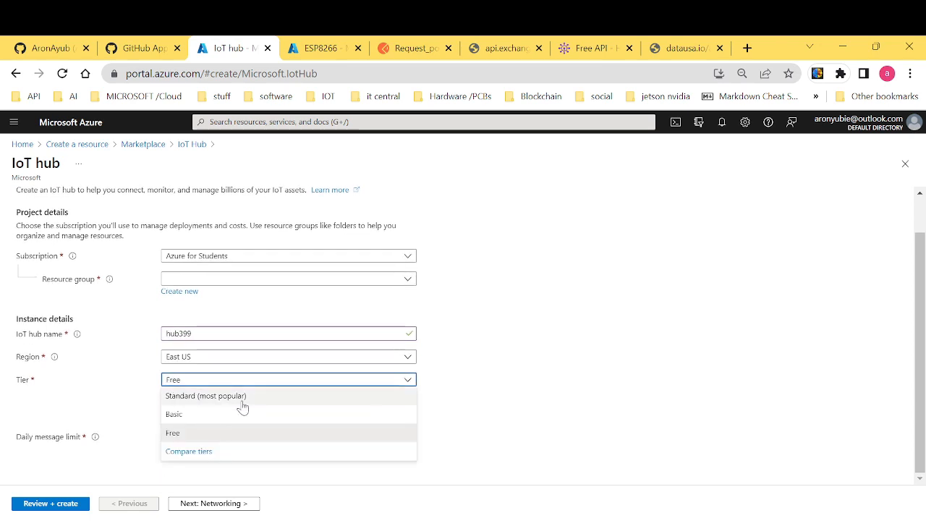
pyautogui.click(173, 414)
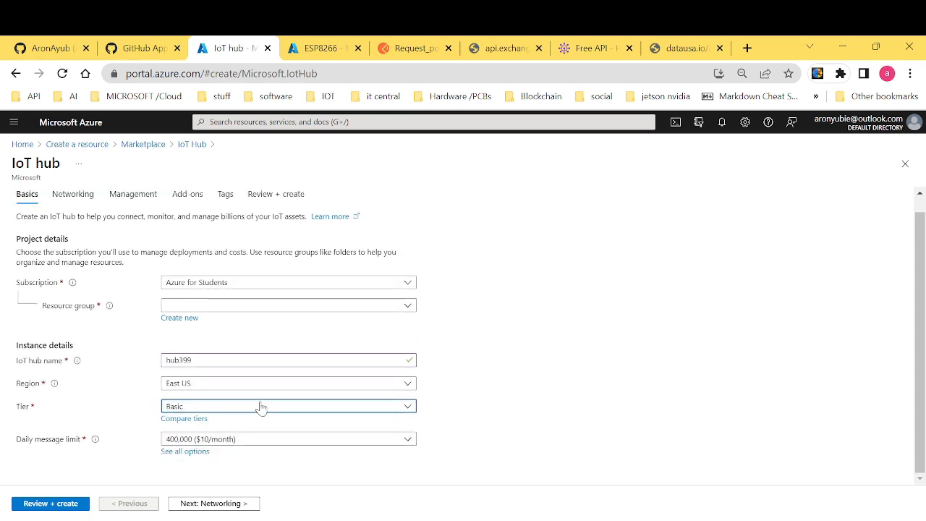
pyautogui.click(287, 406)
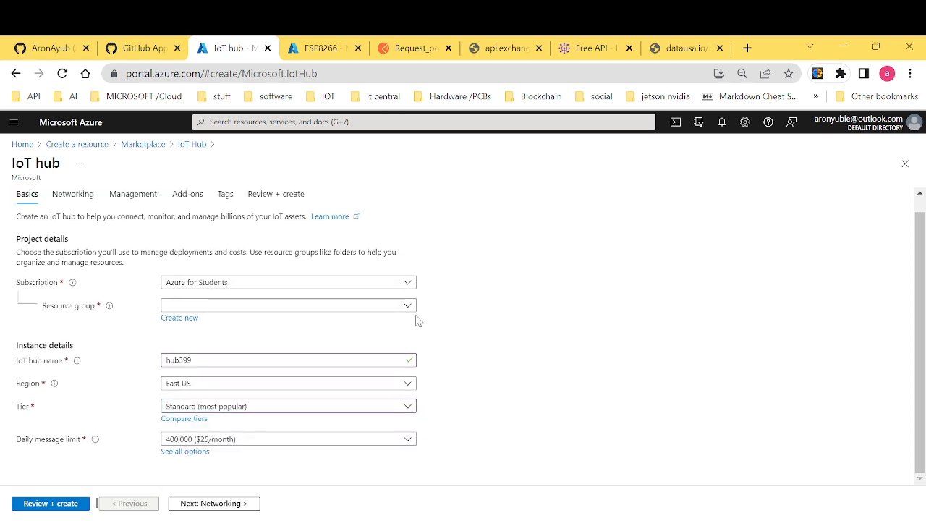
pyautogui.click(288, 406)
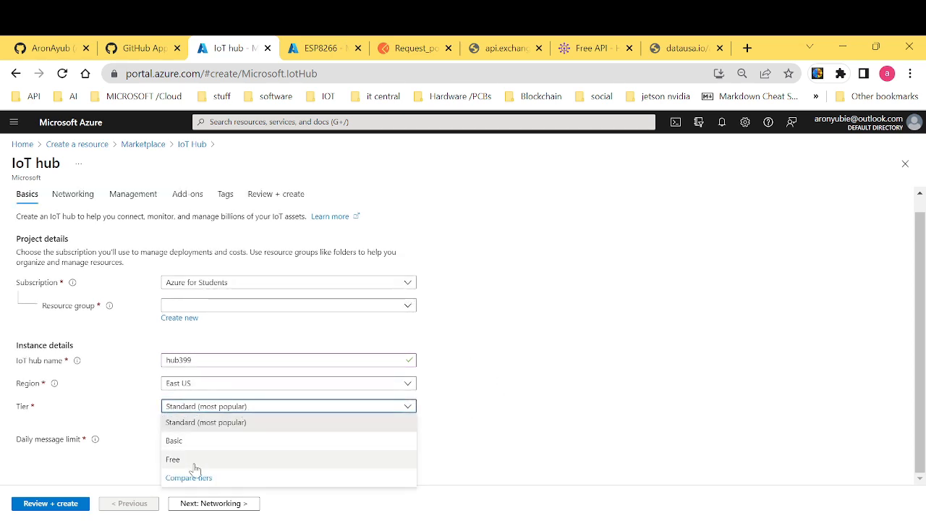
pyautogui.click(174, 459)
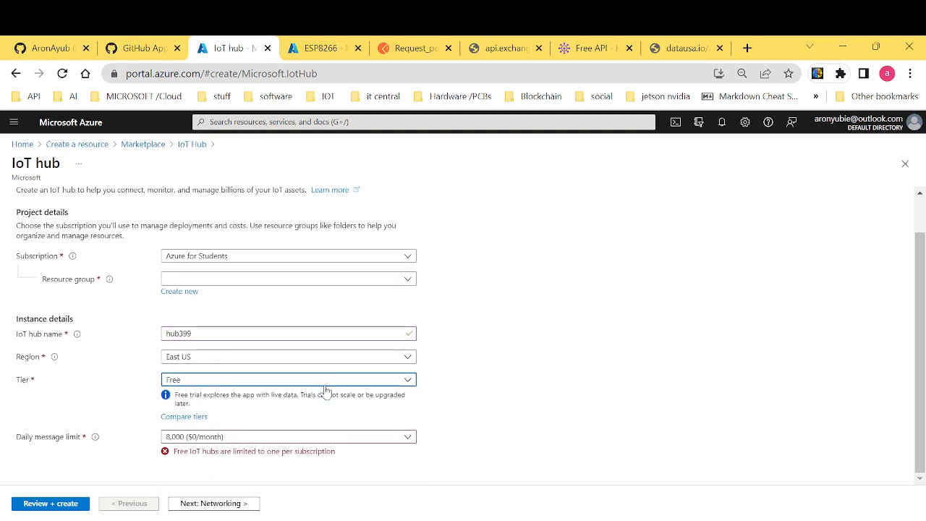
pyautogui.click(288, 380)
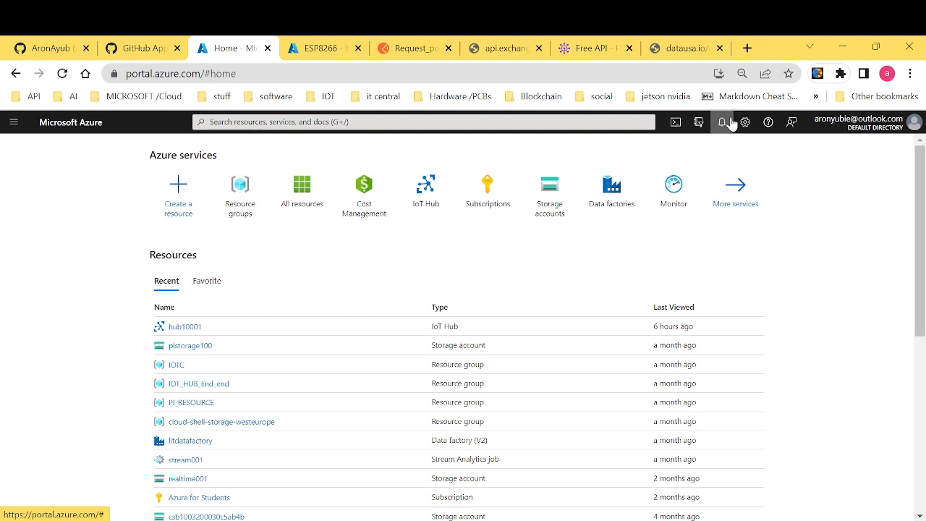
# Check and dismiss the recent Notifications pane.
pyautogui.click(723, 121)
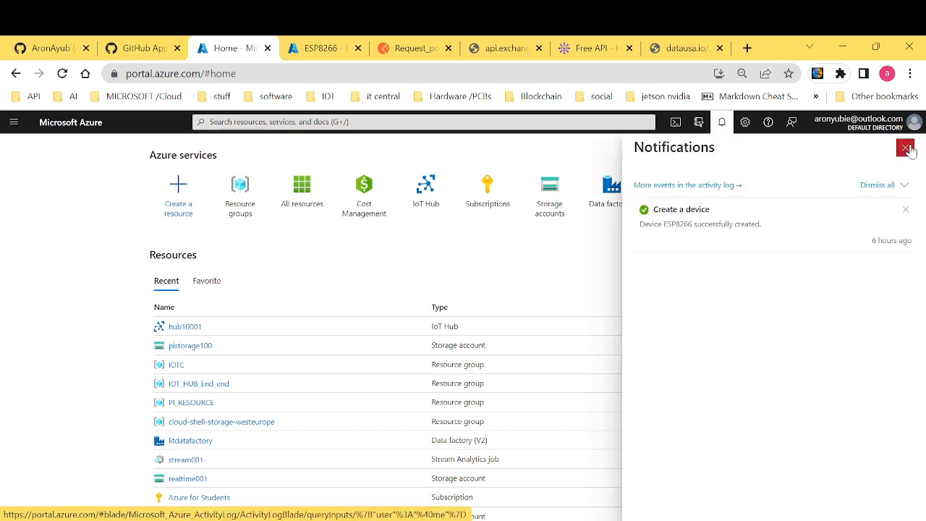
pyautogui.click(185, 327)
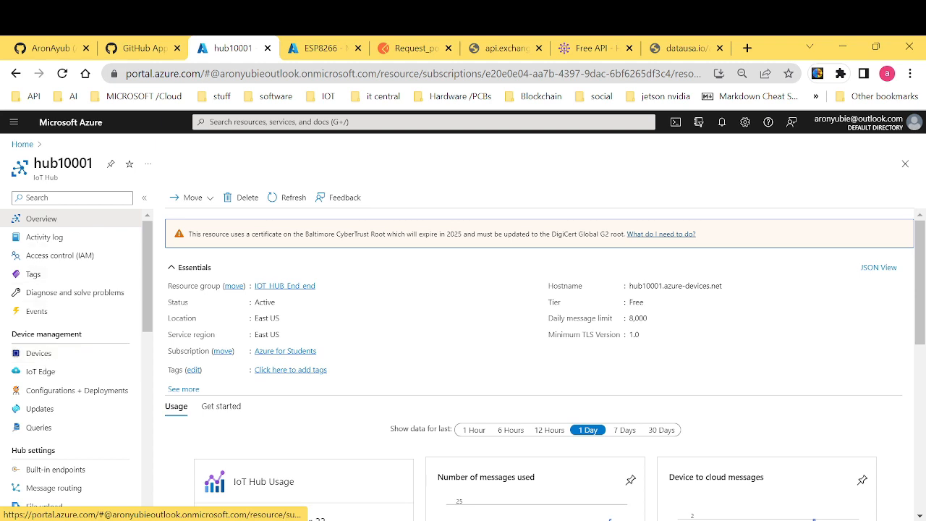
pyautogui.moveTo(64, 249)
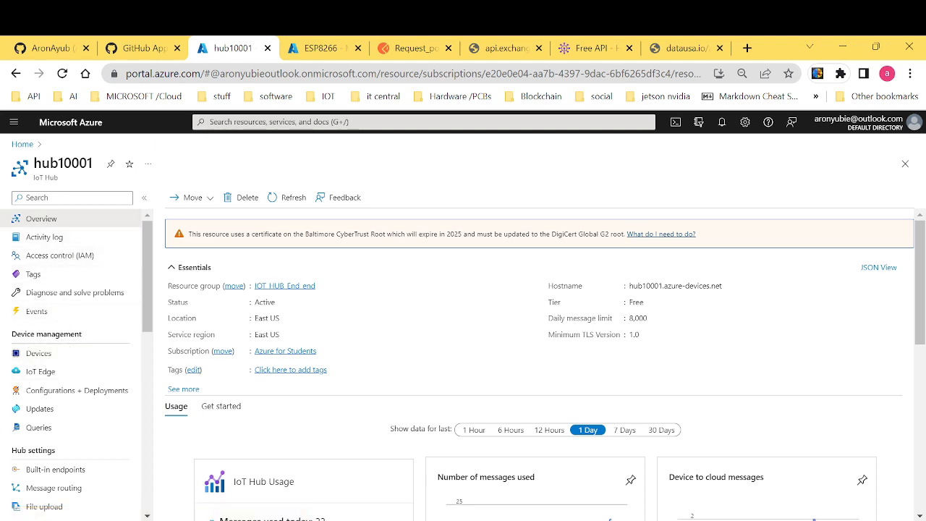
pyautogui.moveTo(37, 353)
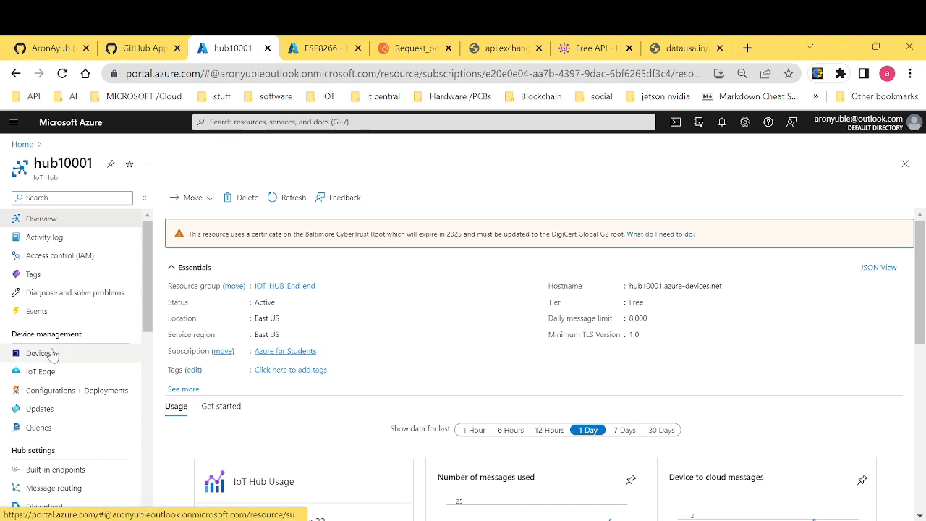
# Show hub10001's Devices list and refresh it to see all six registered devices.
pyautogui.click(37, 354)
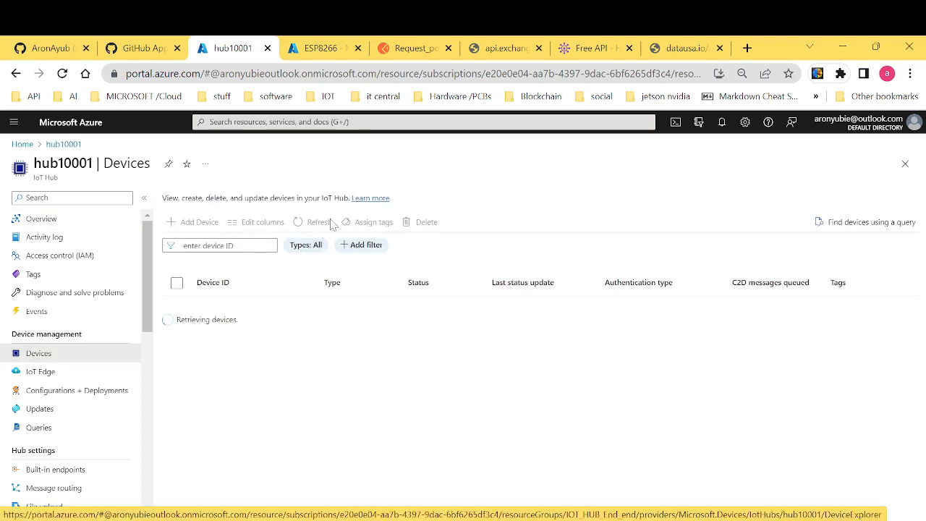
pyautogui.click(317, 223)
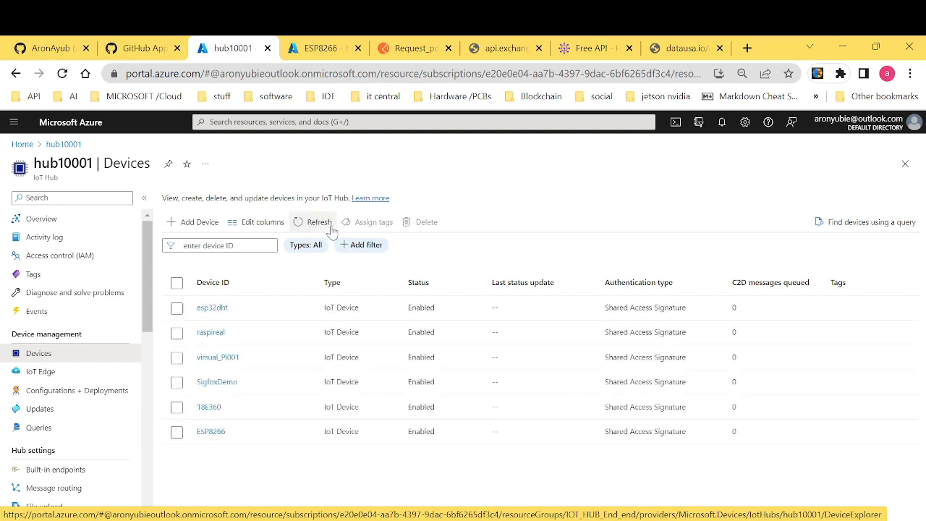
pyautogui.moveTo(193, 227)
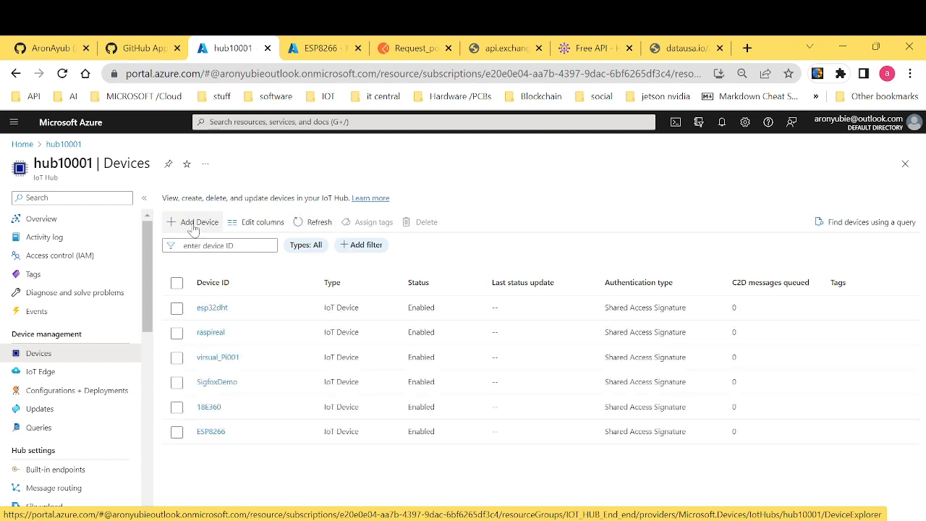
# Add a new device with ID train1, keeping symmetric-key auto-generated keys, and save it.
pyautogui.click(192, 223)
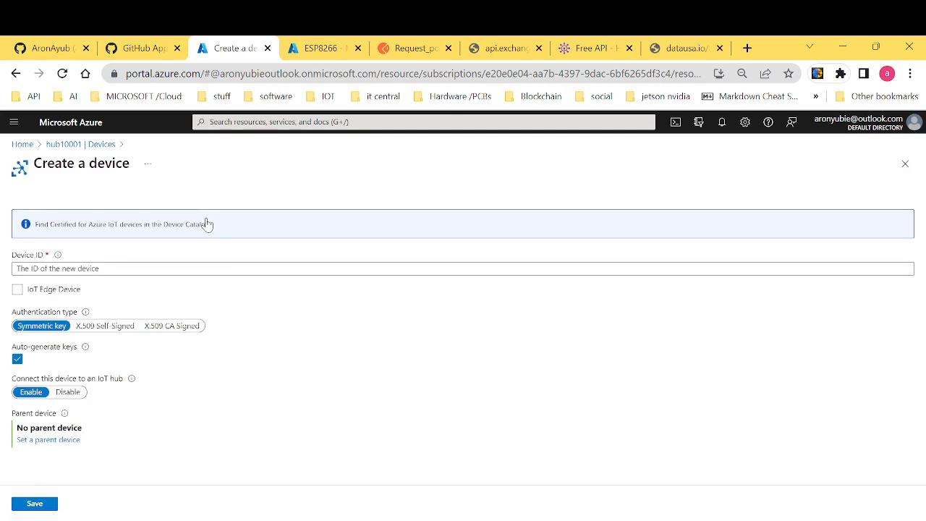
pyautogui.click(463, 276)
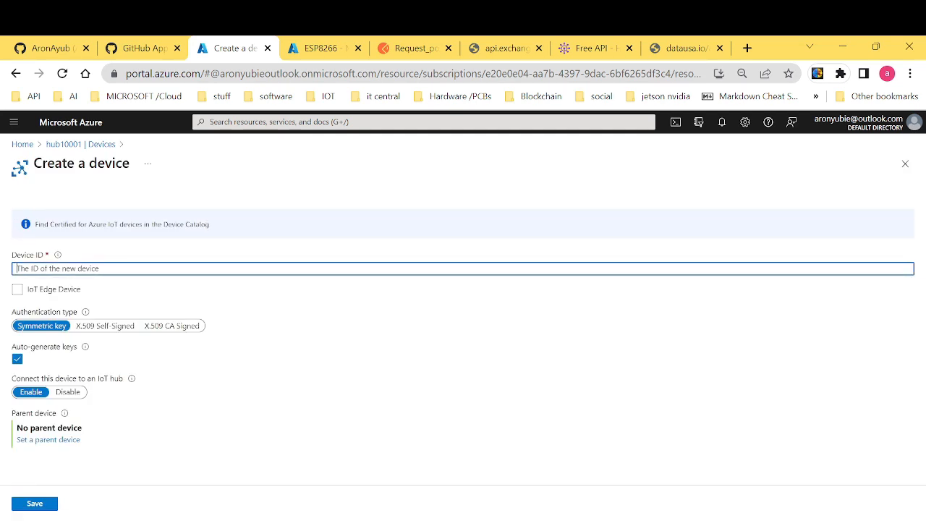
pyautogui.write('Train')
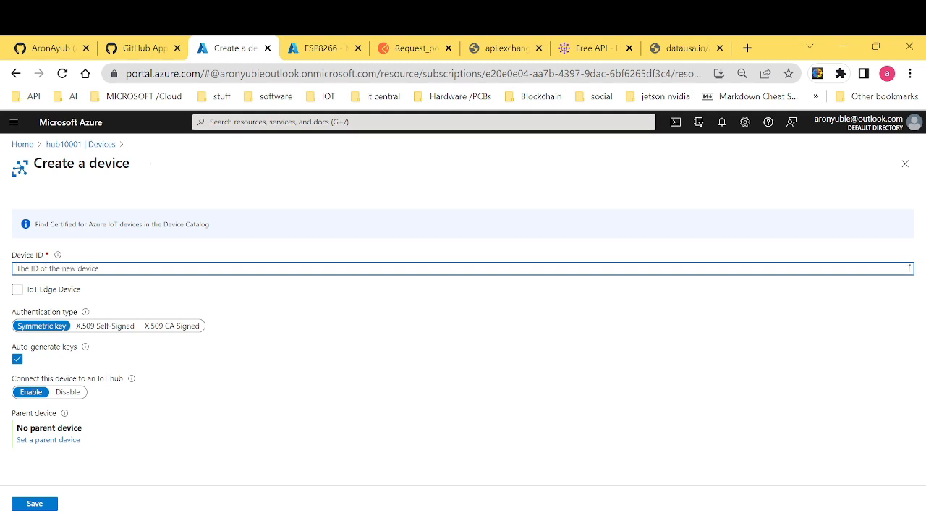
pyautogui.write('t')
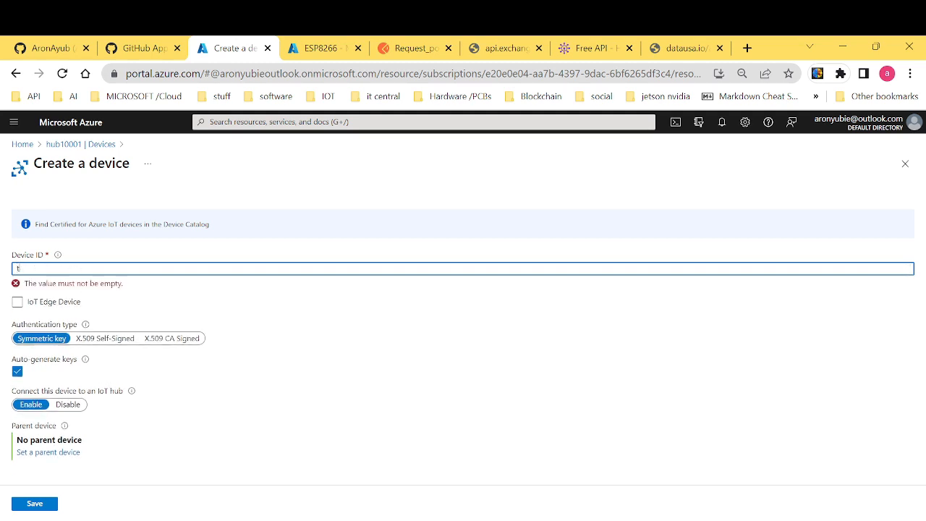
pyautogui.write('rain1')
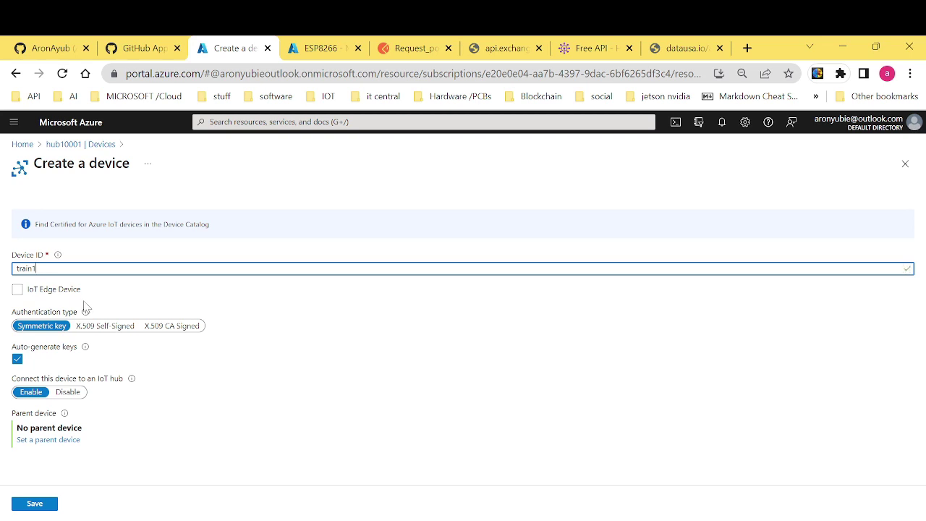
pyautogui.moveTo(264, 362)
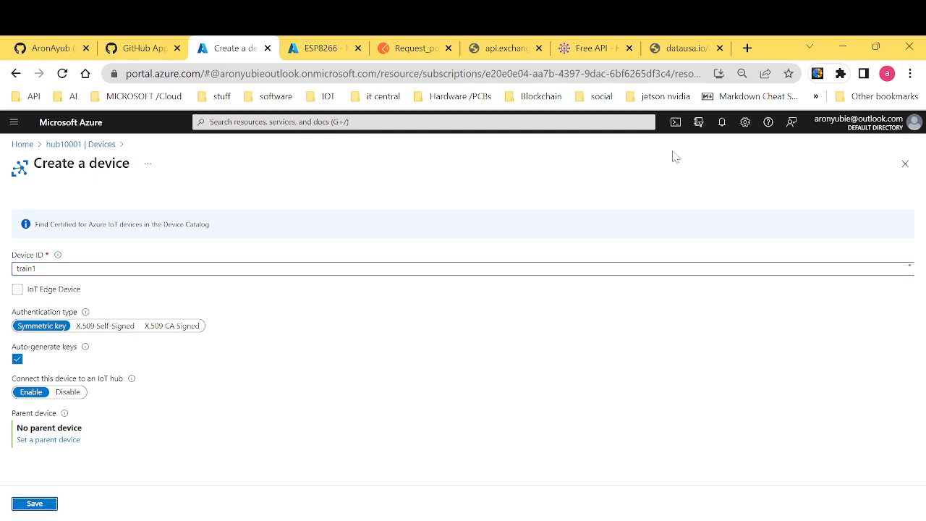
pyautogui.click(34, 504)
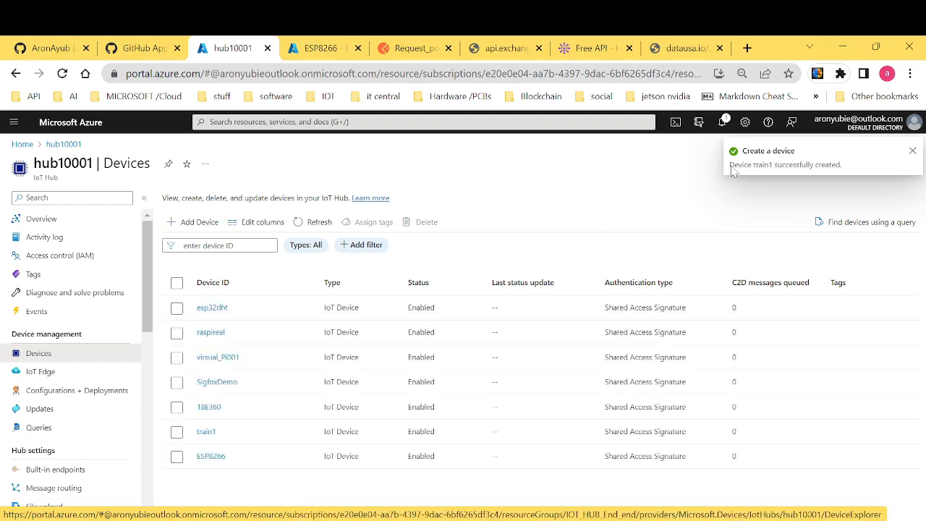
# Check the device-creation notification and dismiss the notifications panel.
pyautogui.click(723, 122)
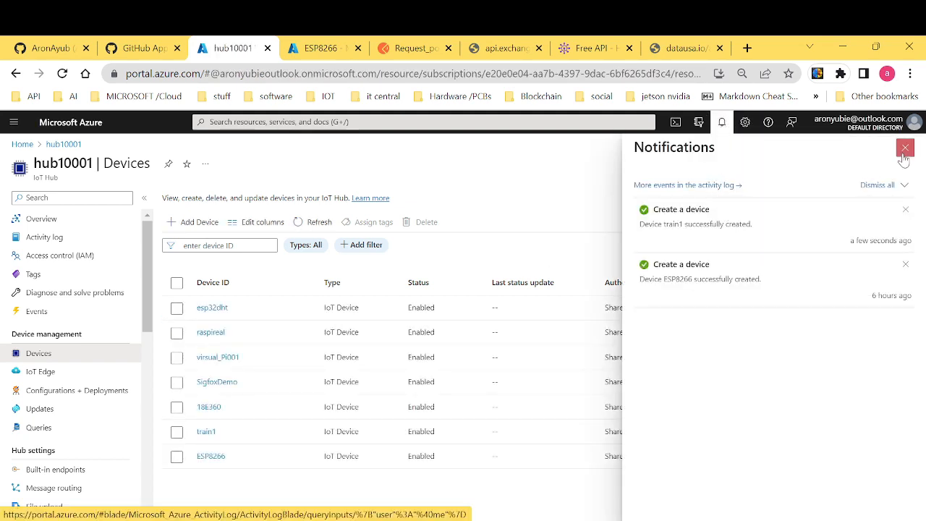
pyautogui.click(906, 148)
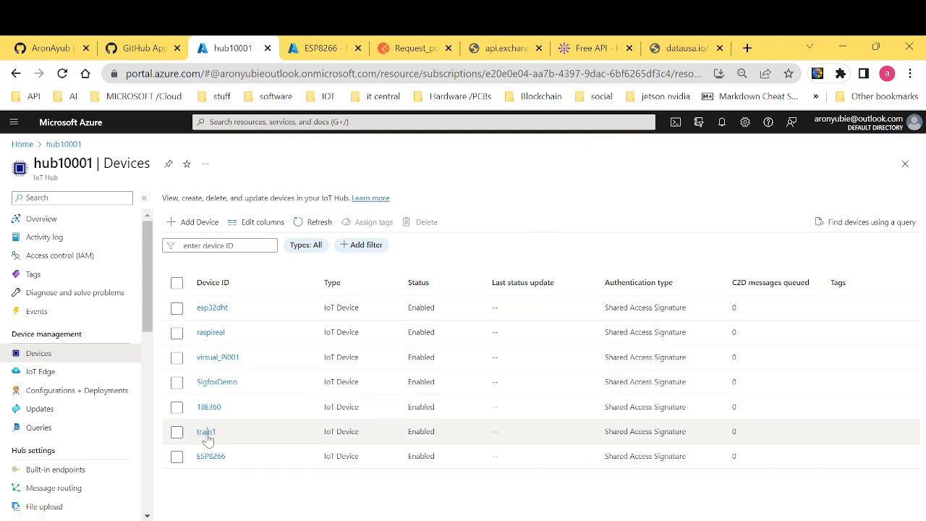
# Show the train1 device details with its primary connection string revealed.
pyautogui.click(206, 431)
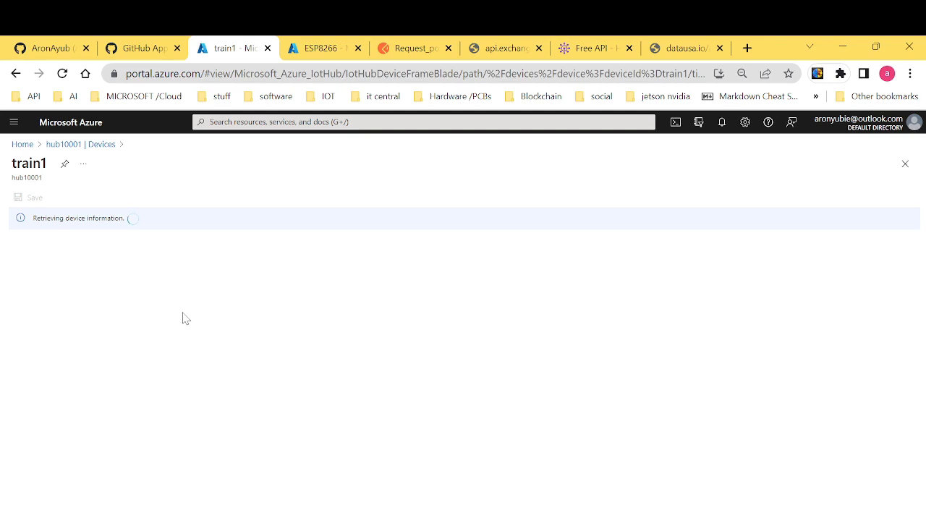
pyautogui.moveTo(396, 316)
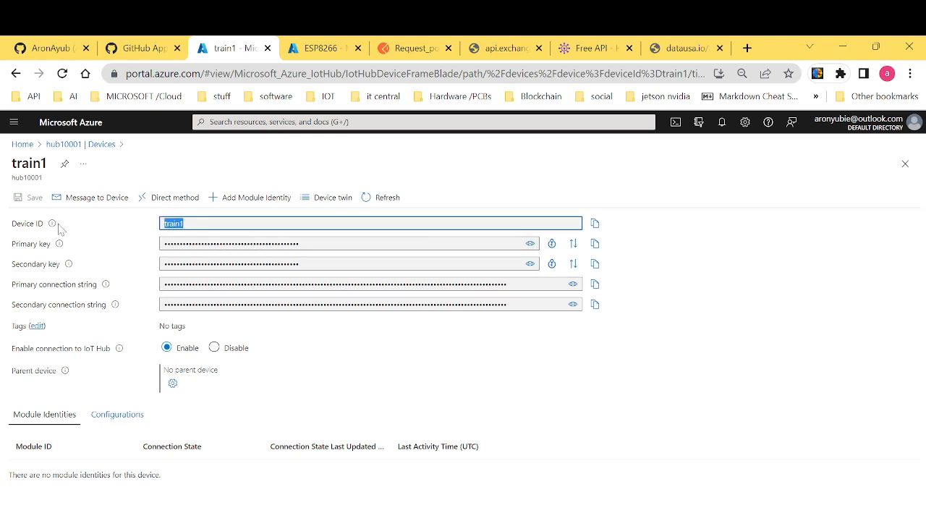
pyautogui.moveTo(104, 278)
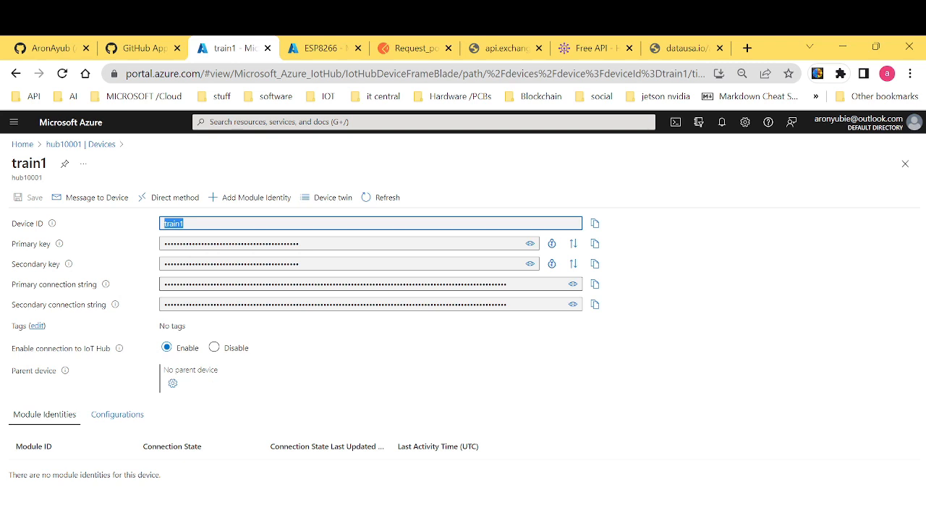
pyautogui.click(573, 283)
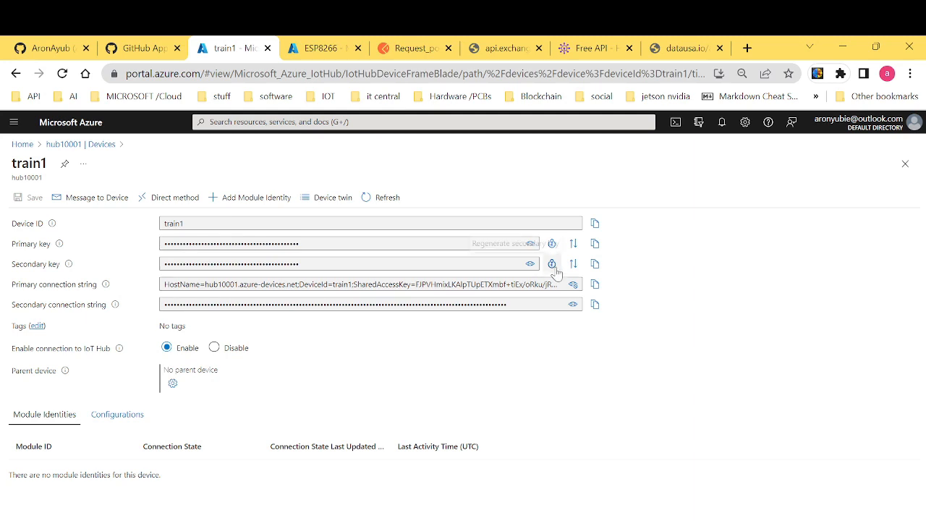
pyautogui.moveTo(573, 263)
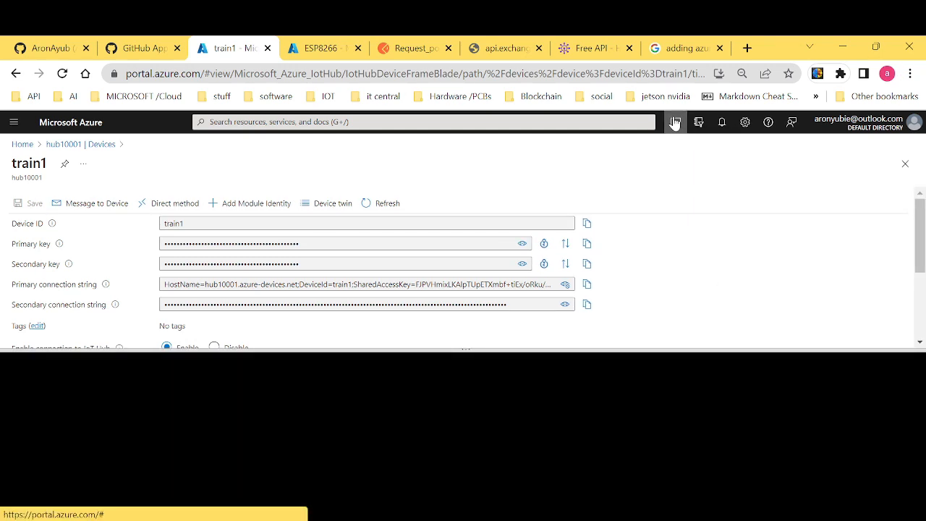
# Run az extension add --name azure-cli-iot-ext in a Bash Cloud Shell, then return to the ESP8266 page.
pyautogui.click(674, 121)
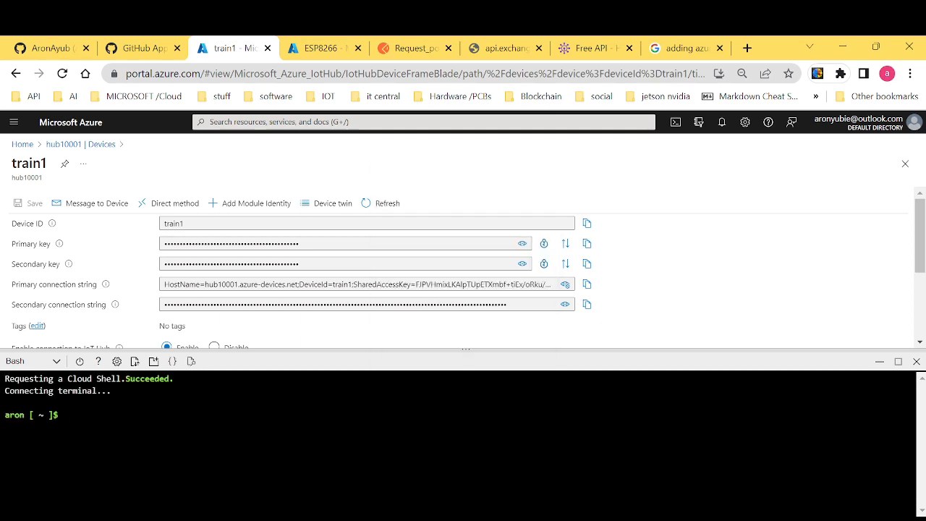
pyautogui.write('az extension add --name azure-cli-iot-ext')
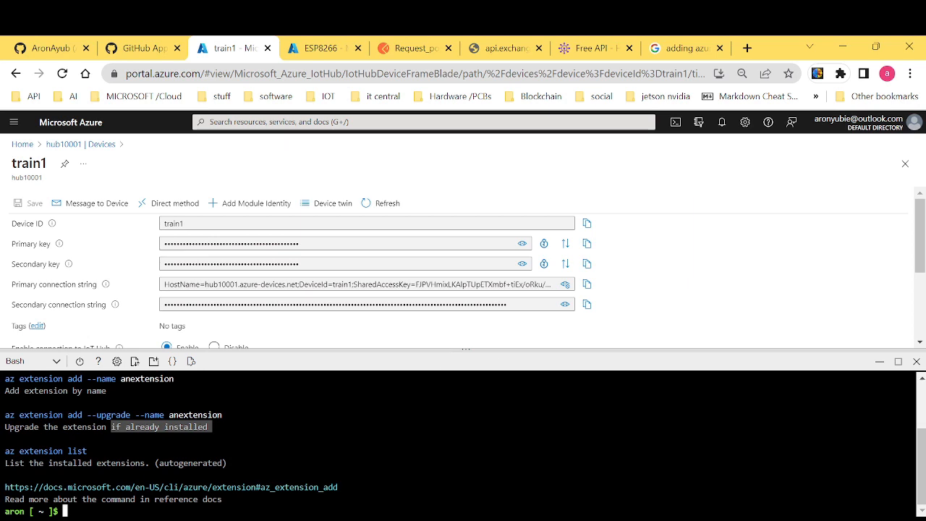
pyautogui.click(324, 48)
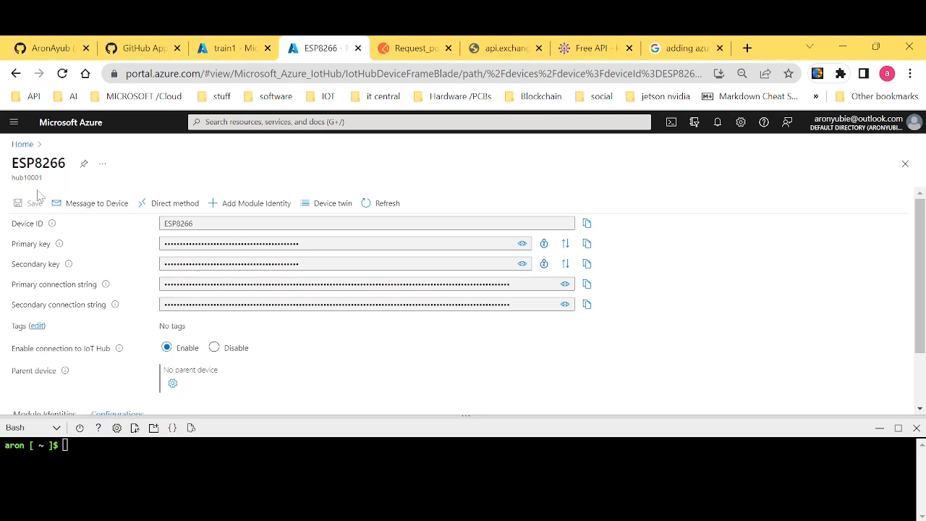
pyautogui.moveTo(689, 352)
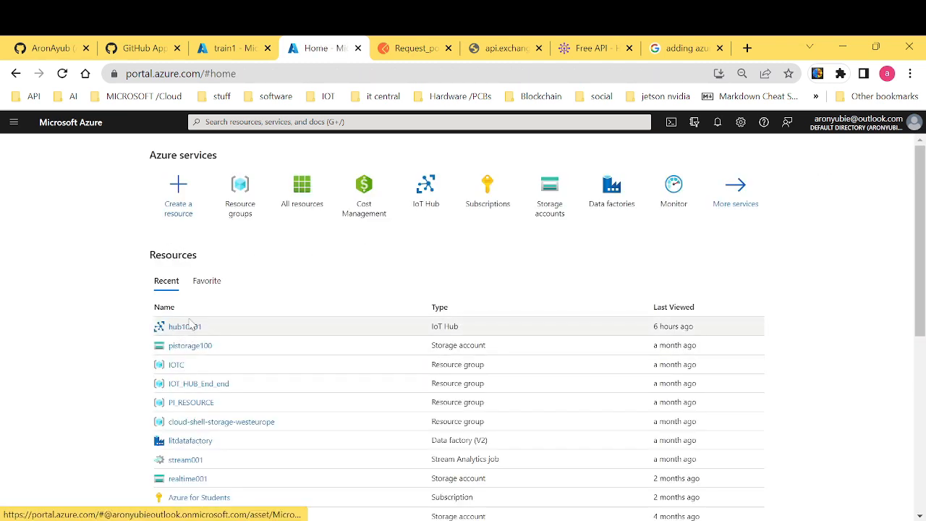
# View hub10001's Shared access policies and tick the service policy to review its permissions.
pyautogui.click(185, 326)
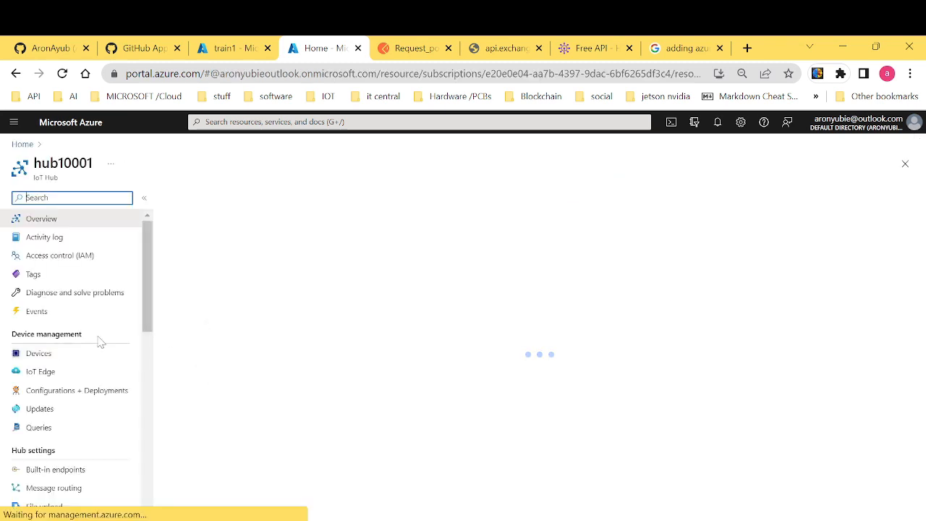
pyautogui.click(62, 280)
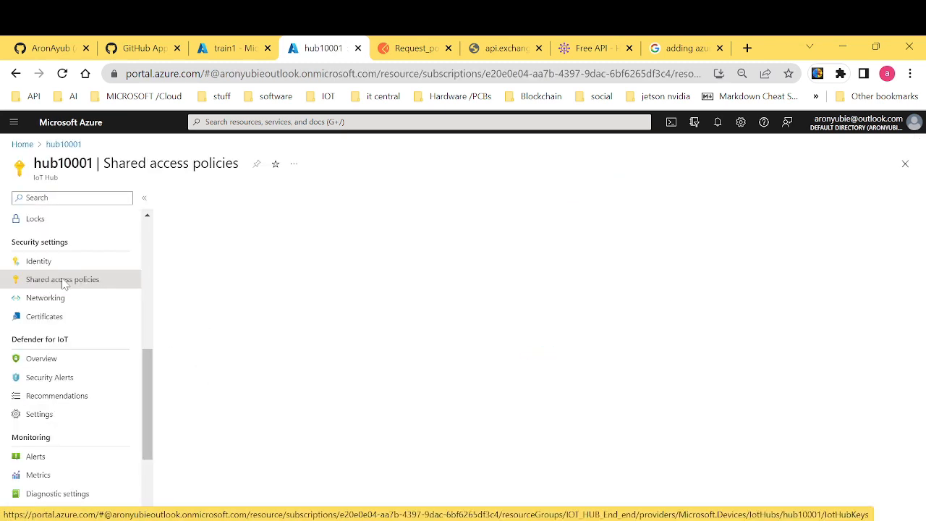
pyautogui.click(62, 280)
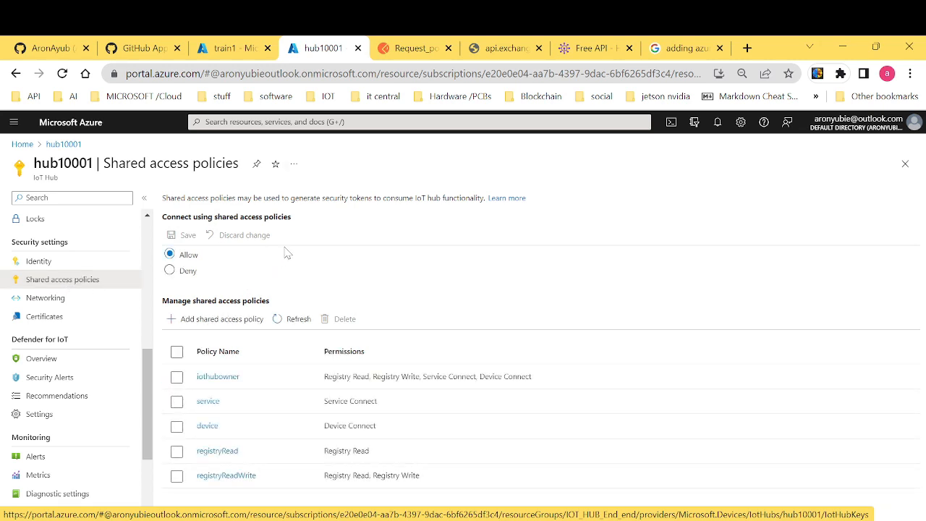
pyautogui.moveTo(388, 220)
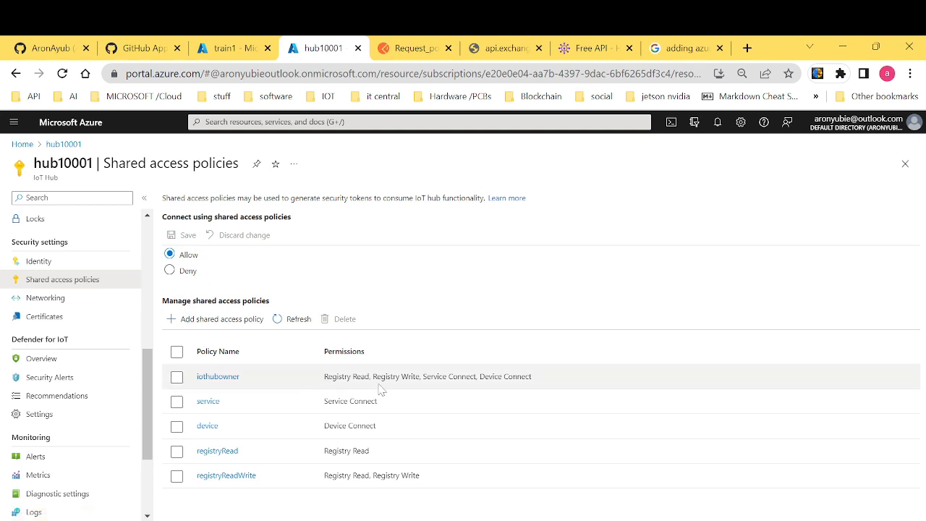
pyautogui.moveTo(479, 387)
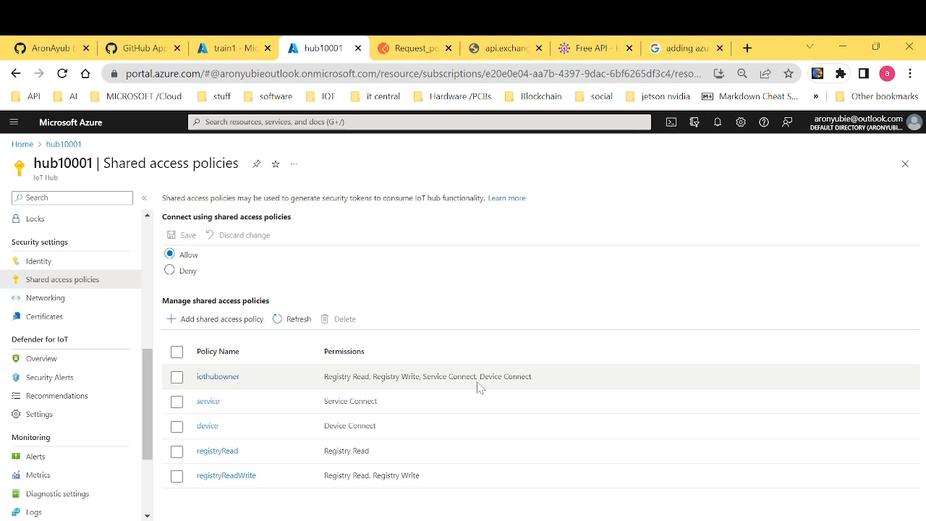
pyautogui.moveTo(540, 330)
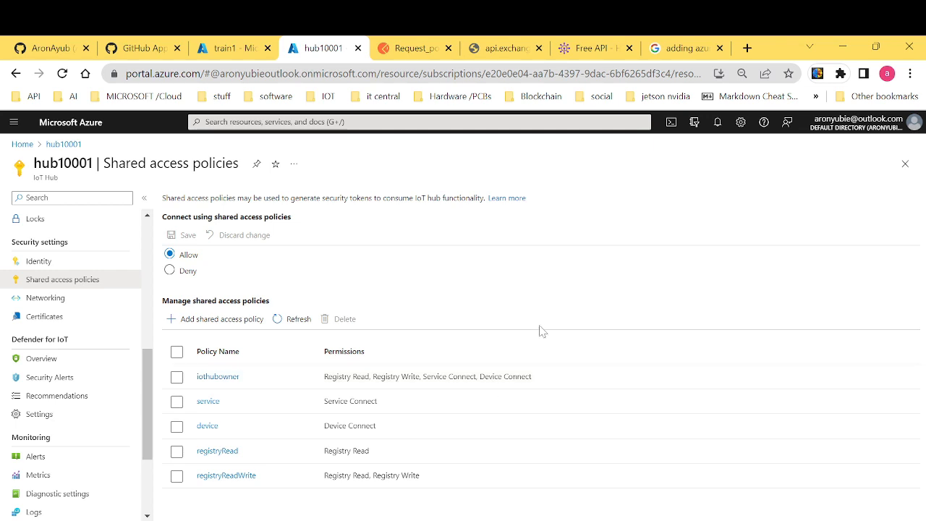
pyautogui.moveTo(547, 387)
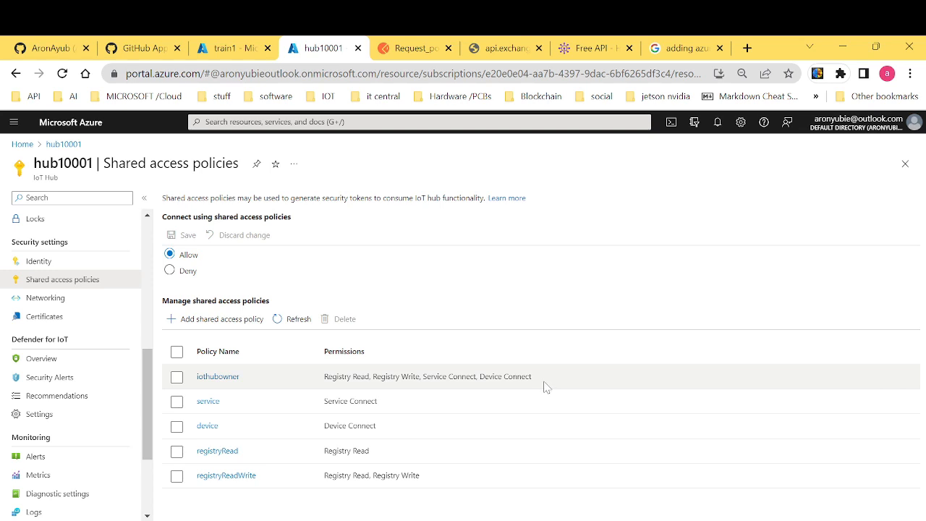
pyautogui.moveTo(380, 406)
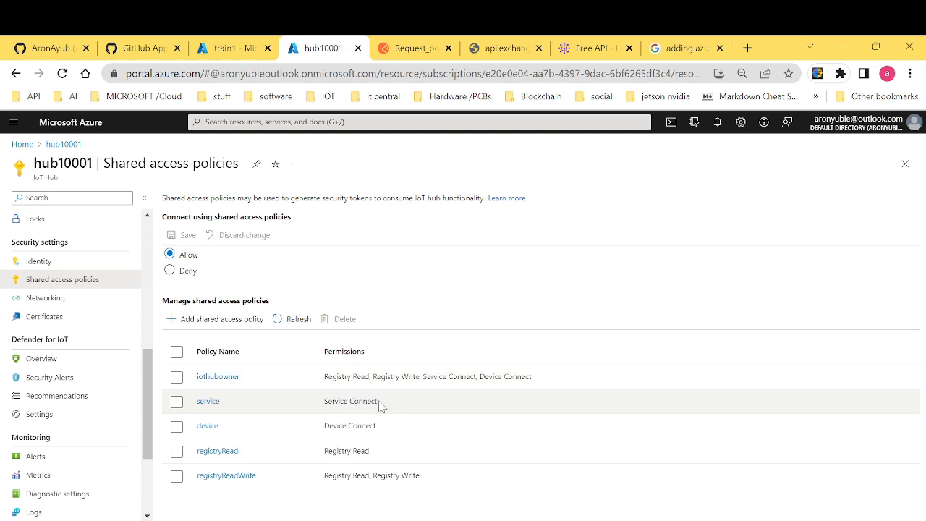
pyautogui.click(177, 401)
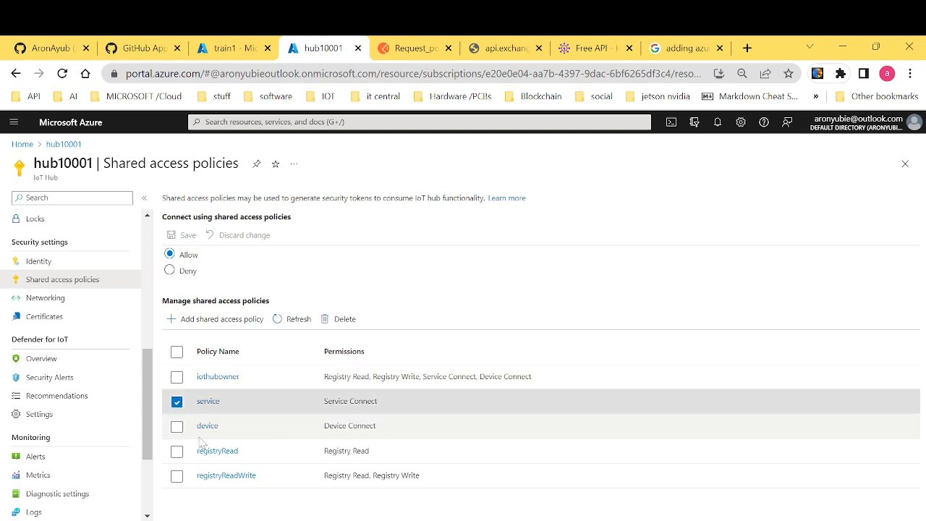
pyautogui.moveTo(385, 435)
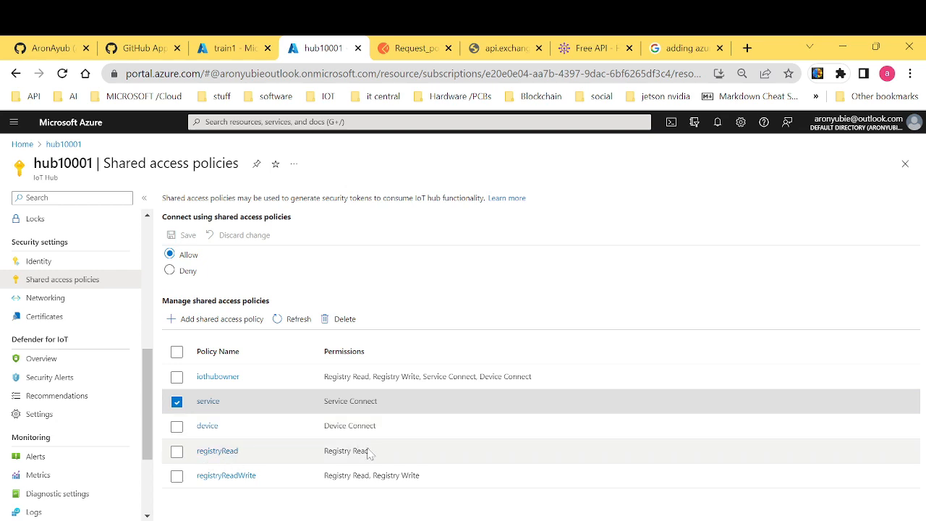
pyautogui.moveTo(300, 476)
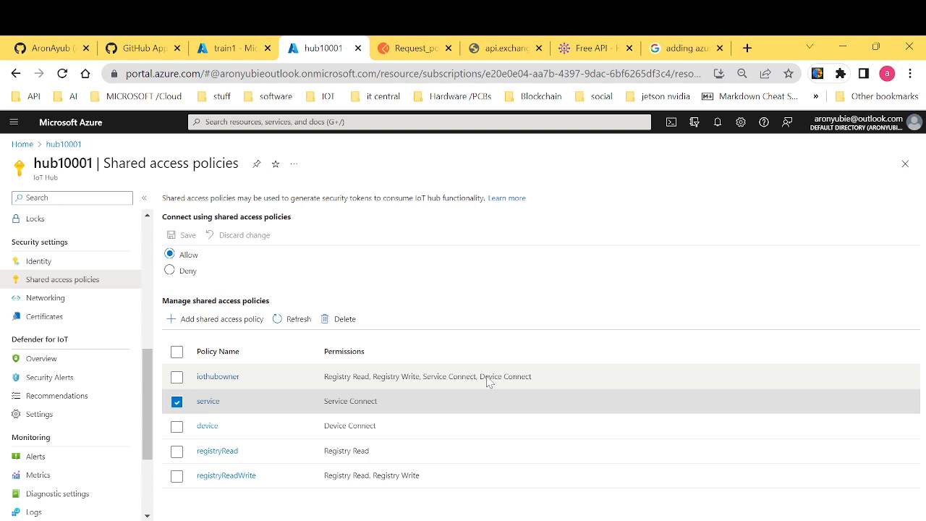
pyautogui.moveTo(310, 340)
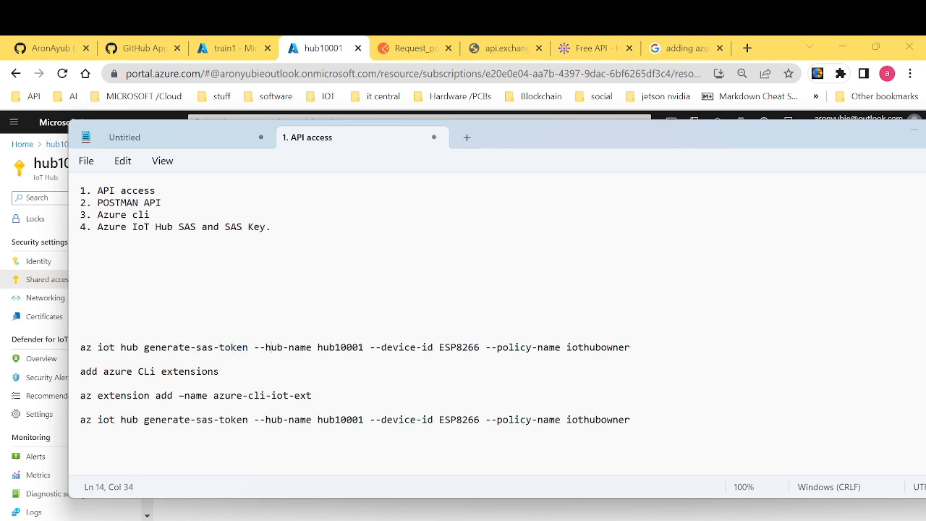
# Replace ESP8266 with train1 in the first sas-token command and copy the line.
pyautogui.doubleClick(341, 347)
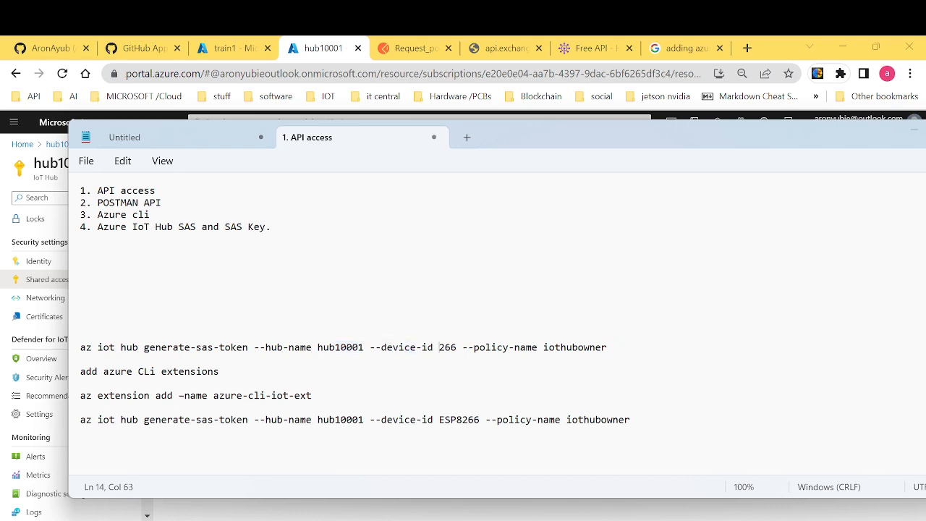
pyautogui.write('train1')
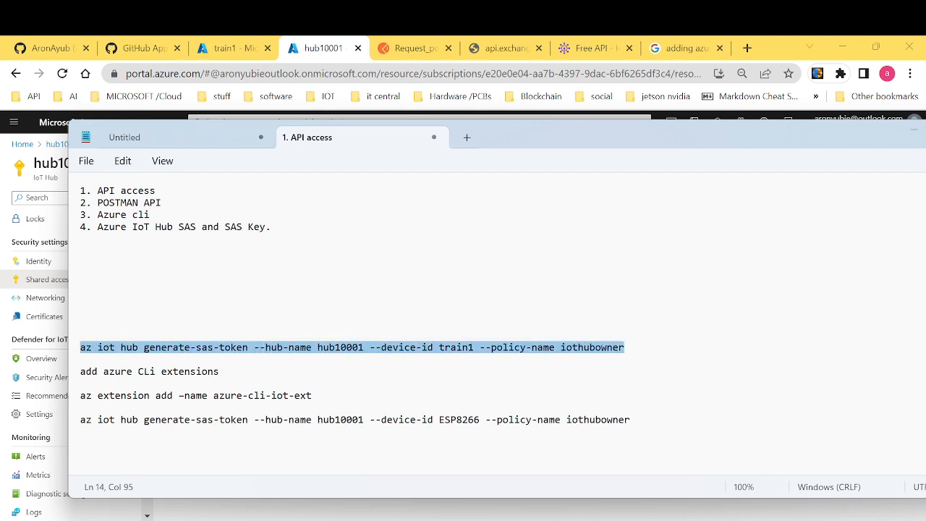
pyautogui.write('c')
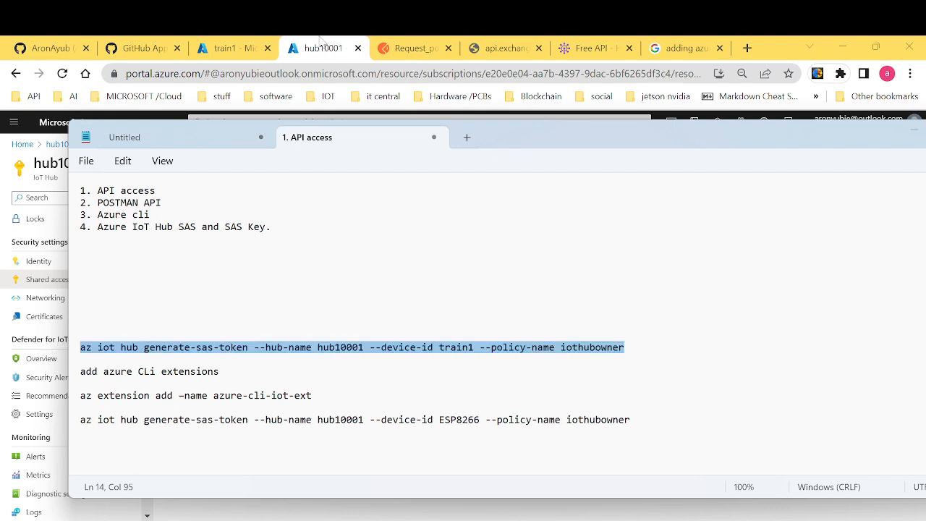
# Paste and run the copied train1 sas-token command in the Cloud Shell on the train1 page.
pyautogui.click(232, 48)
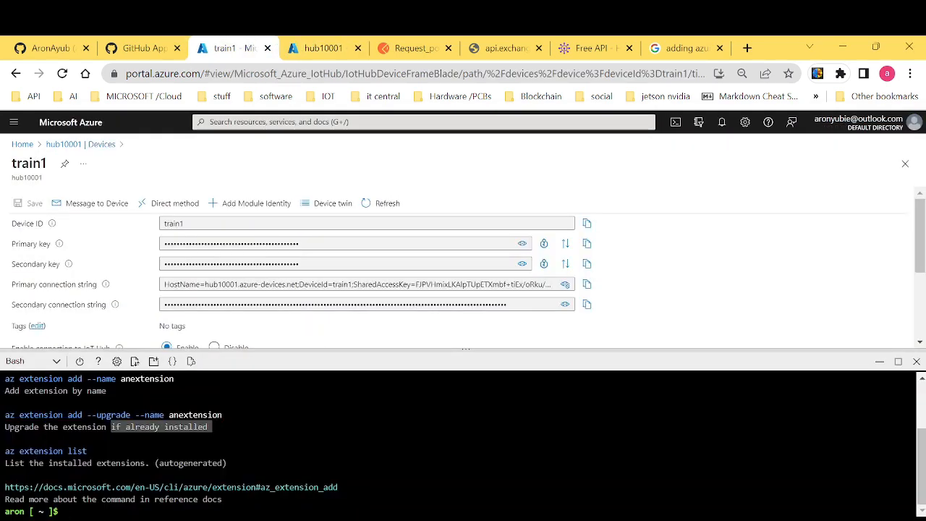
pyautogui.rightClick(160, 427)
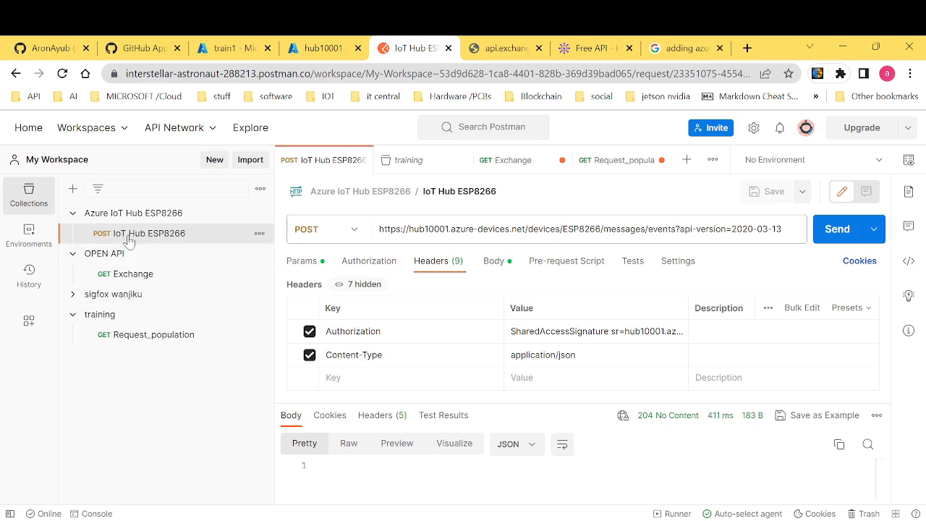
# Review the IoT Hub ESP8266 and Request_population requests, then start a blank Untitled request.
pyautogui.click(152, 335)
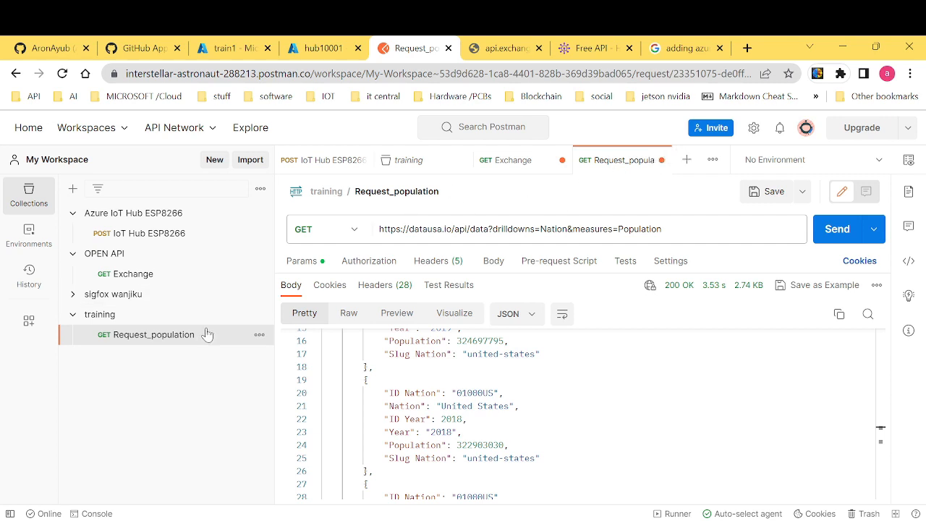
pyautogui.click(686, 159)
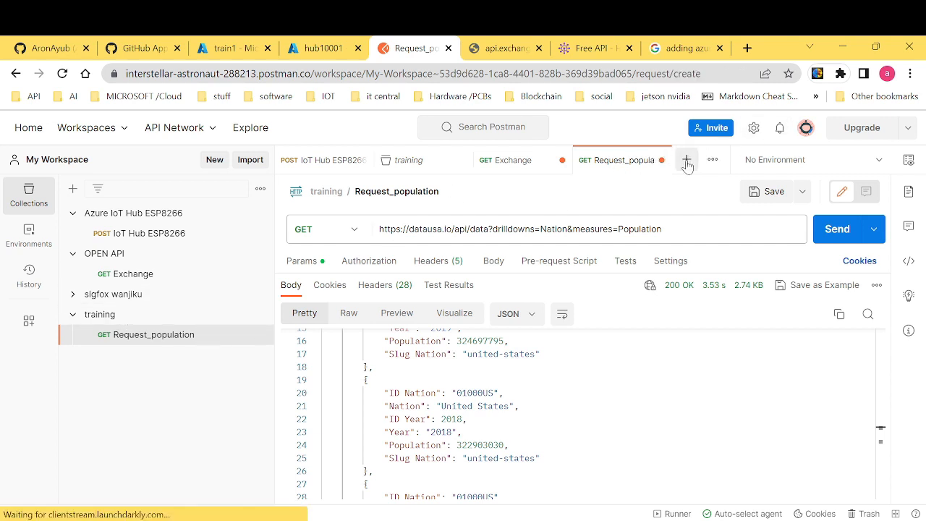
pyautogui.click(686, 160)
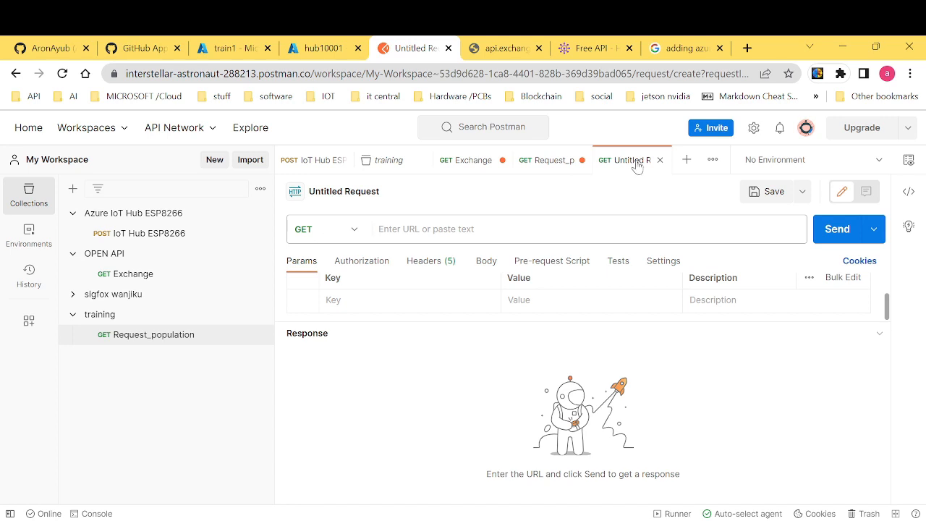
# Save the new request into the training collection under the name hubtrain.
pyautogui.rightClick(630, 160)
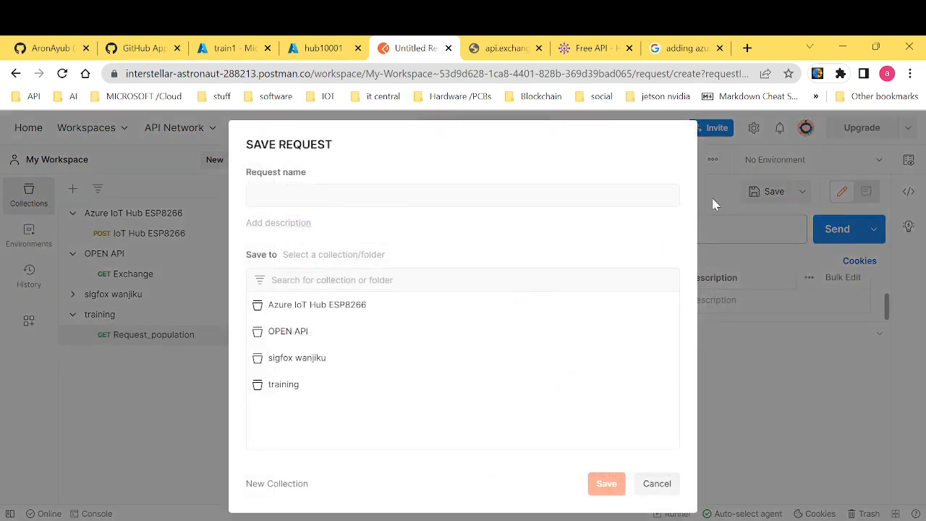
pyautogui.click(283, 385)
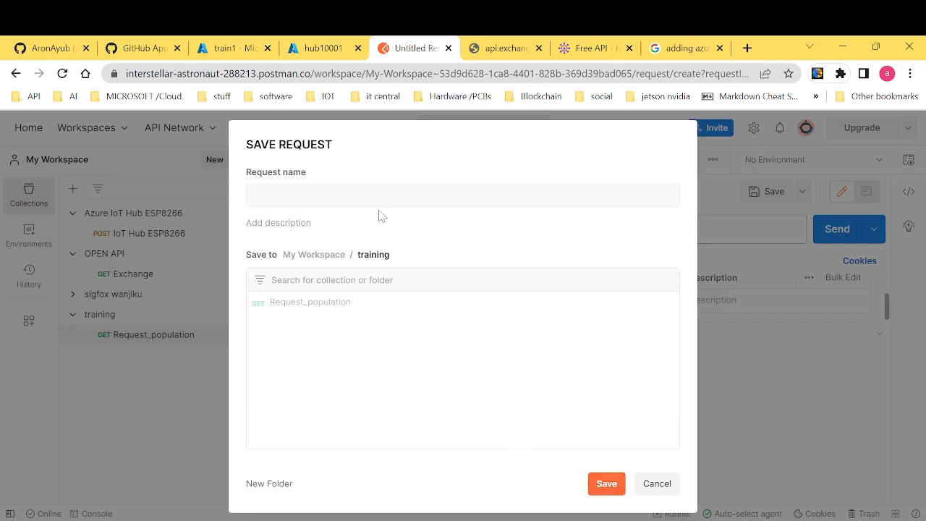
pyautogui.click(463, 194)
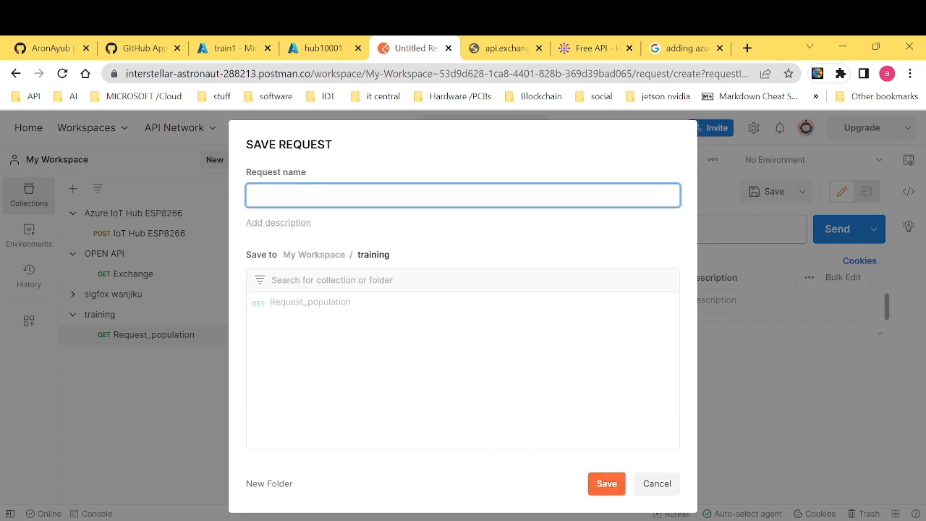
pyautogui.write('hubtrain')
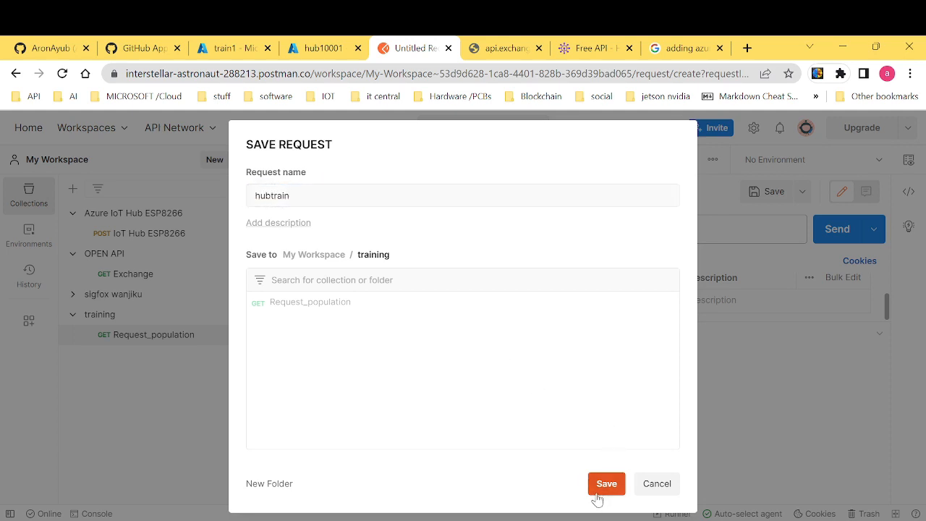
pyautogui.click(607, 484)
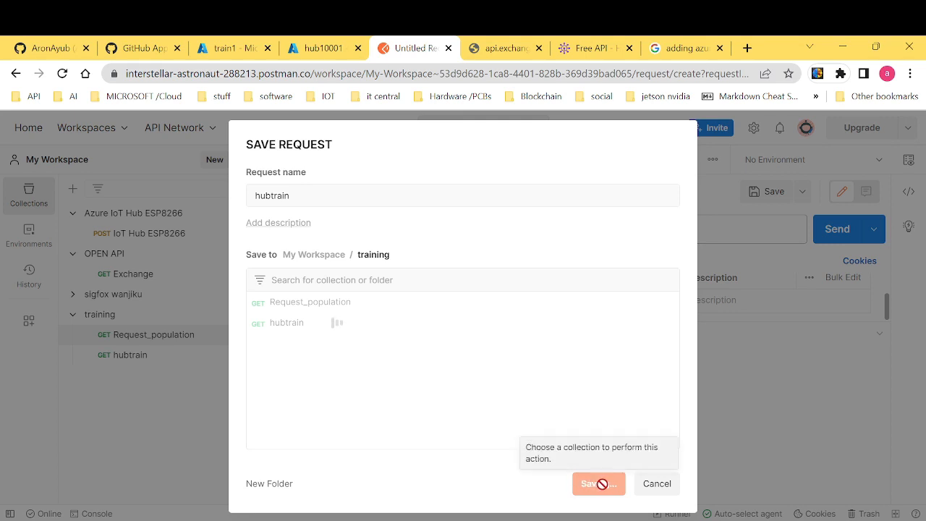
pyautogui.click(600, 483)
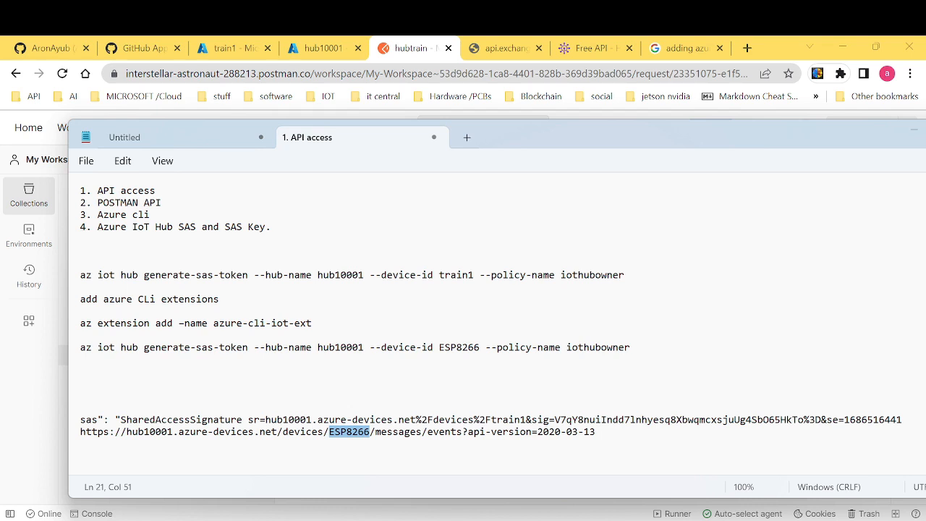
# Change the events URL's device from ESP8266 to train and select the whole URL for copying.
pyautogui.write('train')
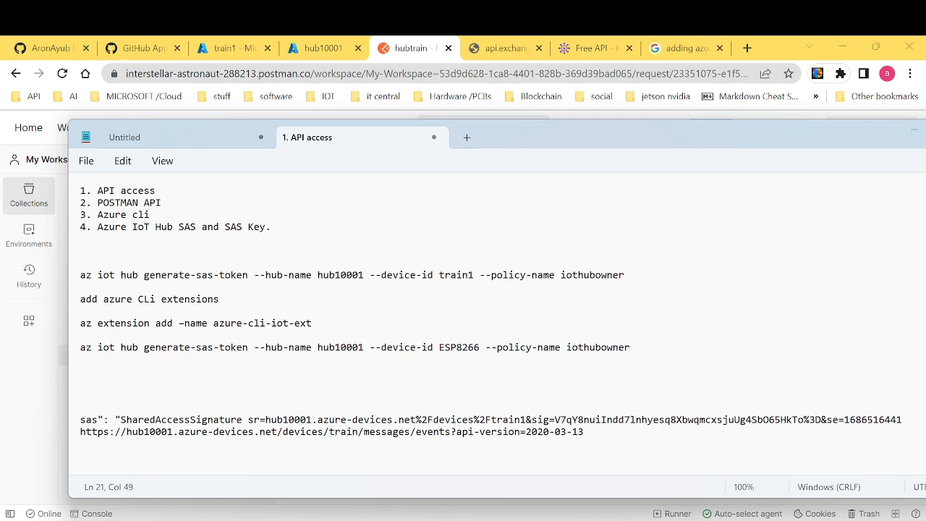
pyautogui.moveTo(498, 432); pyautogui.dragTo(591, 431)
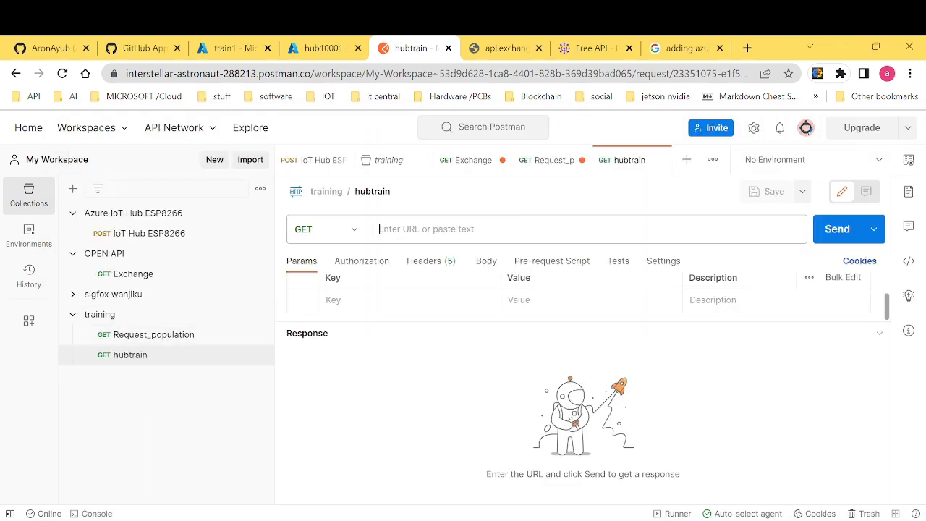
# Point the hubtrain request at the train1 device events URL (api-version 2020-03) as a POST with No Auth.
pyautogui.write('https://hub10001.azure-devices.net/devices/train1/messages/events?api-version=2020-03-13')
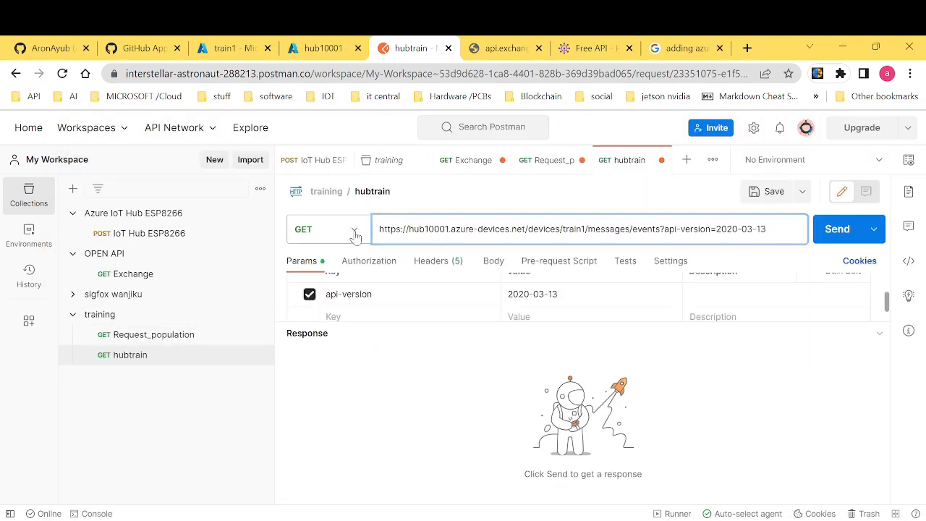
pyautogui.click(327, 229)
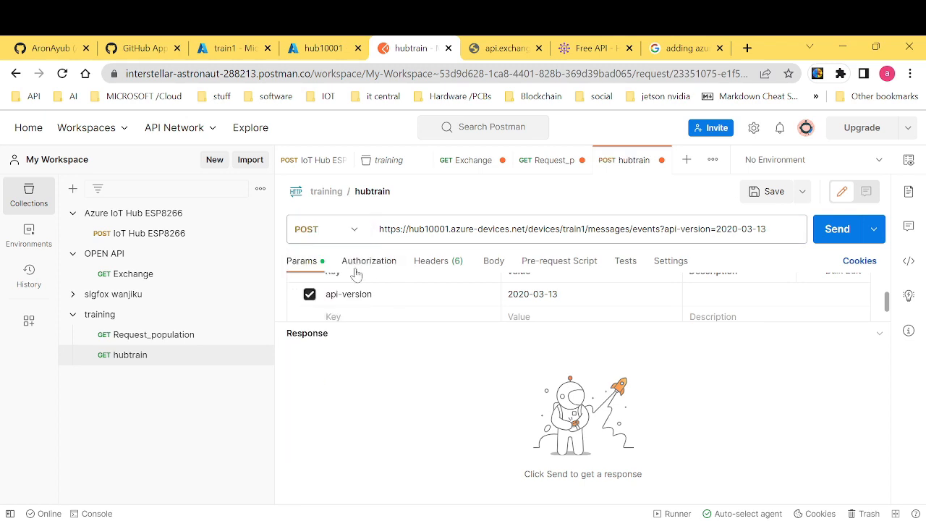
pyautogui.click(369, 261)
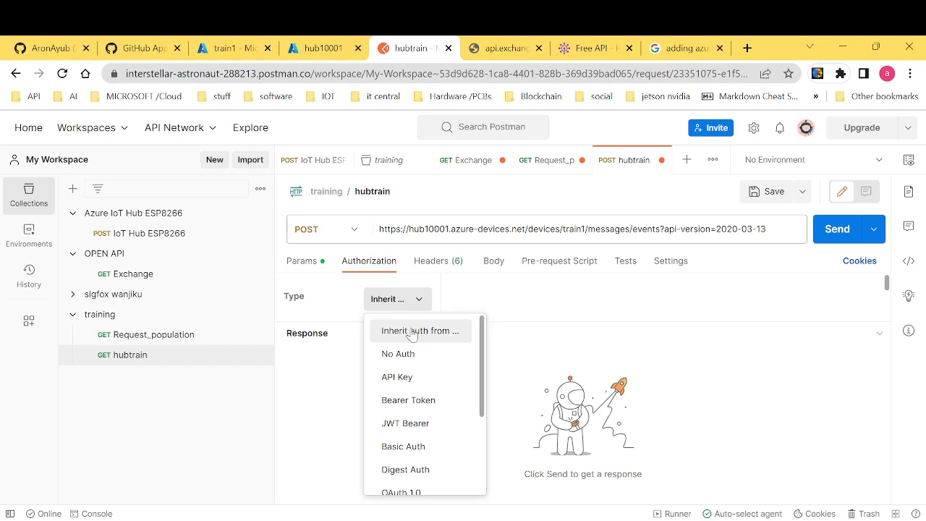
pyautogui.click(397, 353)
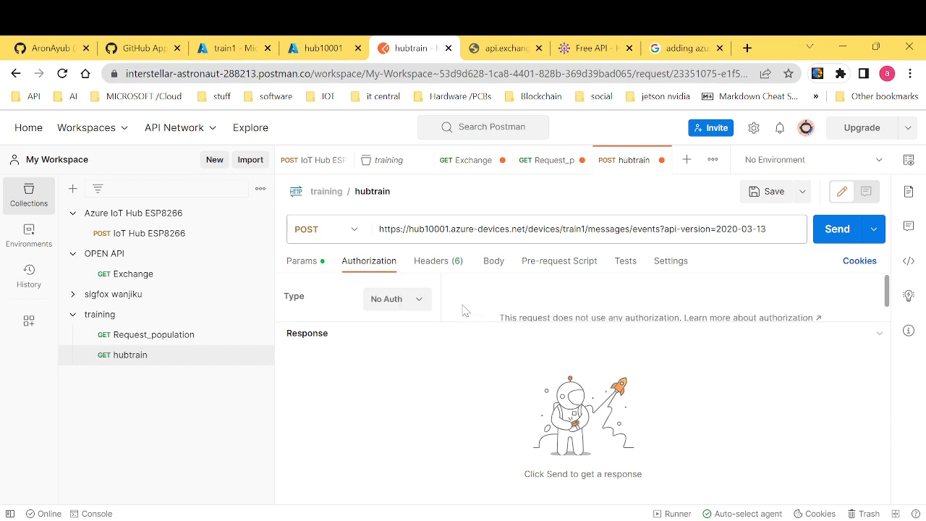
pyautogui.click(438, 260)
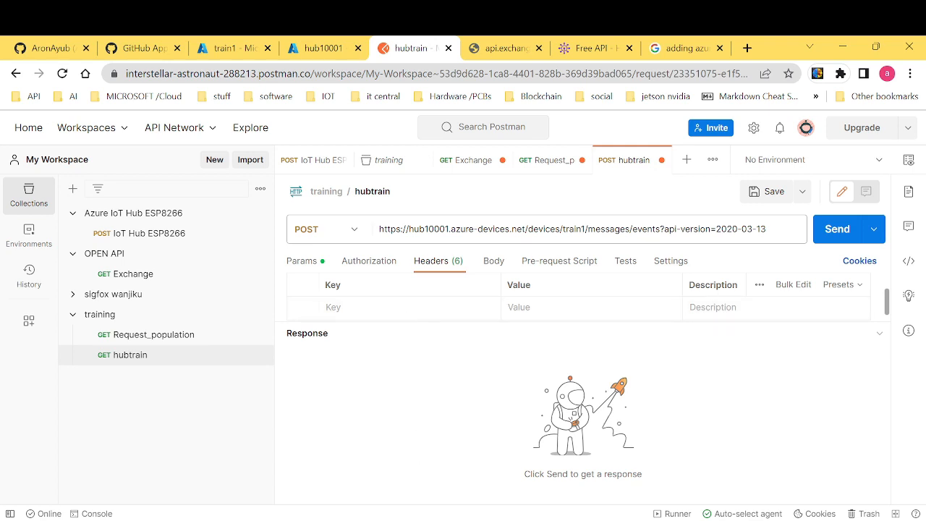
# Add an Authorization header and a Content-Type: application/json header, then save hubtrain.
pyautogui.write('Au')
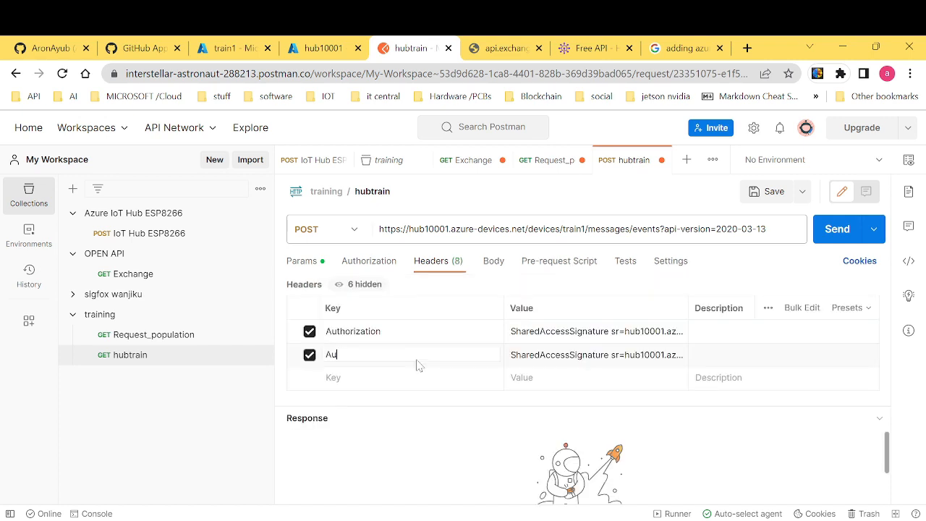
pyautogui.write('conten')
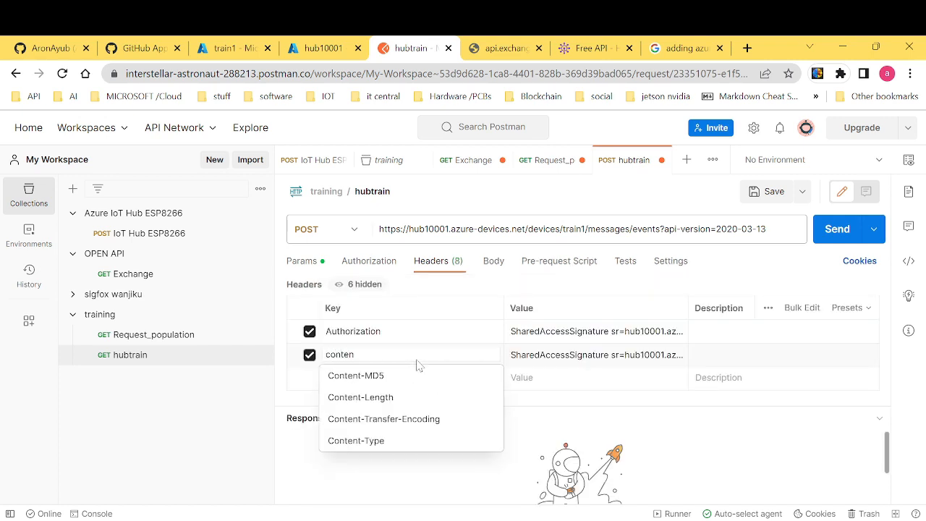
pyautogui.click(356, 440)
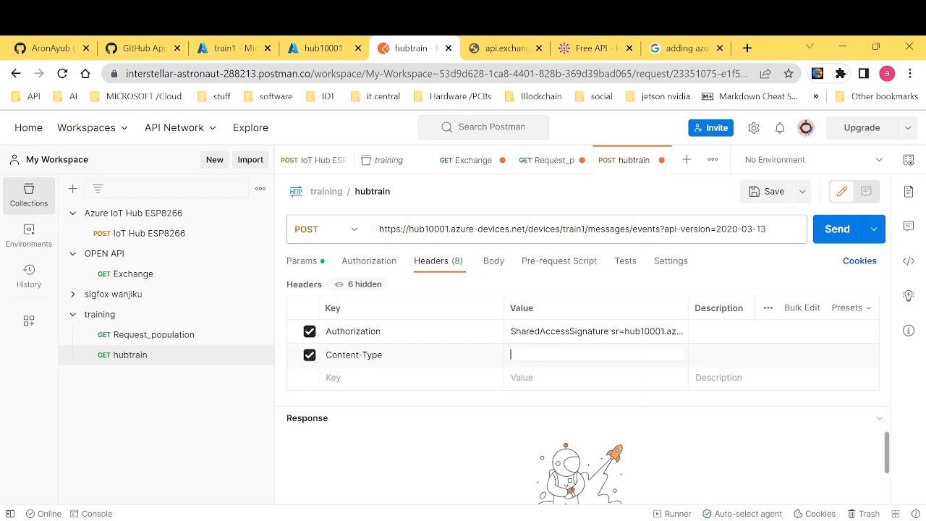
pyautogui.write('js')
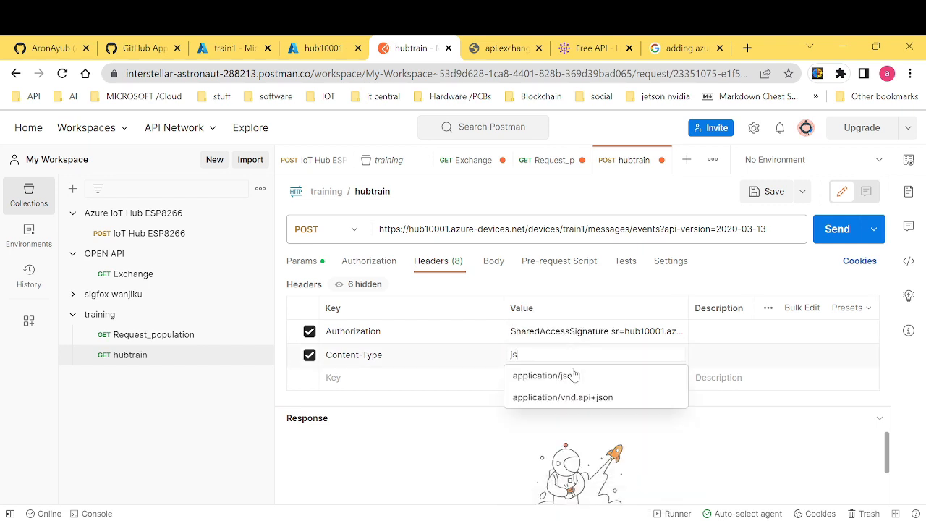
pyautogui.click(545, 375)
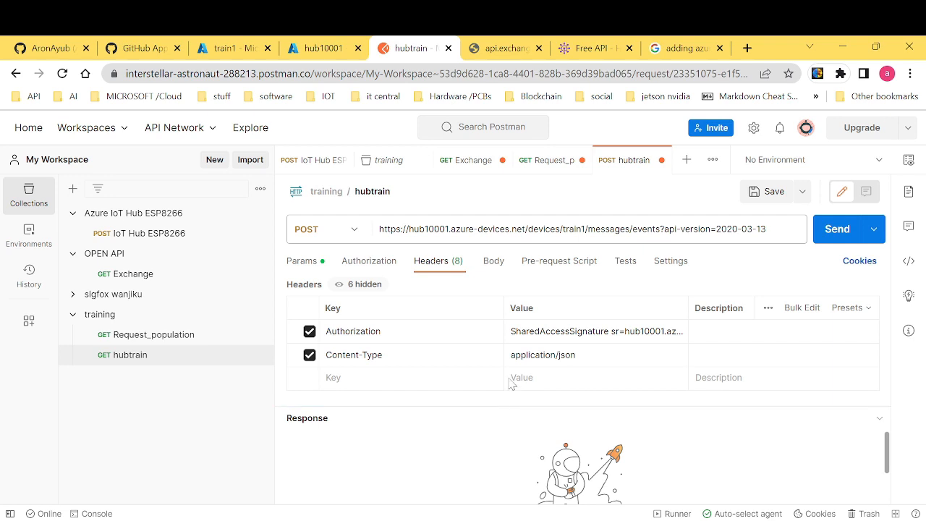
pyautogui.moveTo(788, 217)
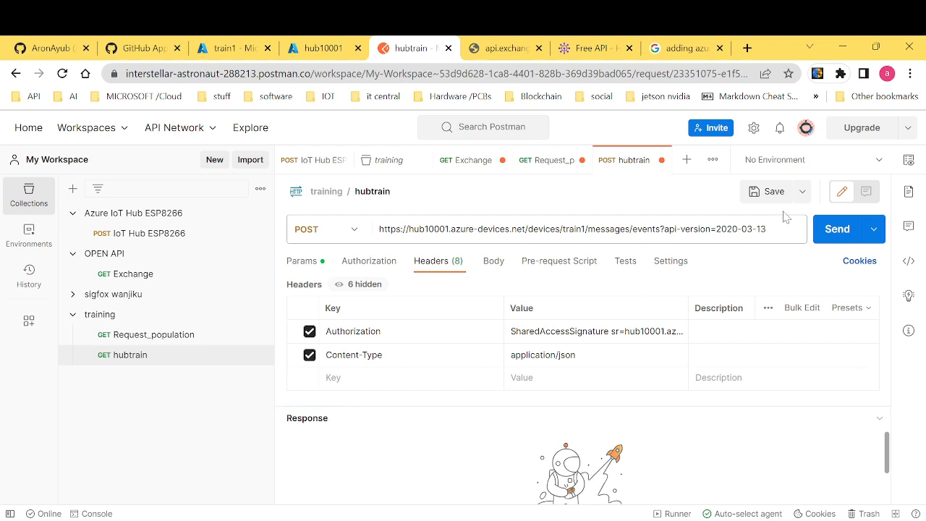
pyautogui.click(769, 191)
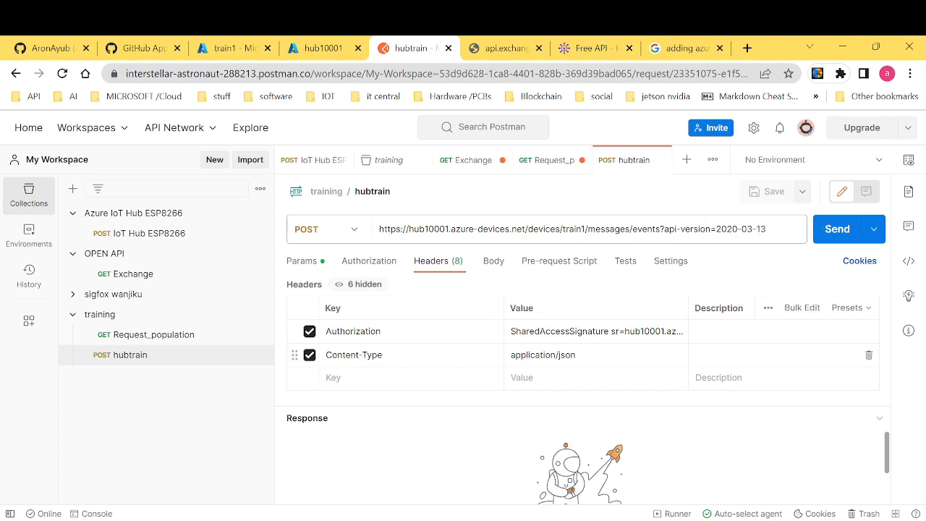
pyautogui.moveTo(346, 269)
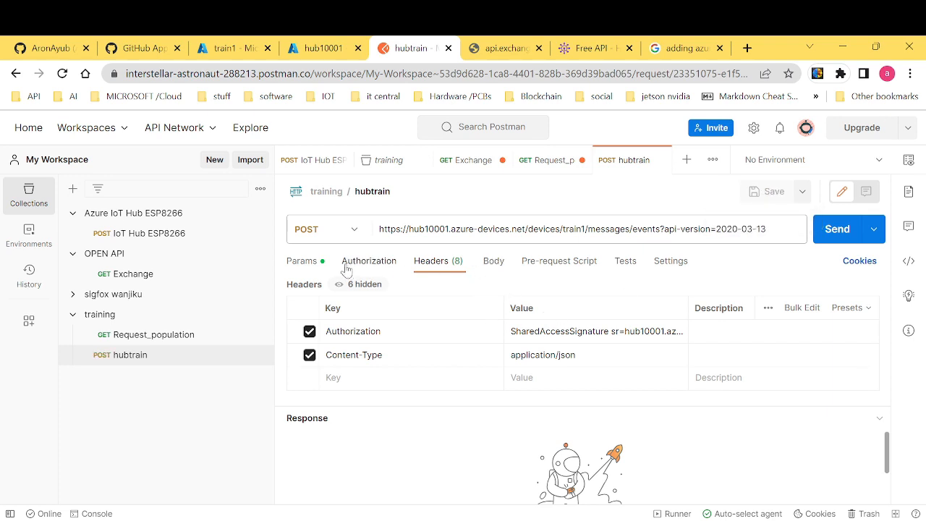
pyautogui.click(301, 261)
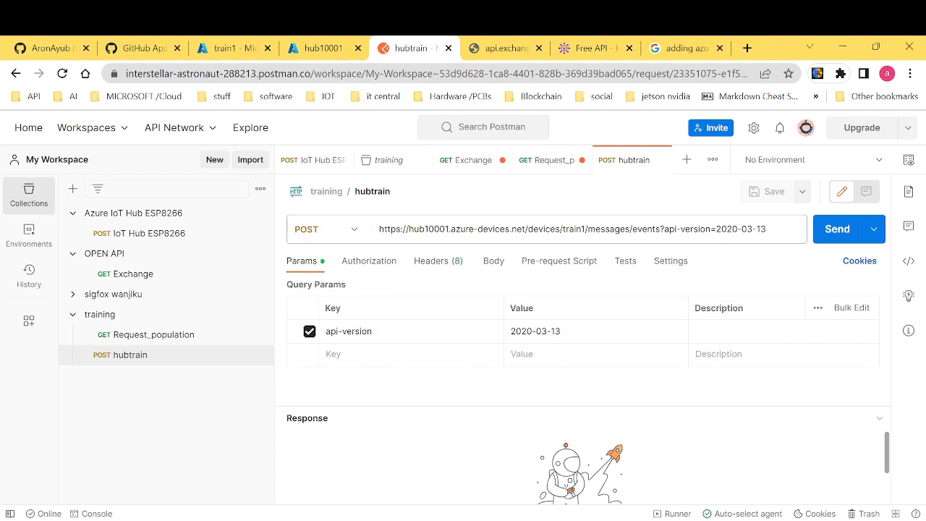
pyautogui.moveTo(371, 365)
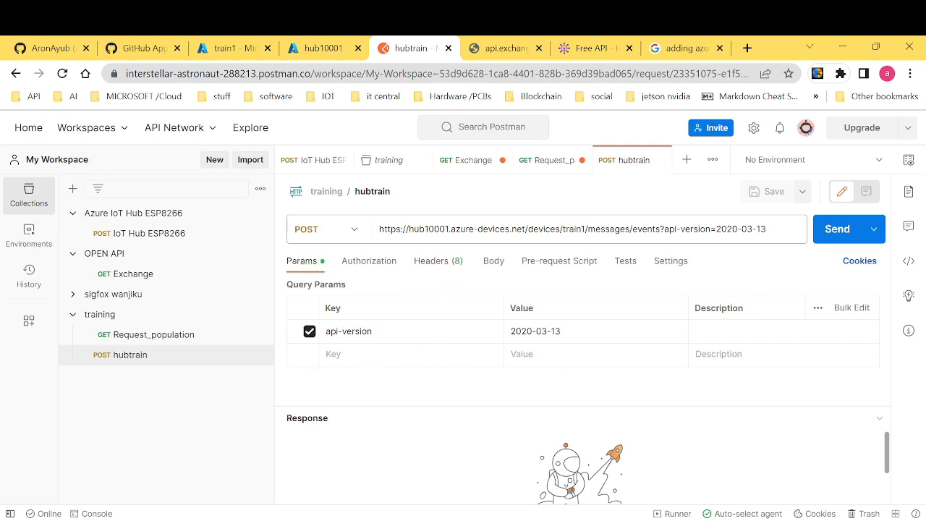
pyautogui.click(437, 261)
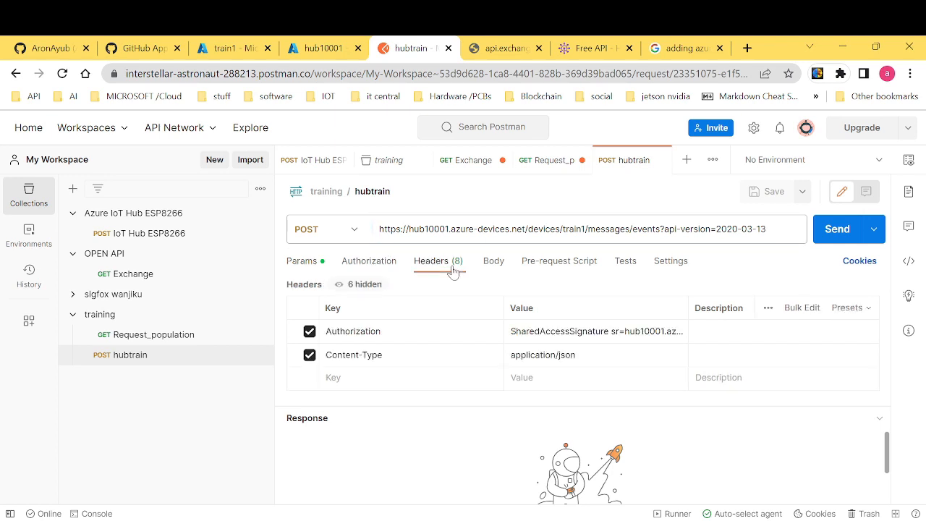
pyautogui.moveTo(576, 281)
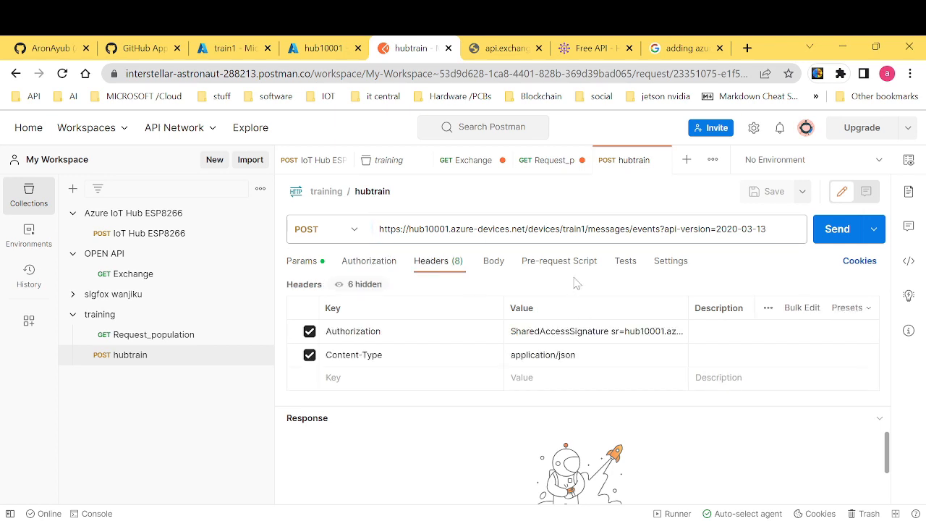
pyautogui.moveTo(550, 249)
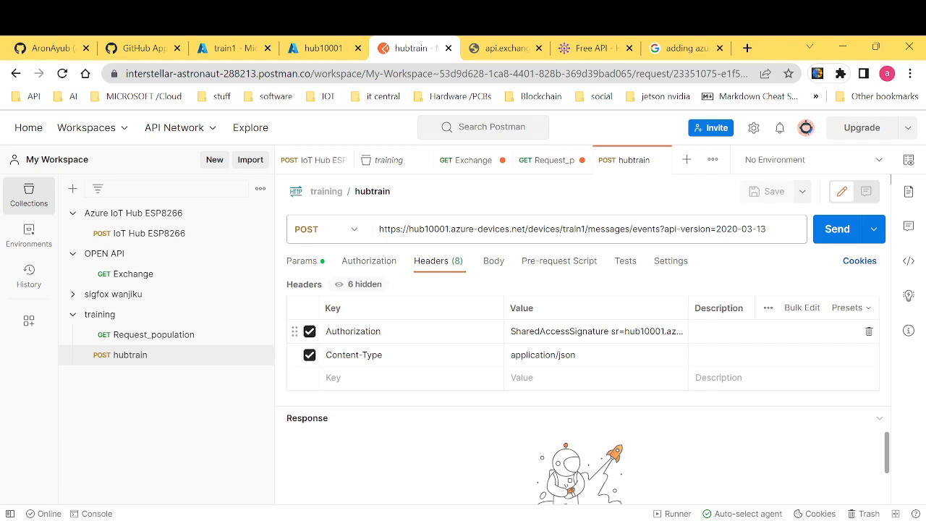
pyautogui.moveTo(643, 286)
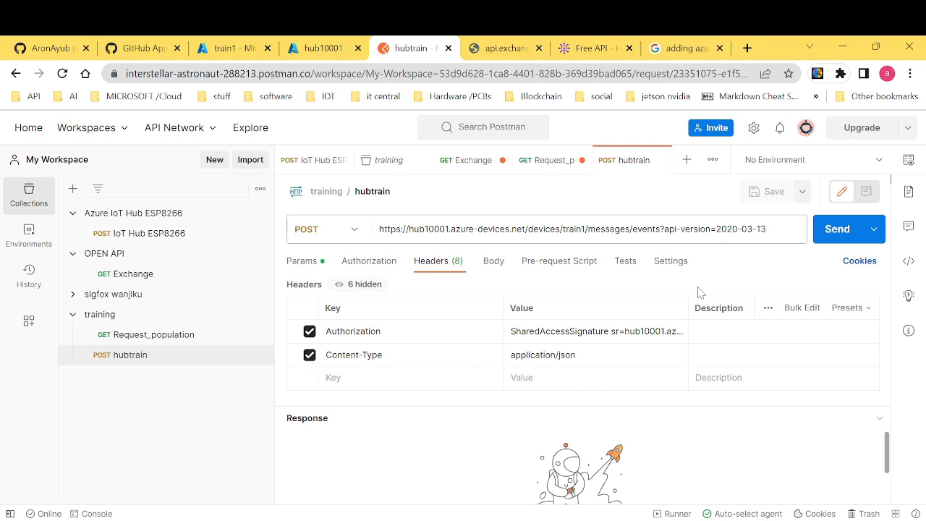
pyautogui.moveTo(654, 321)
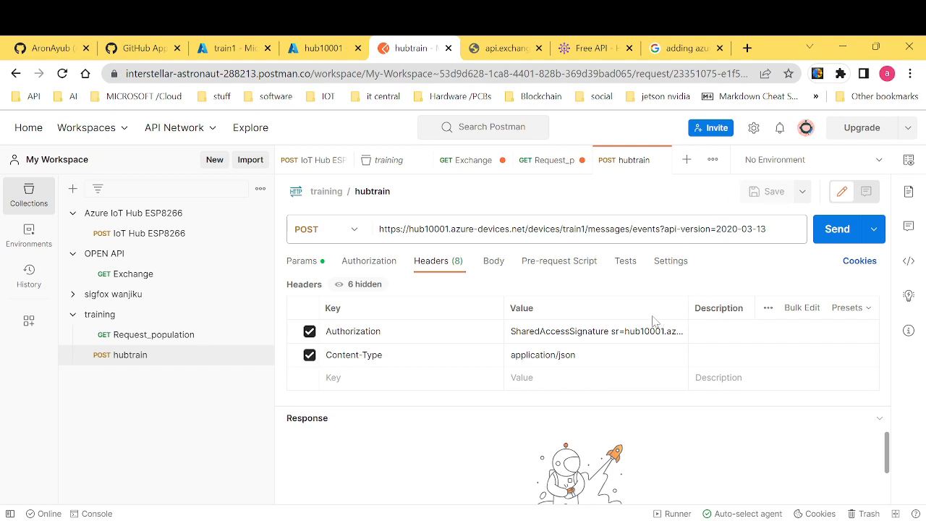
# Write a raw JSON body {"temp": 23, "vibration": 87, "humidity": 25} for the request.
pyautogui.click(494, 260)
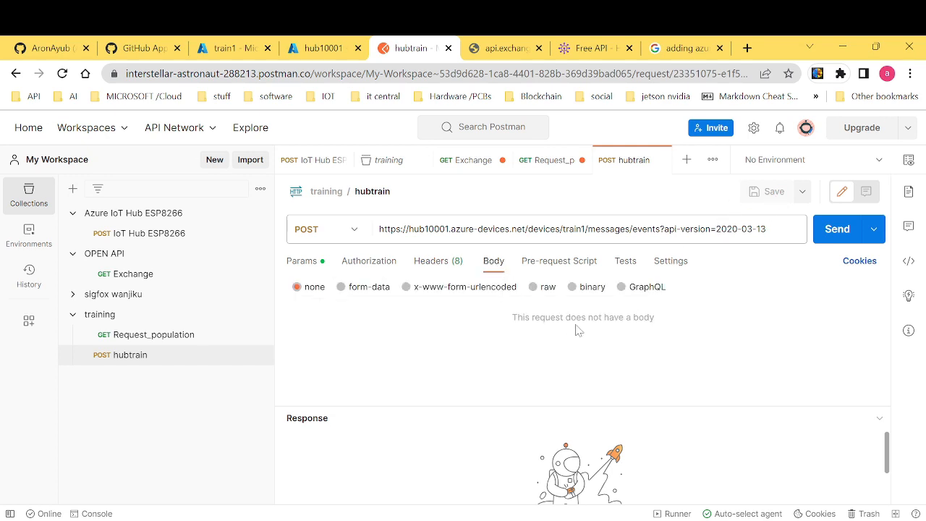
pyautogui.click(534, 286)
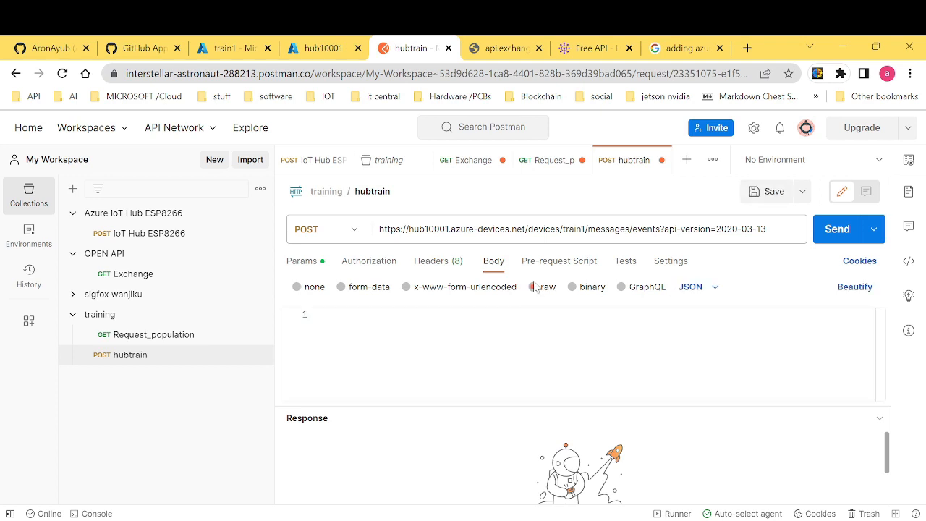
pyautogui.click(533, 287)
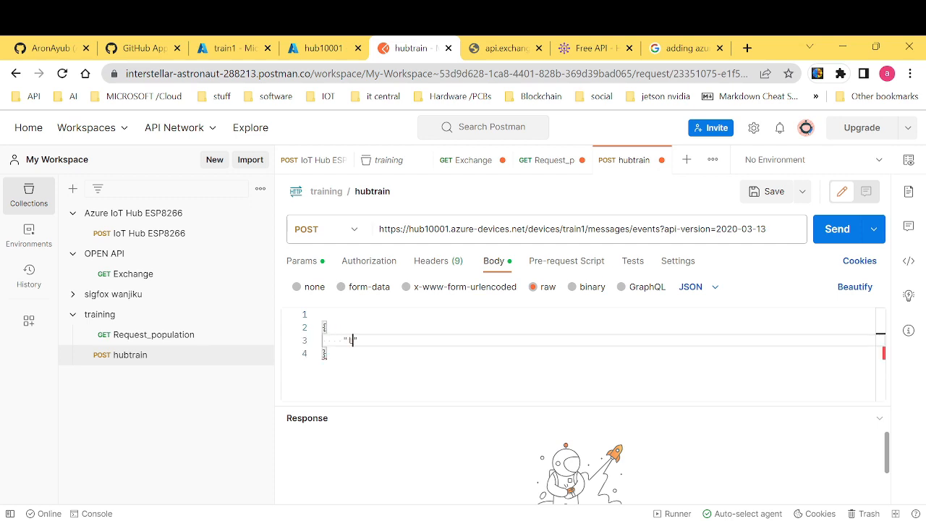
pyautogui.write('emp')
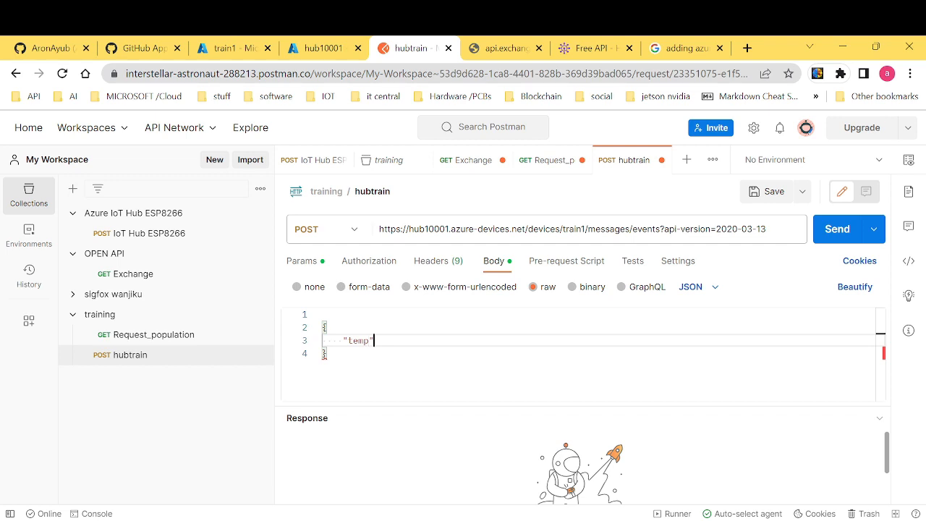
pyautogui.write(':')
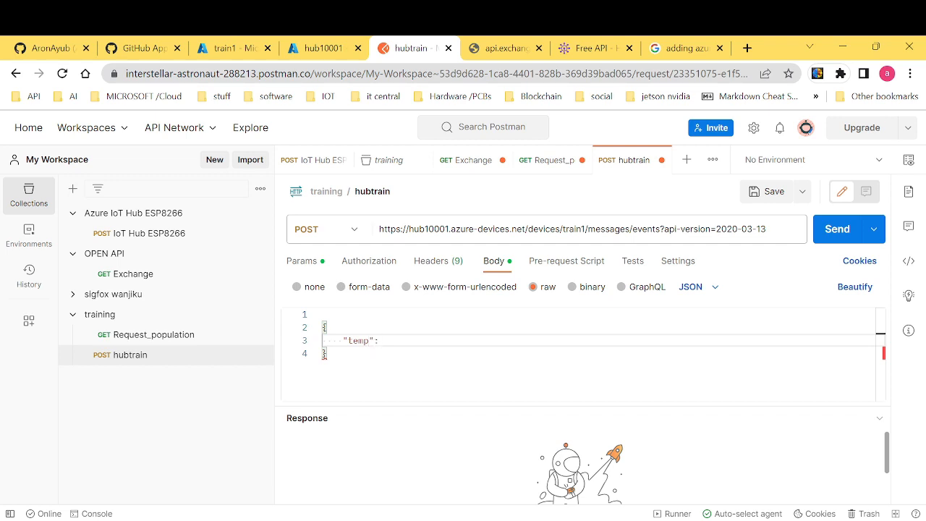
pyautogui.write('23')
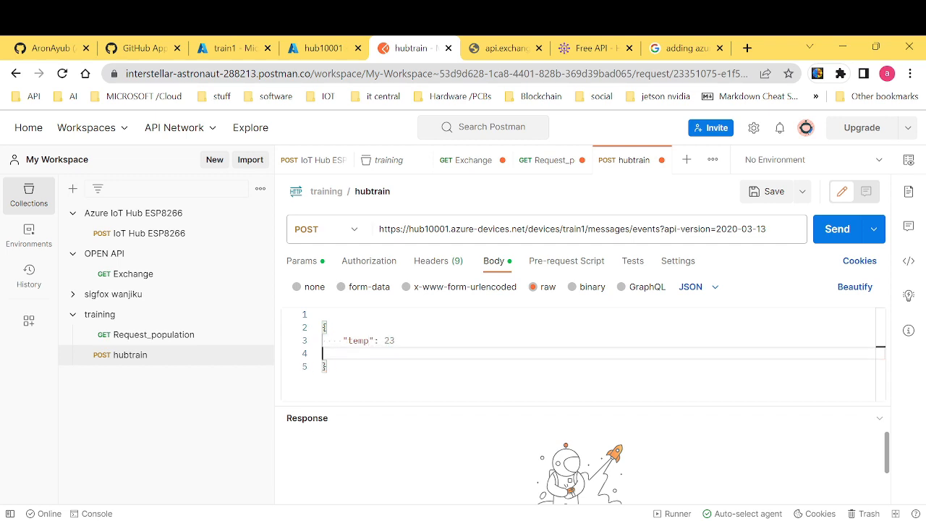
pyautogui.write(',')
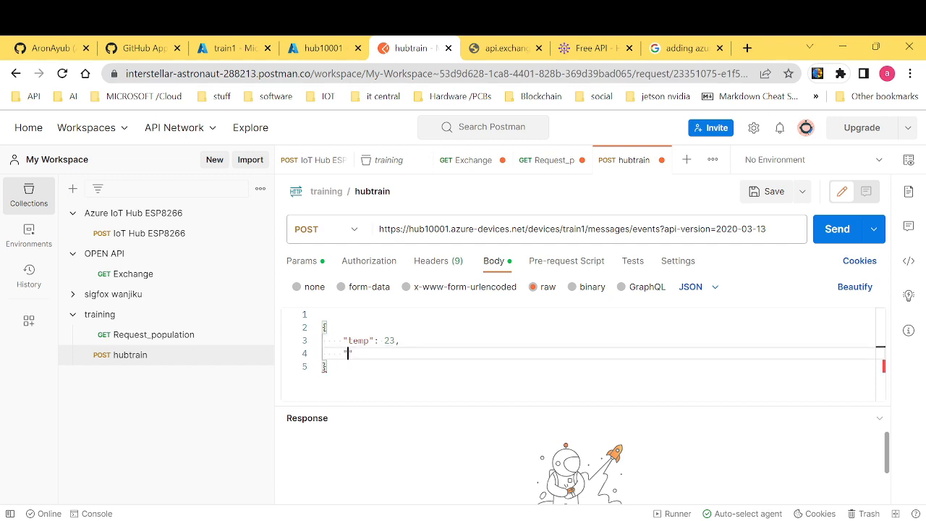
pyautogui.write('"i')
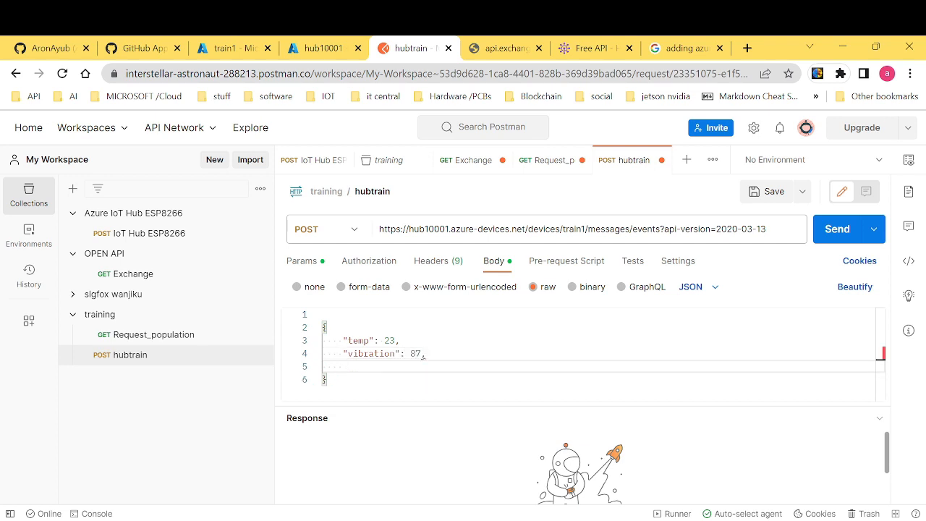
pyautogui.write('"humid"')
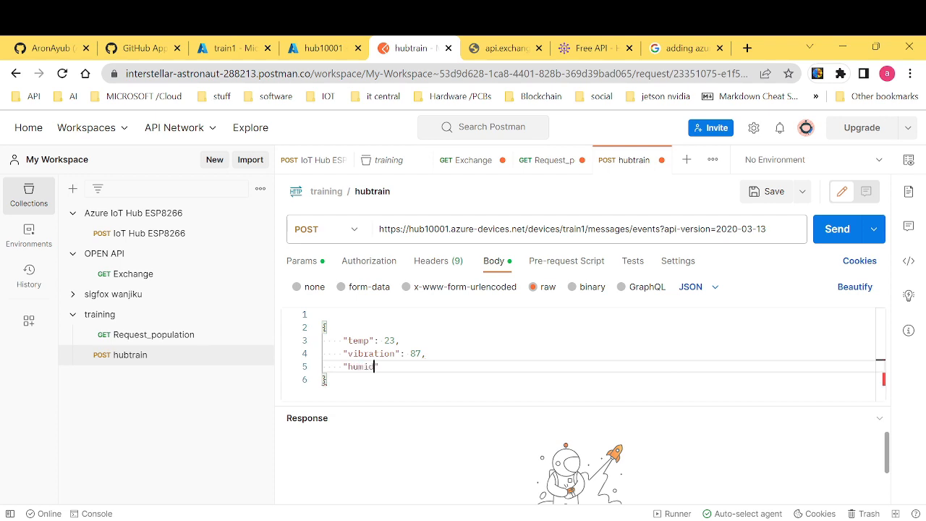
pyautogui.write('ity')
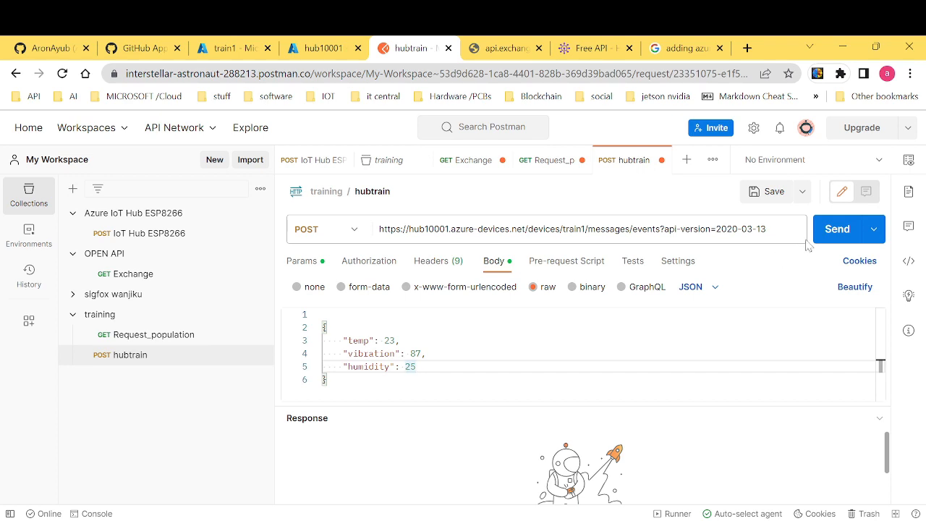
# Send the hubtrain POST and receive 204 No Content from the train1 events endpoint.
pyautogui.click(837, 229)
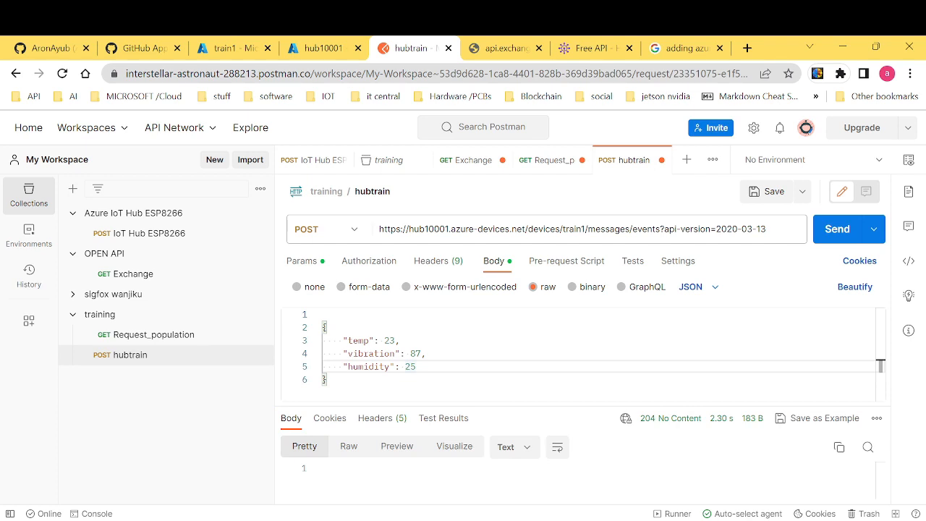
pyautogui.moveTo(625, 420)
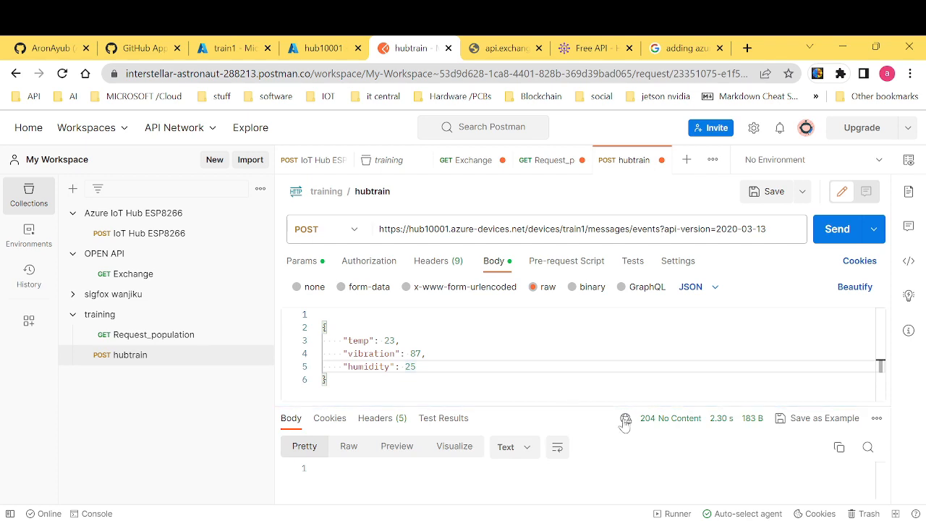
pyautogui.moveTo(681, 420)
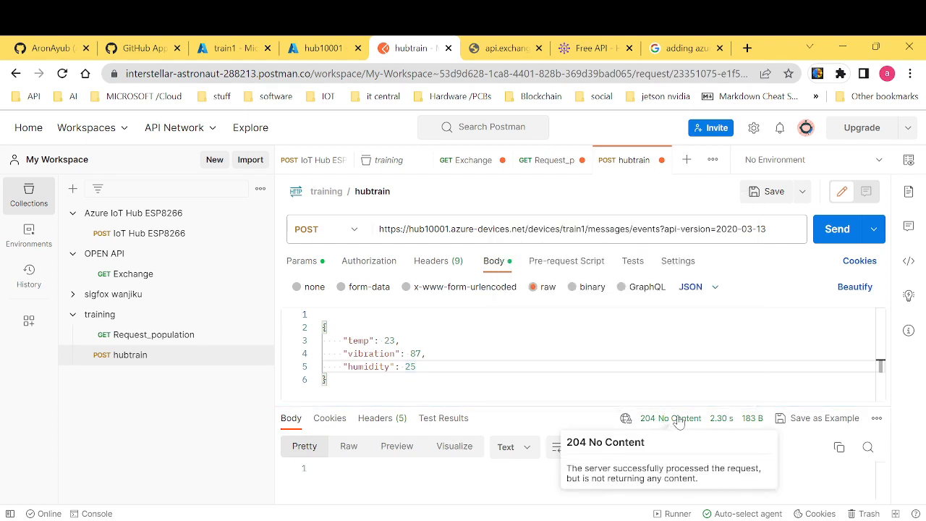